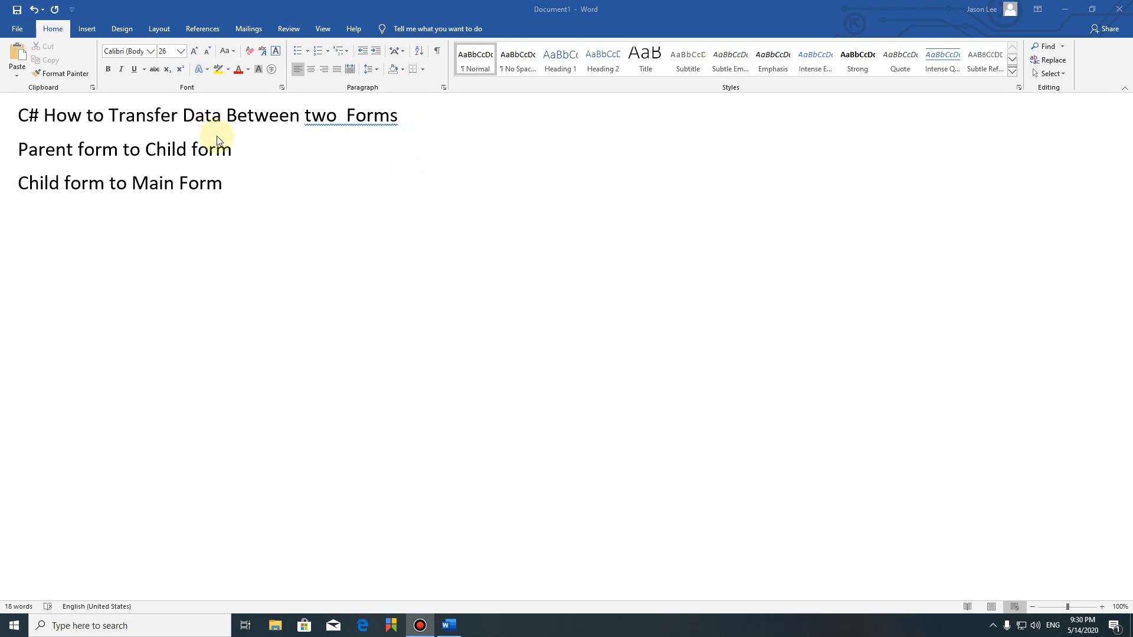
pyautogui.moveTo(160, 132)
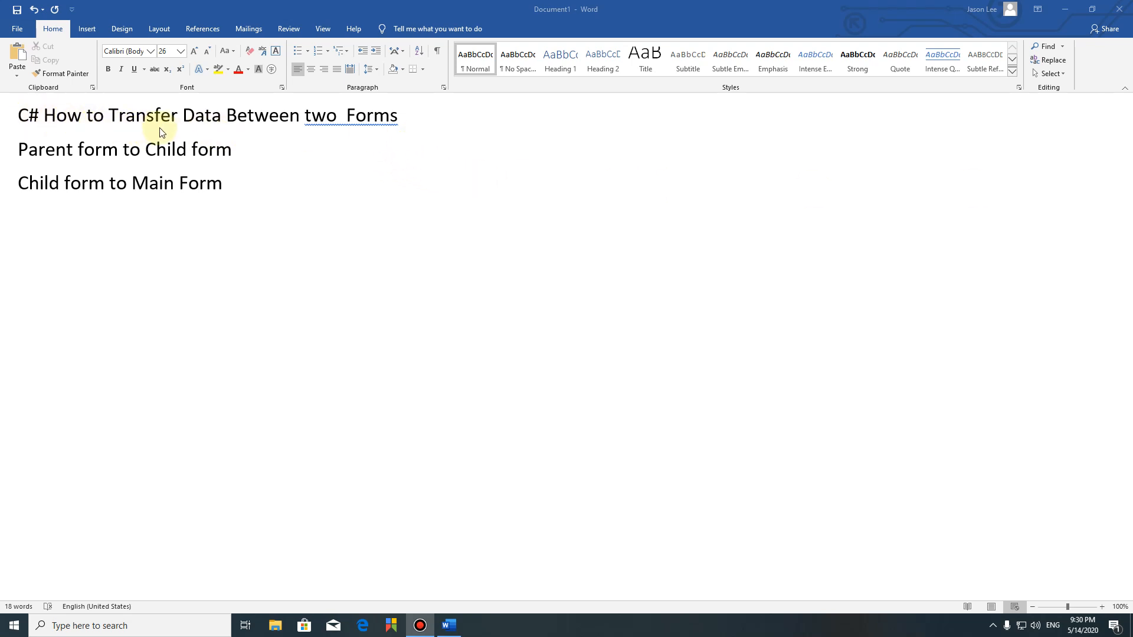
pyautogui.moveTo(169, 123)
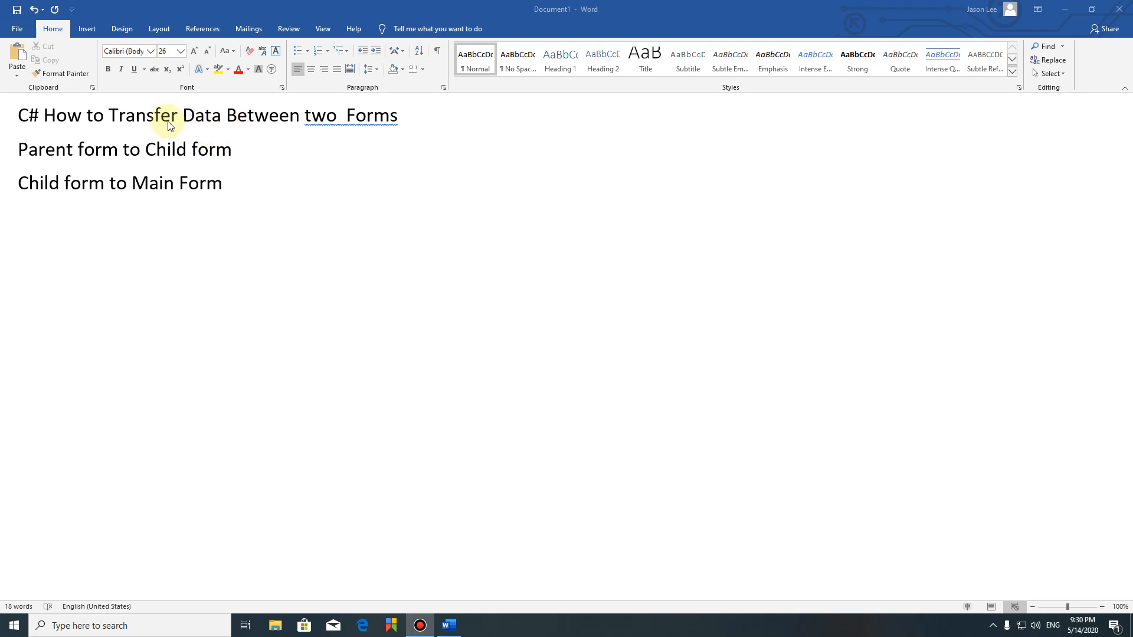
pyautogui.moveTo(113, 172)
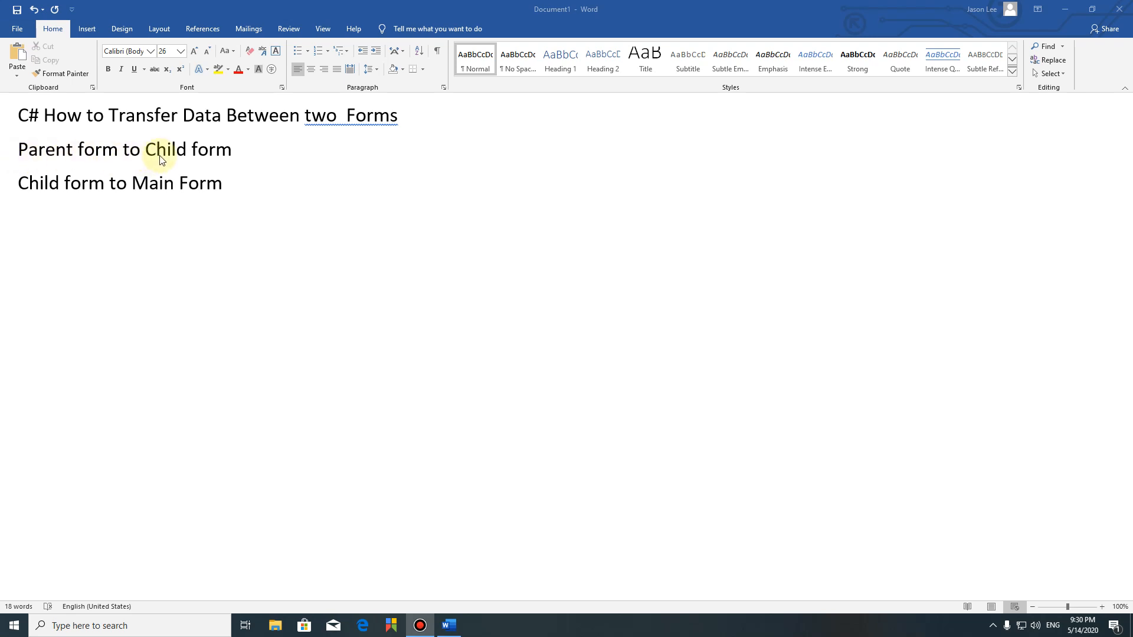
pyautogui.moveTo(328, 155)
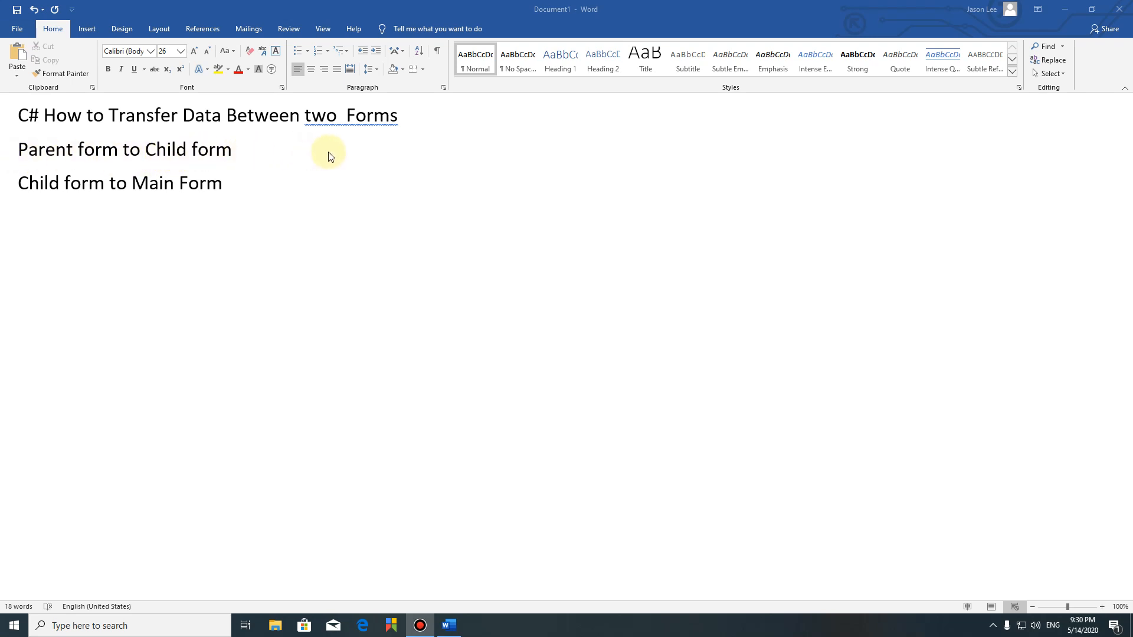
pyautogui.moveTo(61, 201)
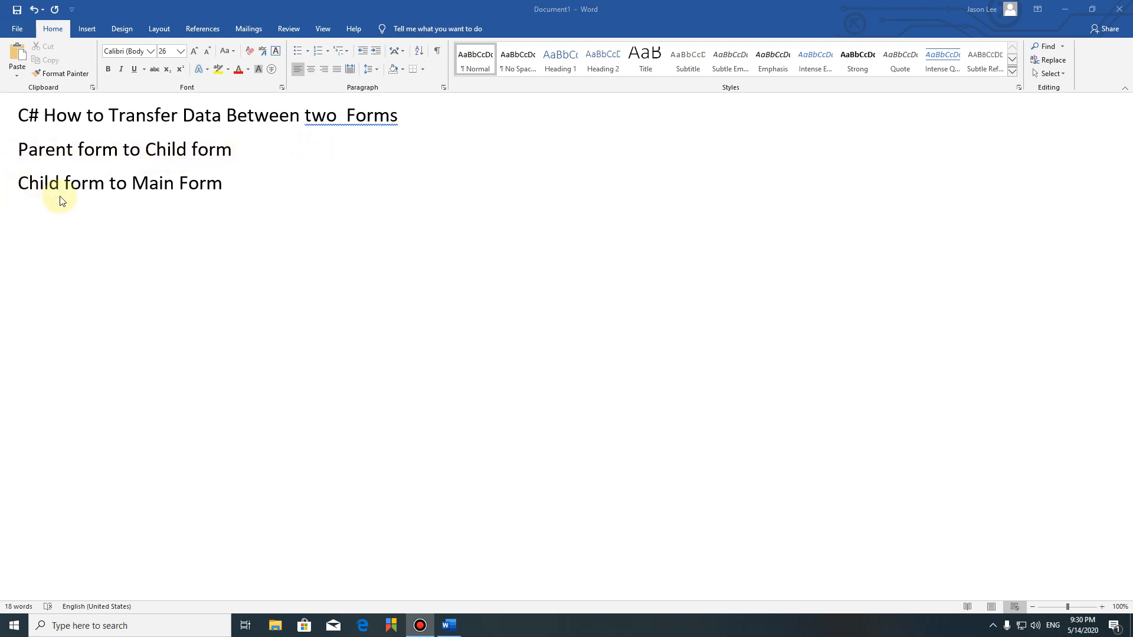
pyautogui.moveTo(64, 160)
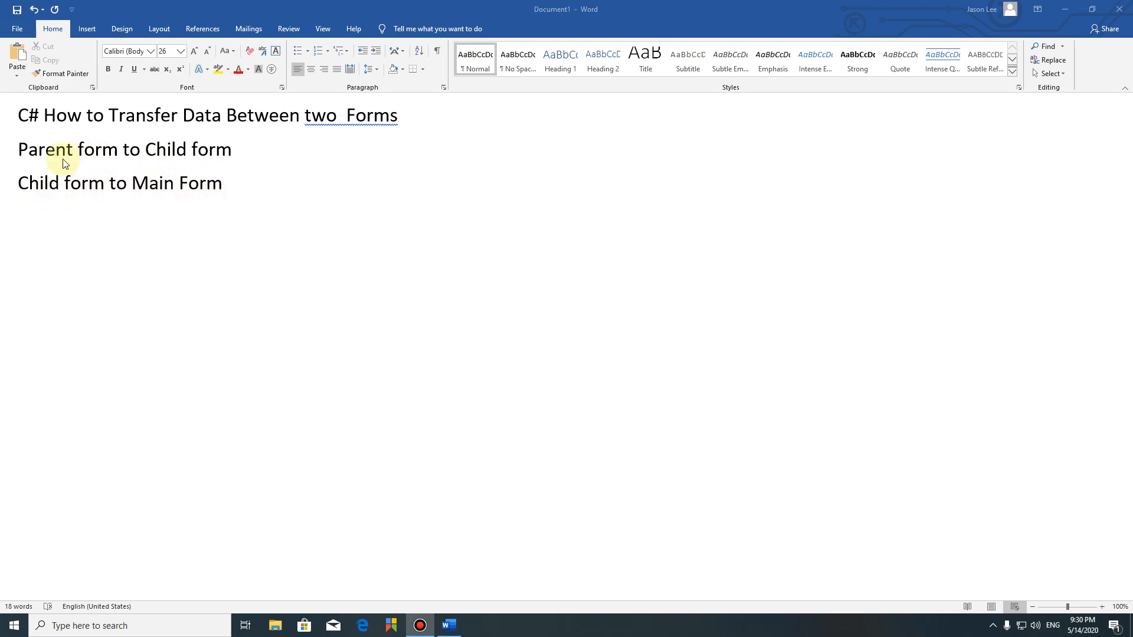
pyautogui.moveTo(34, 191)
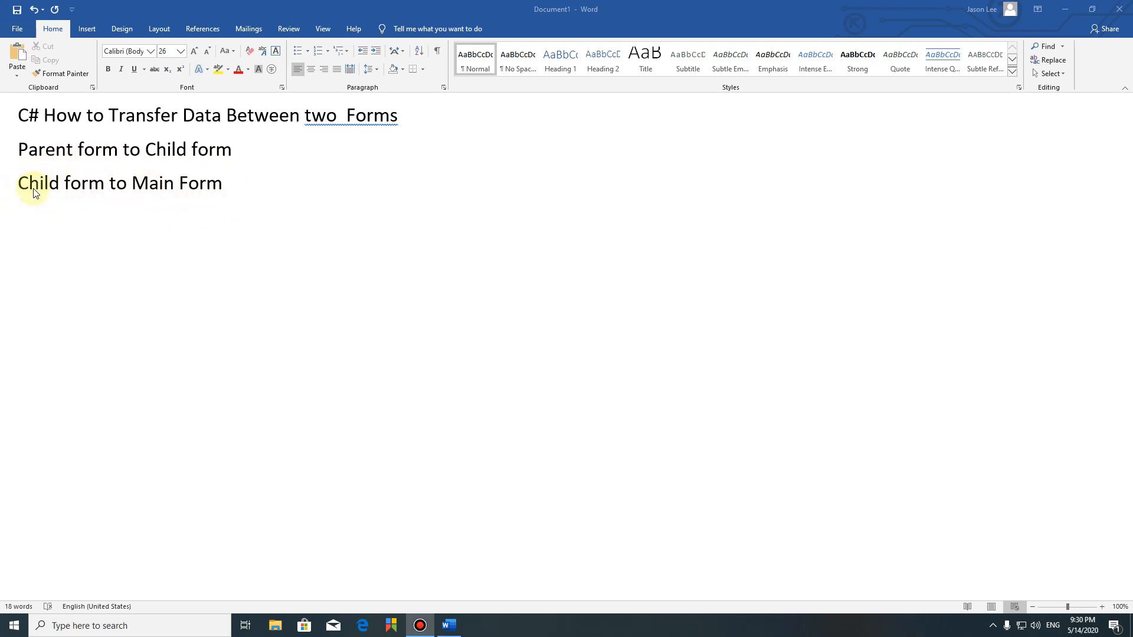
pyautogui.moveTo(119, 200)
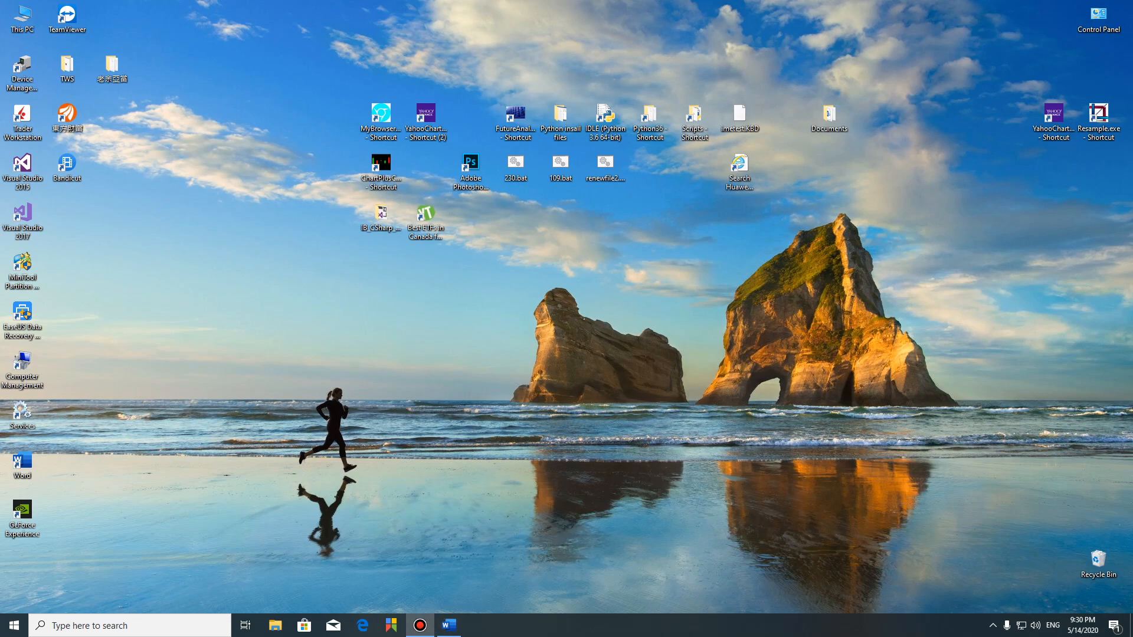
# - Launch TransferDatainTwoForms.sln from its project folder in File Explorer
pyautogui.click(275, 625)
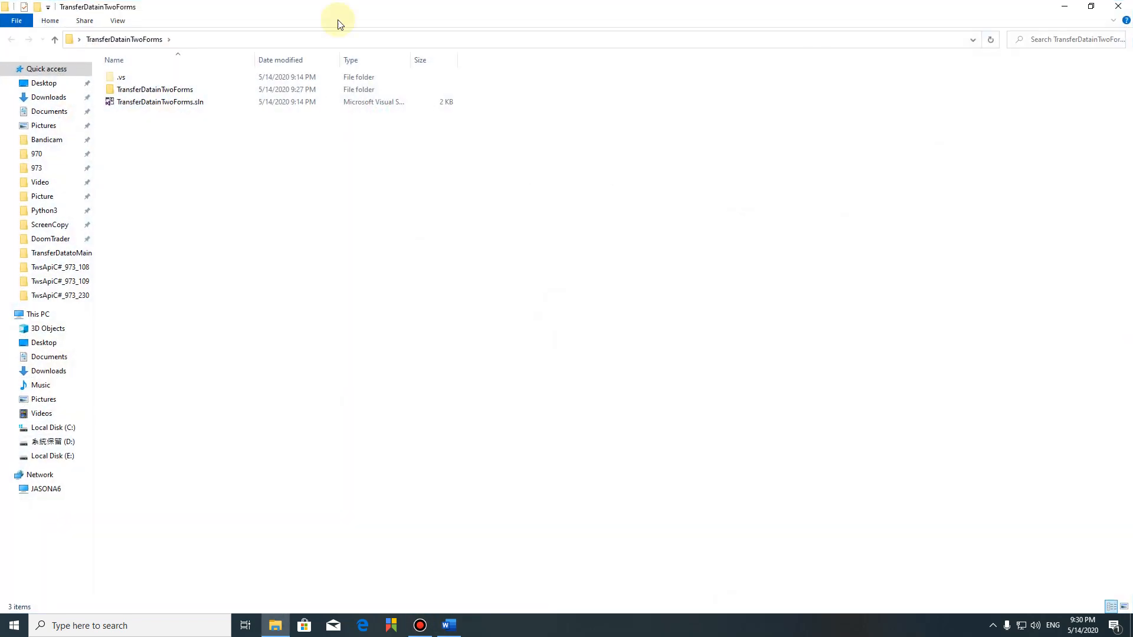
pyautogui.doubleClick(159, 101)
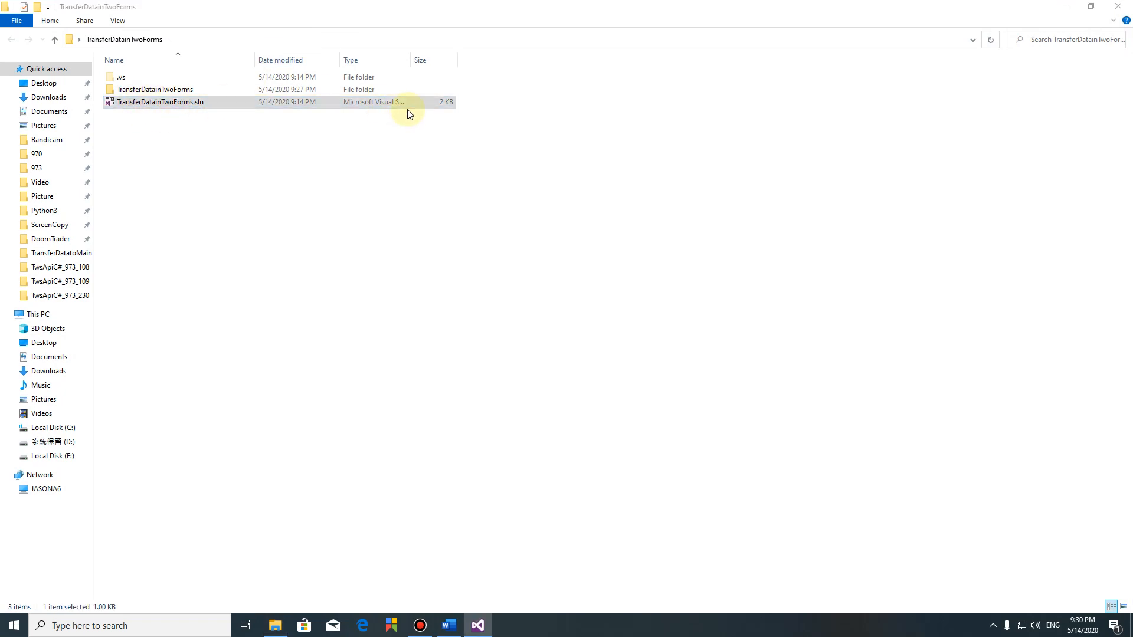
pyautogui.moveTo(408, 114)
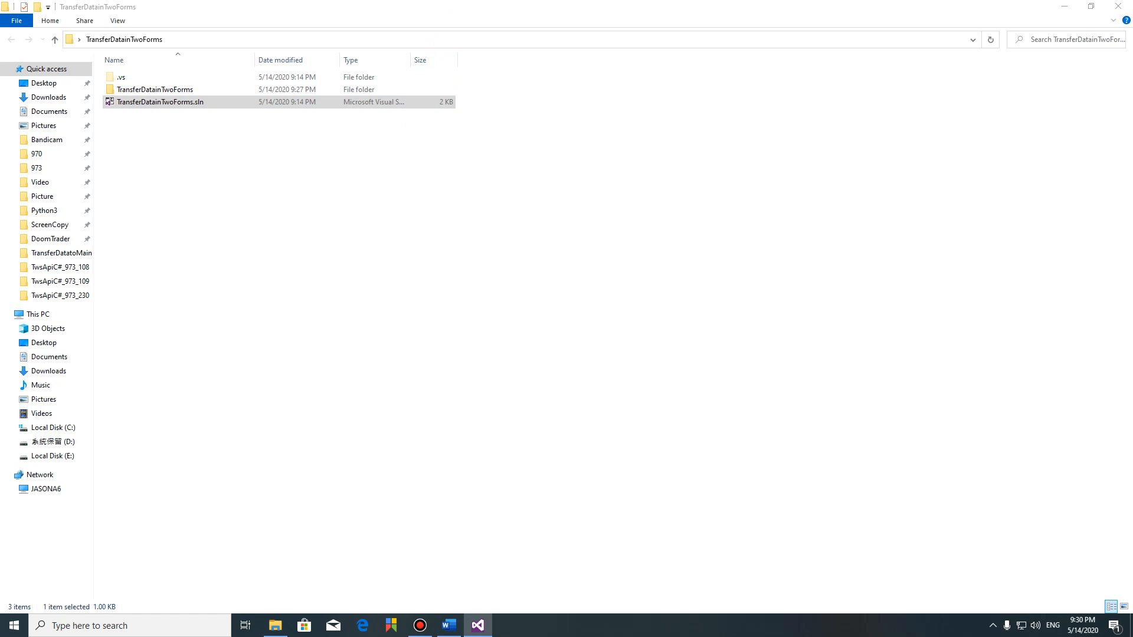
pyautogui.doubleClick(159, 102)
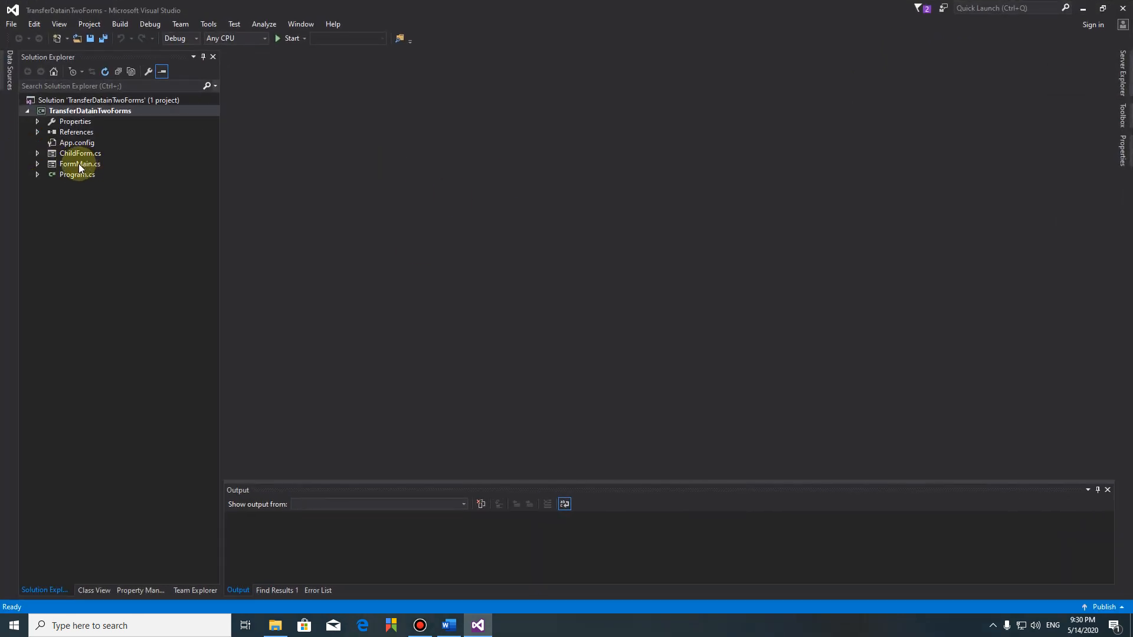
# - Show the FormMain layout and select its label1 control
pyautogui.click(79, 163)
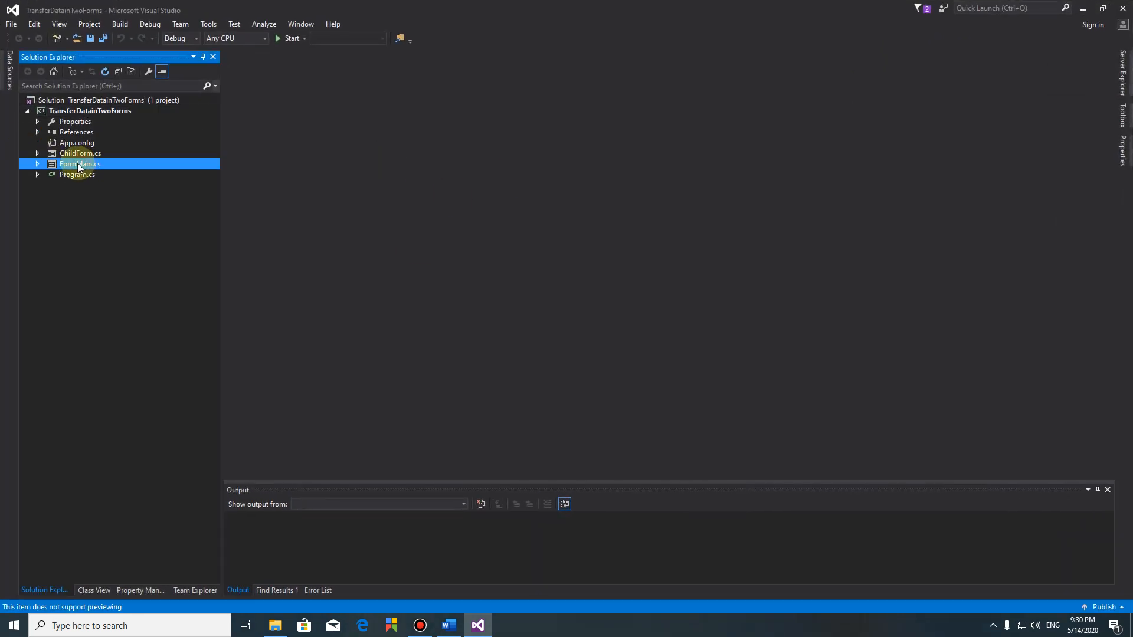
pyautogui.doubleClick(79, 163)
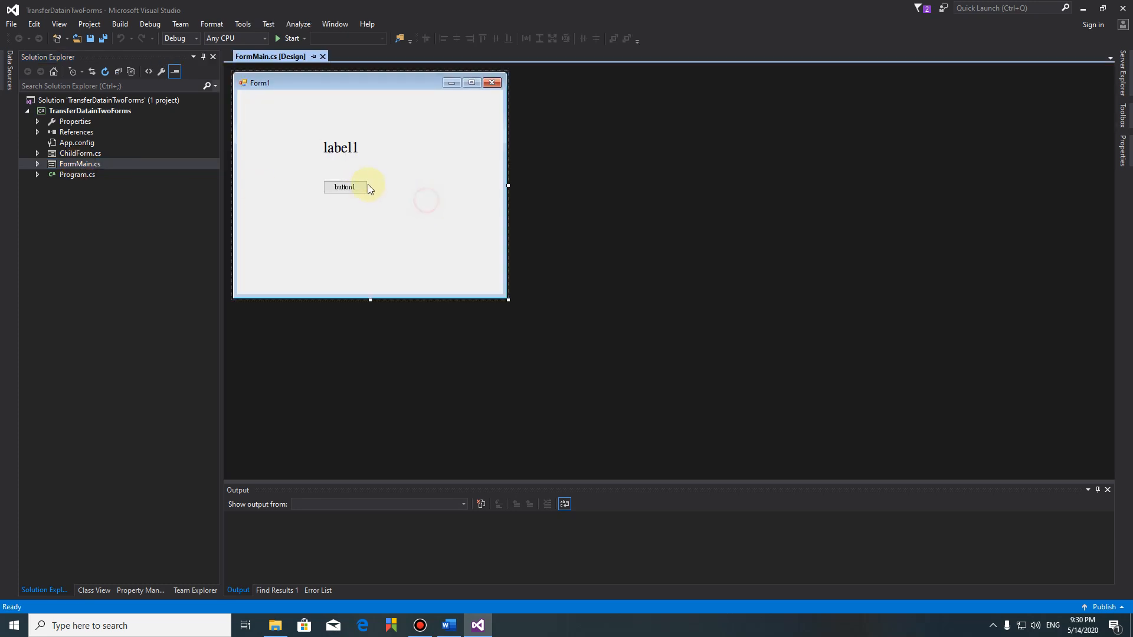
pyautogui.click(340, 147)
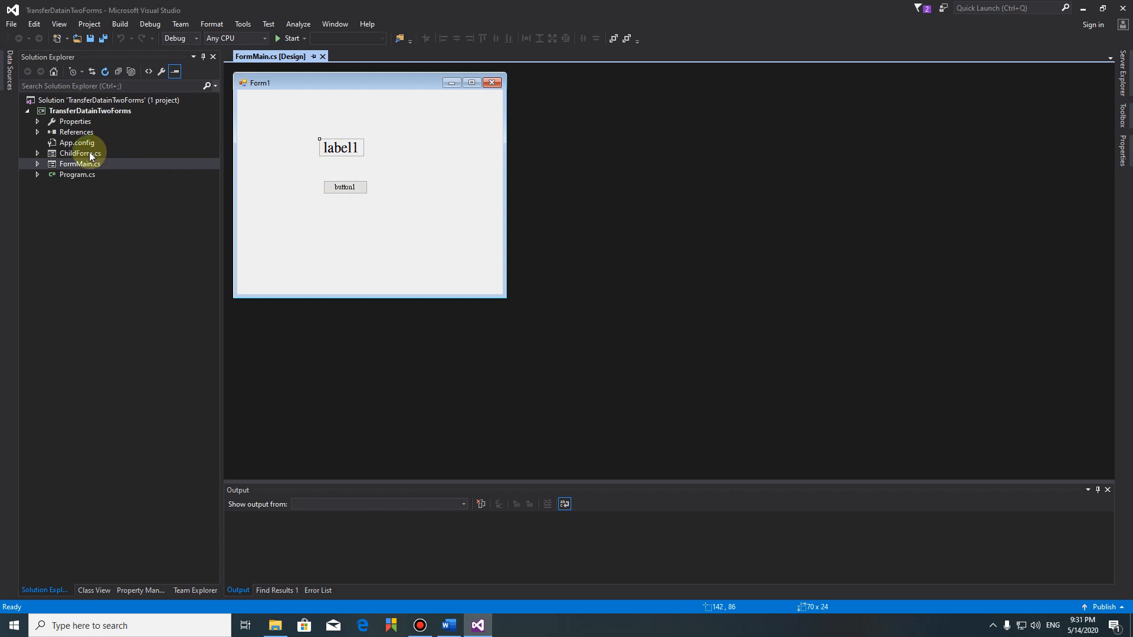
# - Show the ChildForm layout with its text box, reposition button2 under button1, and return to FormMain
pyautogui.doubleClick(82, 153)
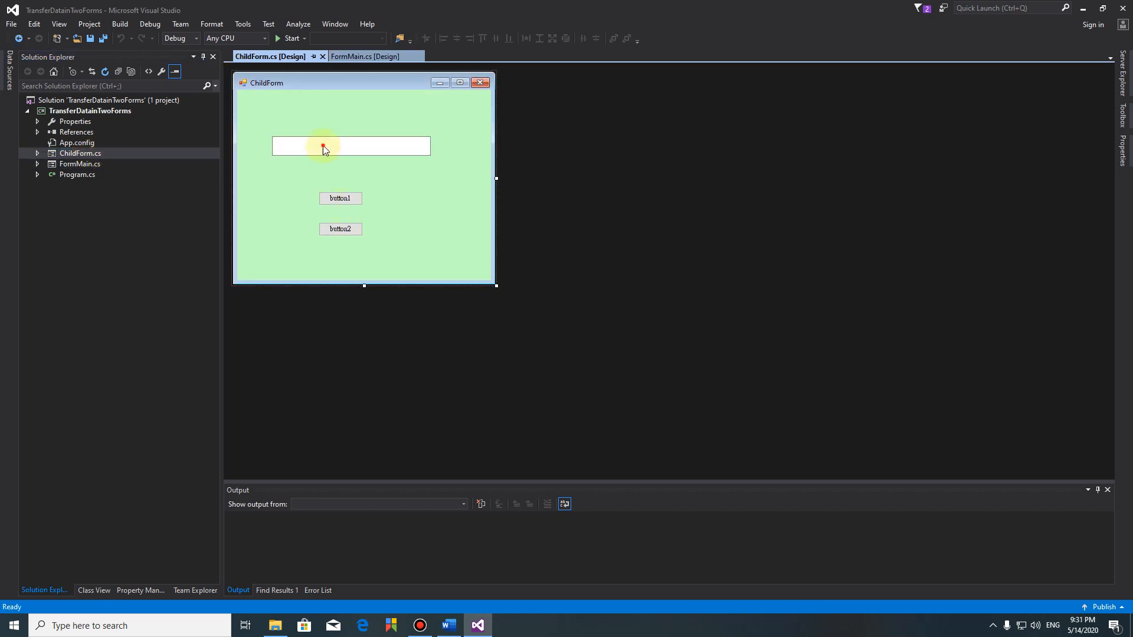
pyautogui.click(349, 147)
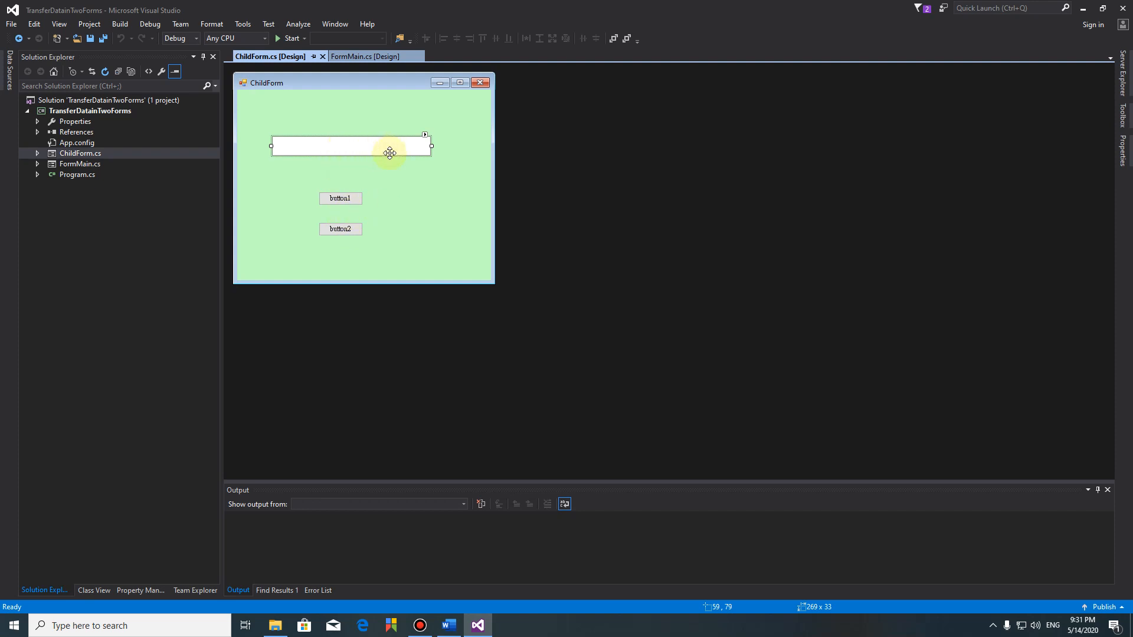
pyautogui.moveTo(1119, 122)
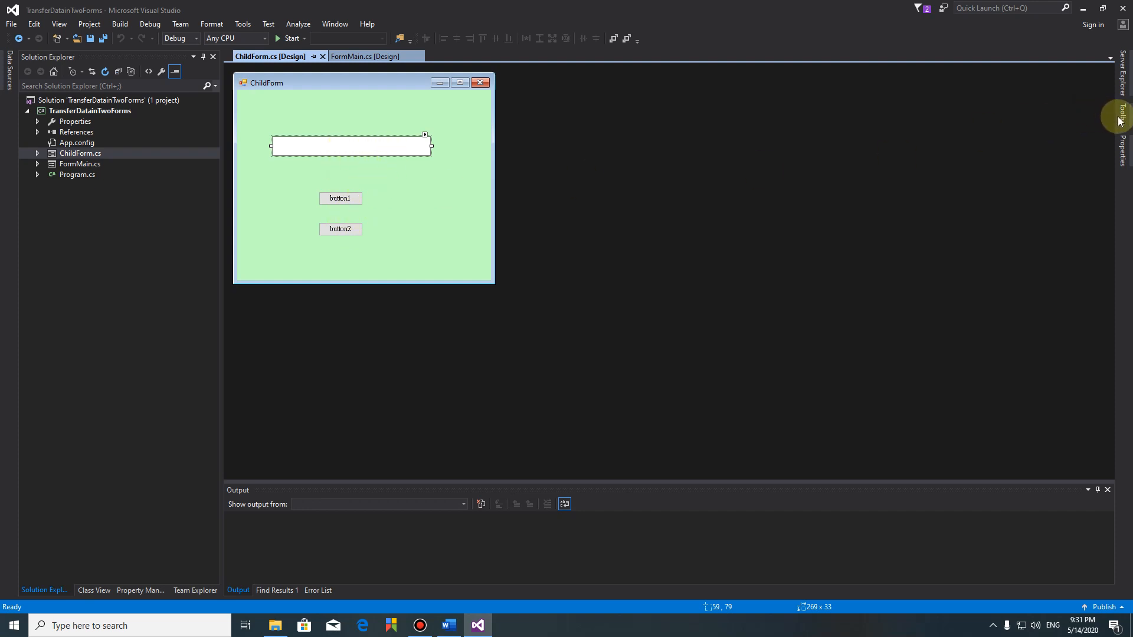
pyautogui.click(1121, 115)
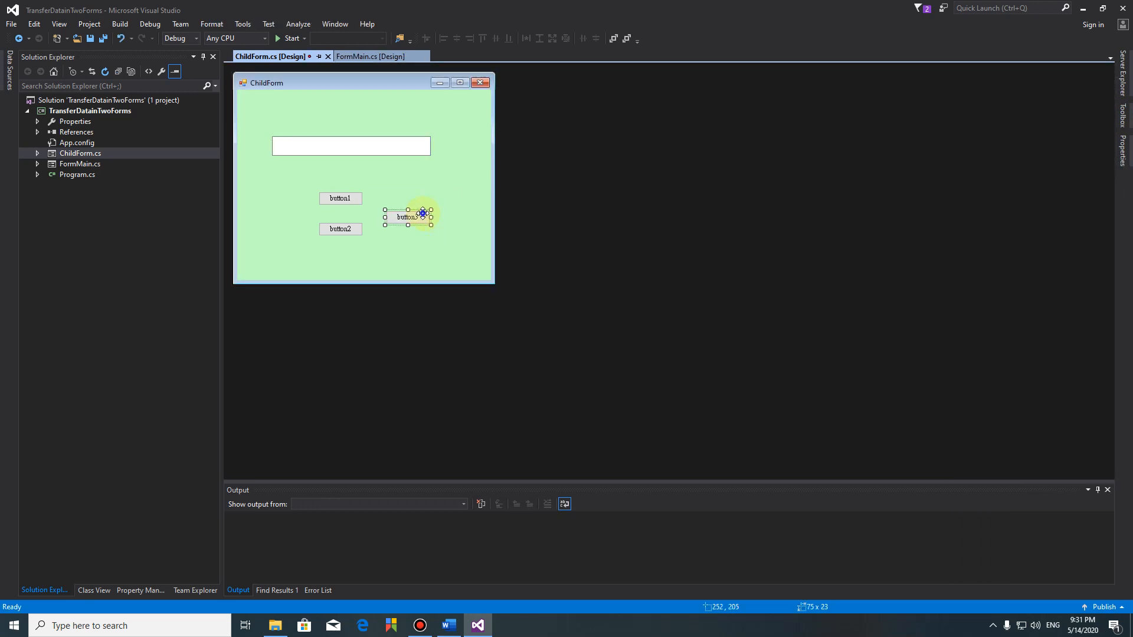
pyautogui.moveTo(408, 214); pyautogui.dragTo(340, 229)
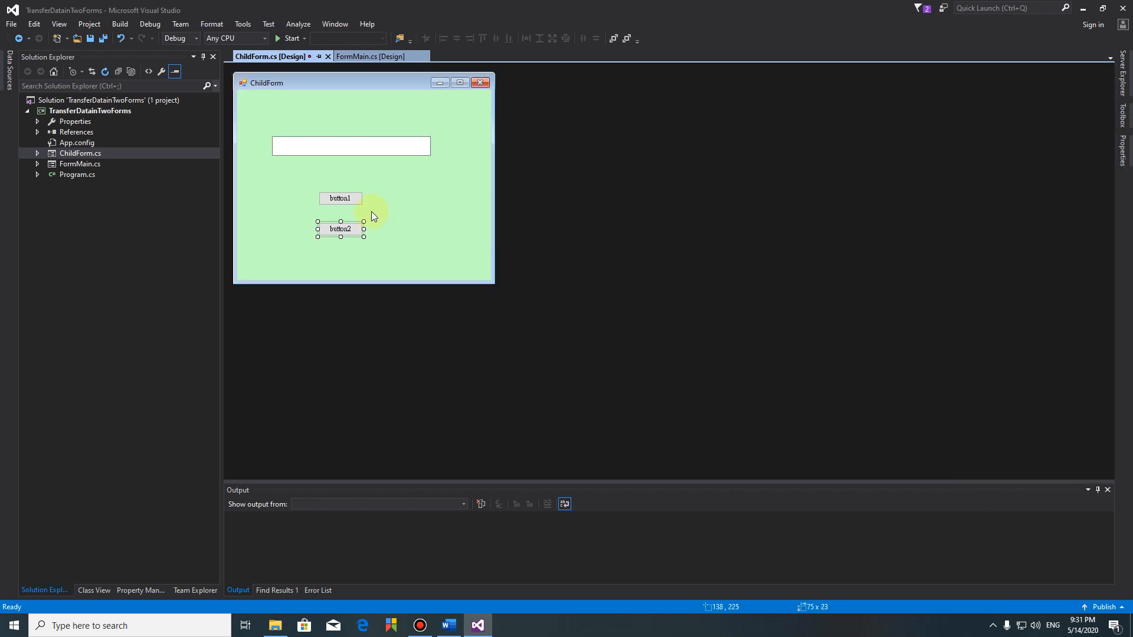
pyautogui.moveTo(336, 145)
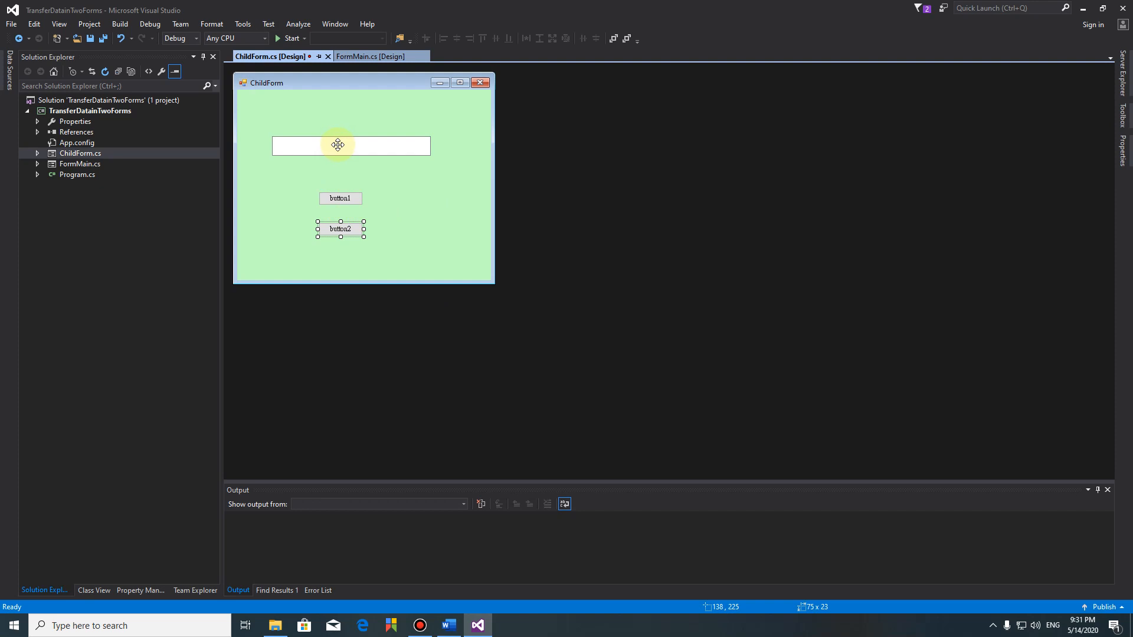
pyautogui.click(372, 56)
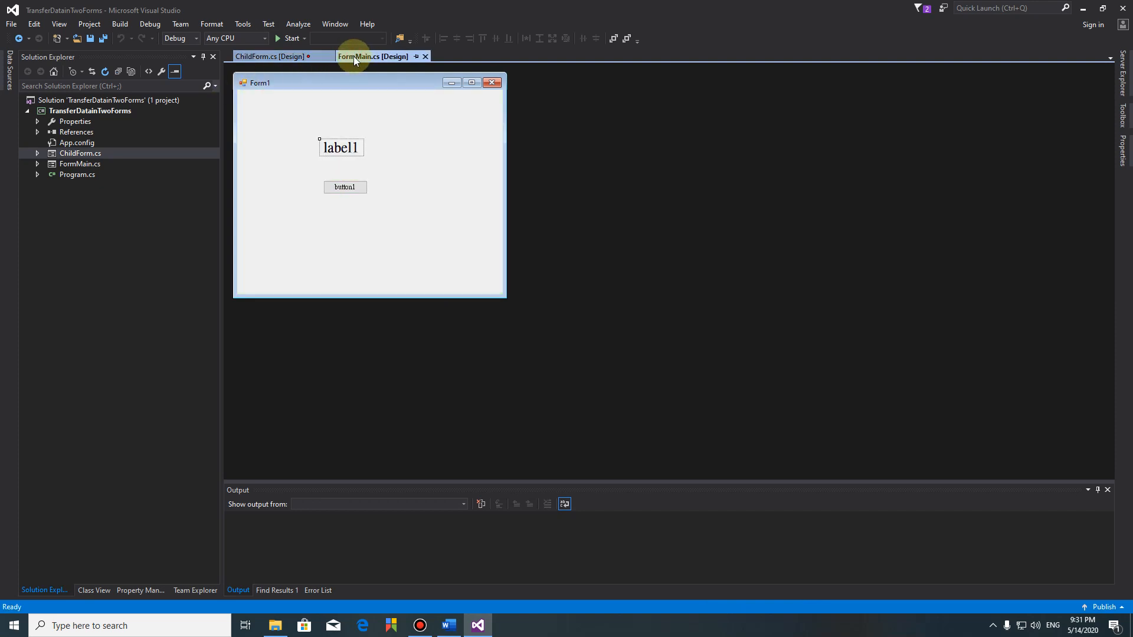
# - View FormMain's code and highlight the childform field's references, including the DataSent handler
pyautogui.click(425, 159)
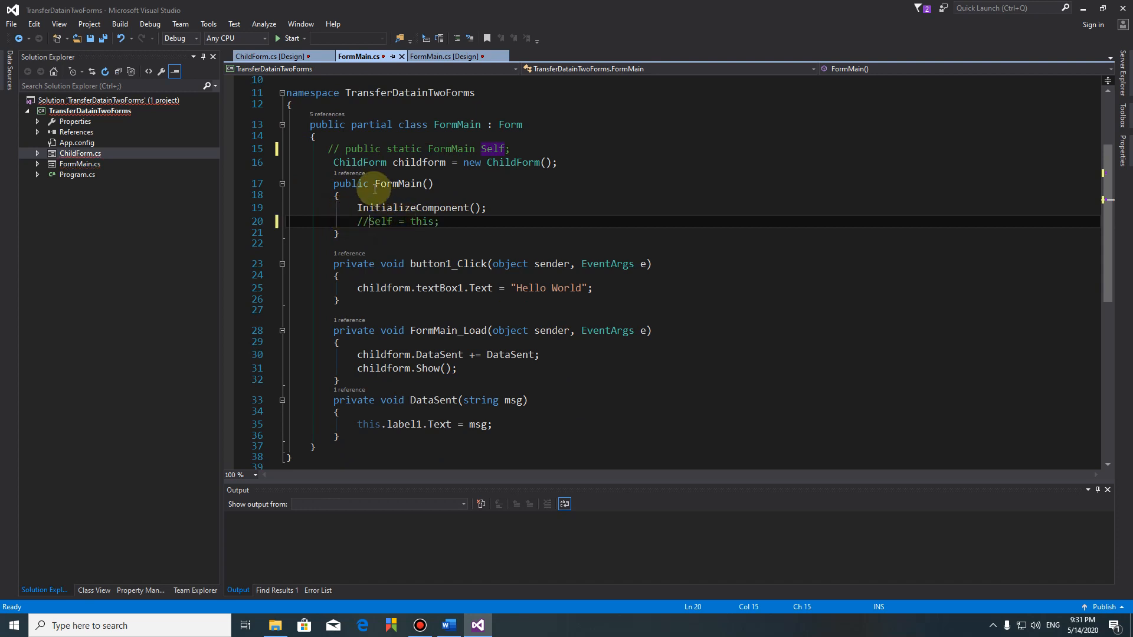
pyautogui.moveTo(359, 162)
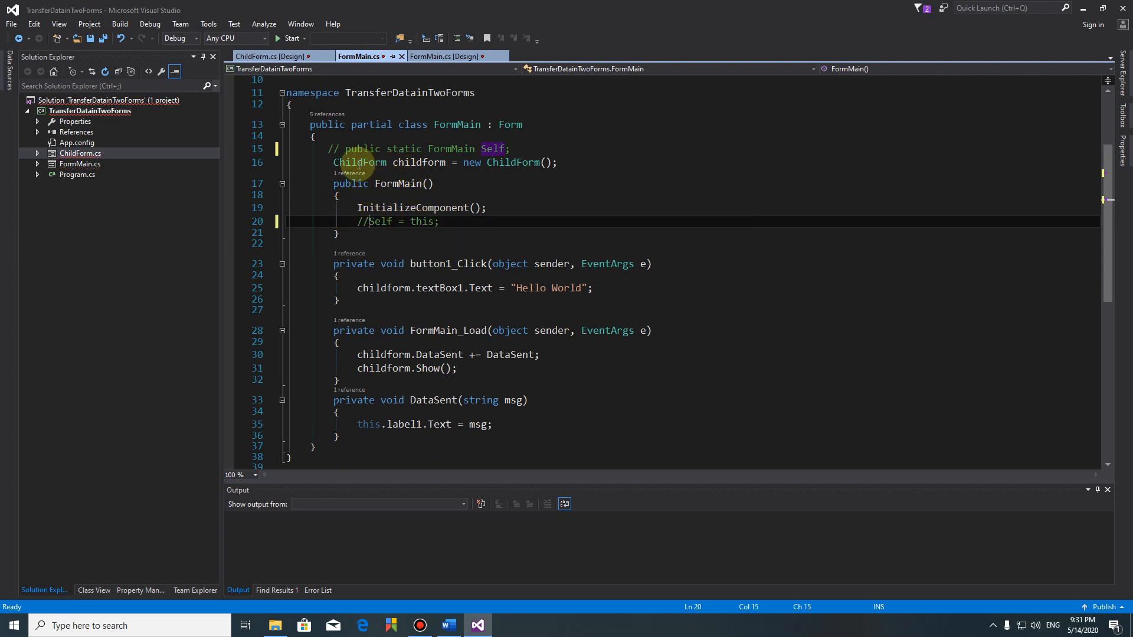
pyautogui.doubleClick(419, 161)
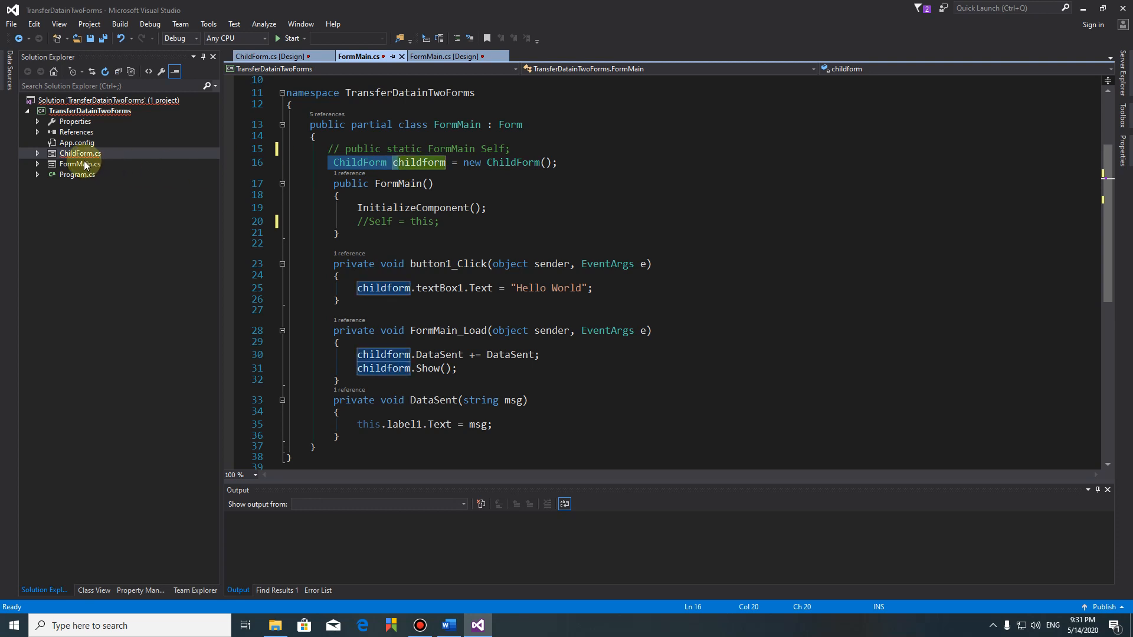
pyautogui.click(272, 57)
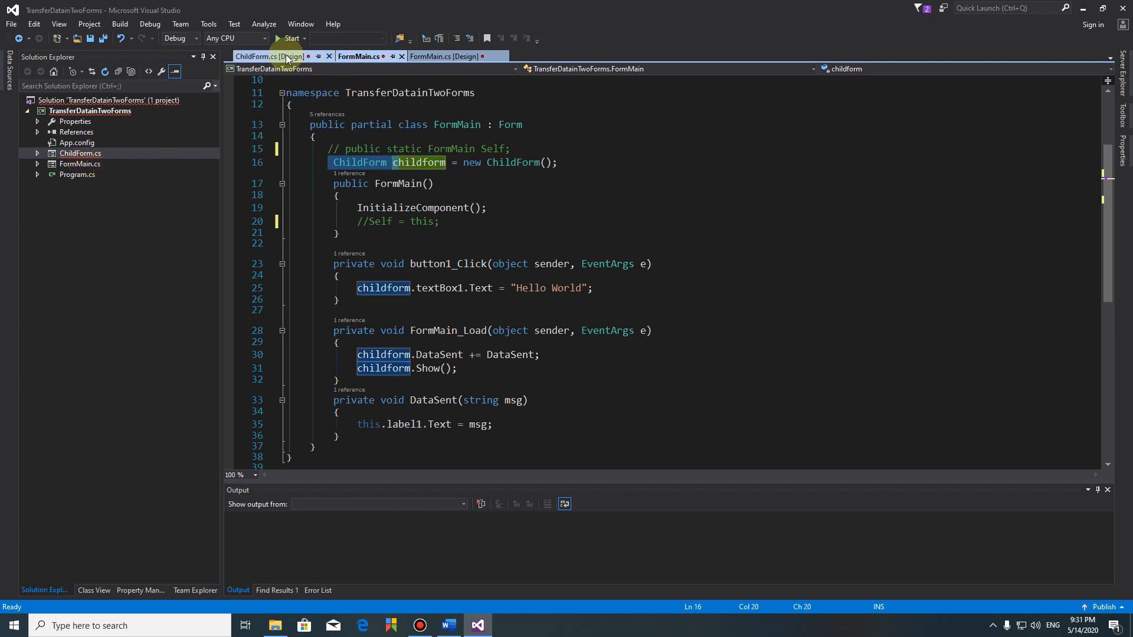
# - View ChildForm's code and comment out the FormMain.Self label1 line in button2_Click
pyautogui.click(272, 57)
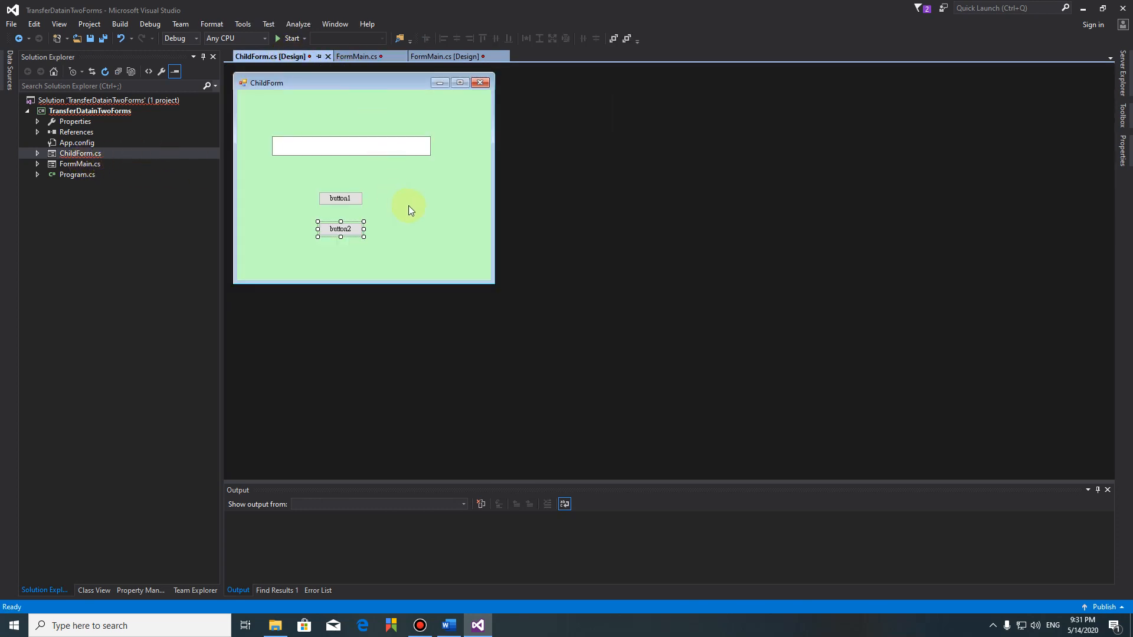
pyautogui.rightClick(408, 210)
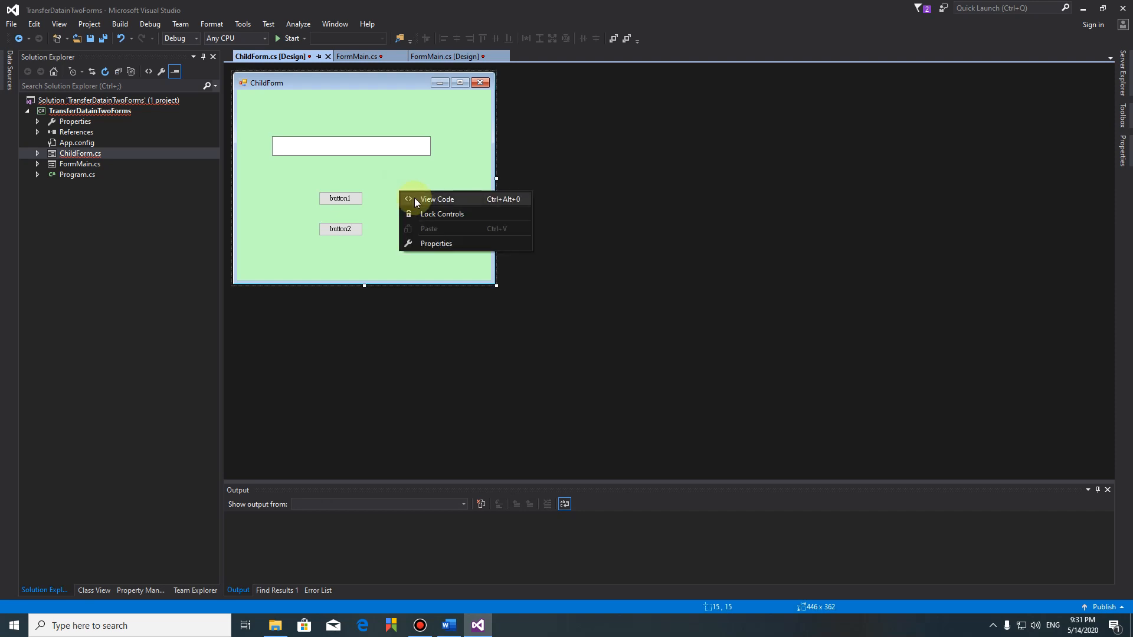
pyautogui.click(437, 198)
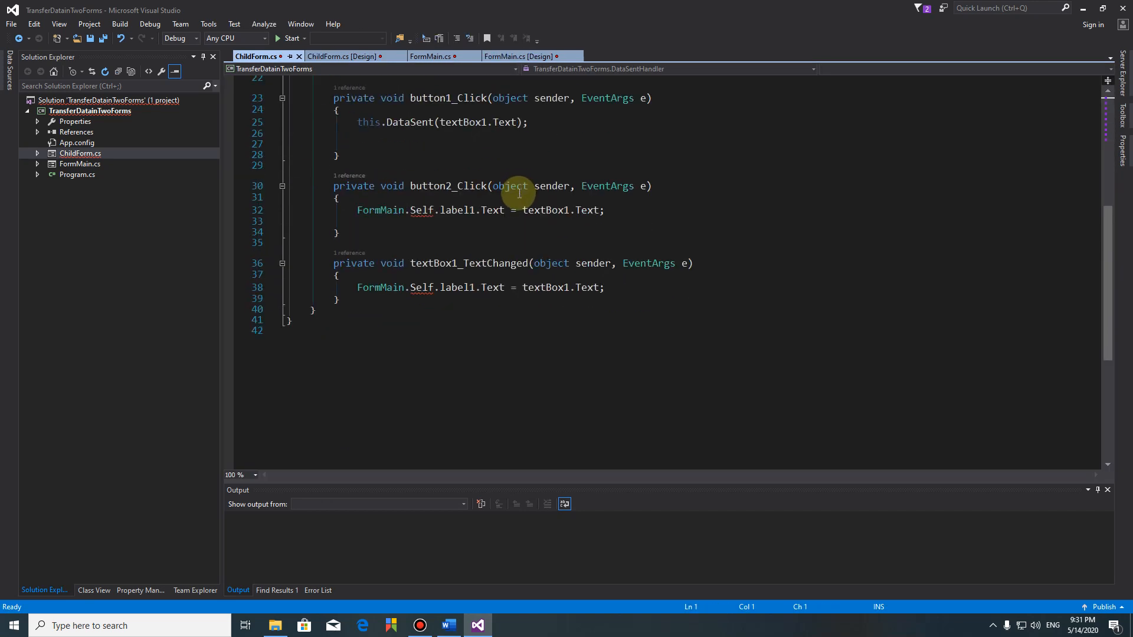
pyautogui.doubleClick(380, 210)
pyautogui.write('//')
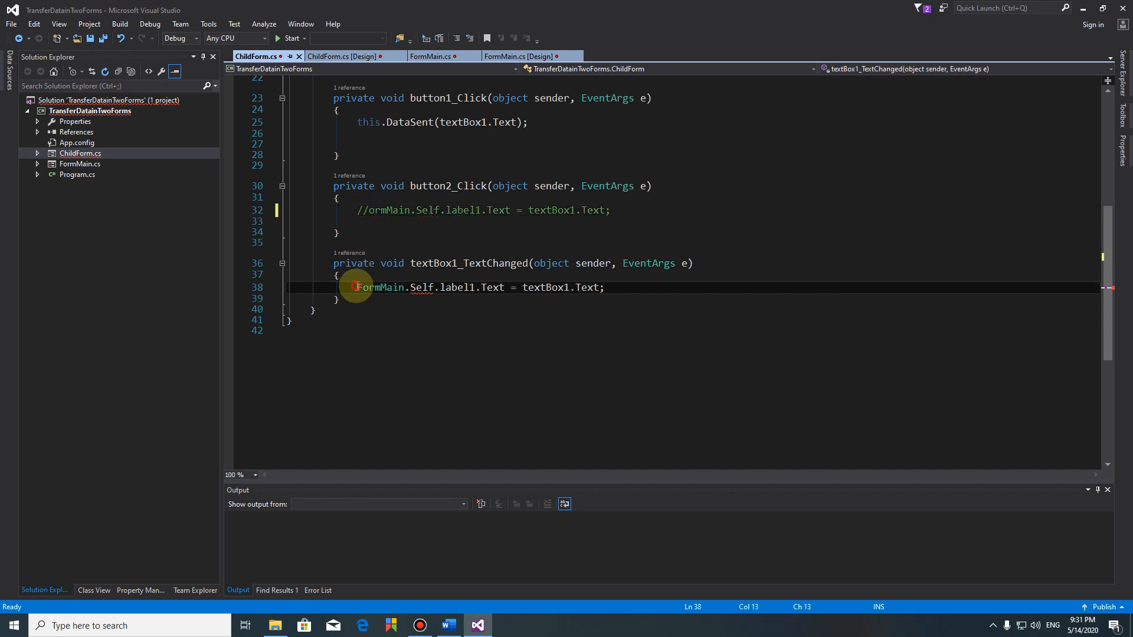
pyautogui.click(434, 56)
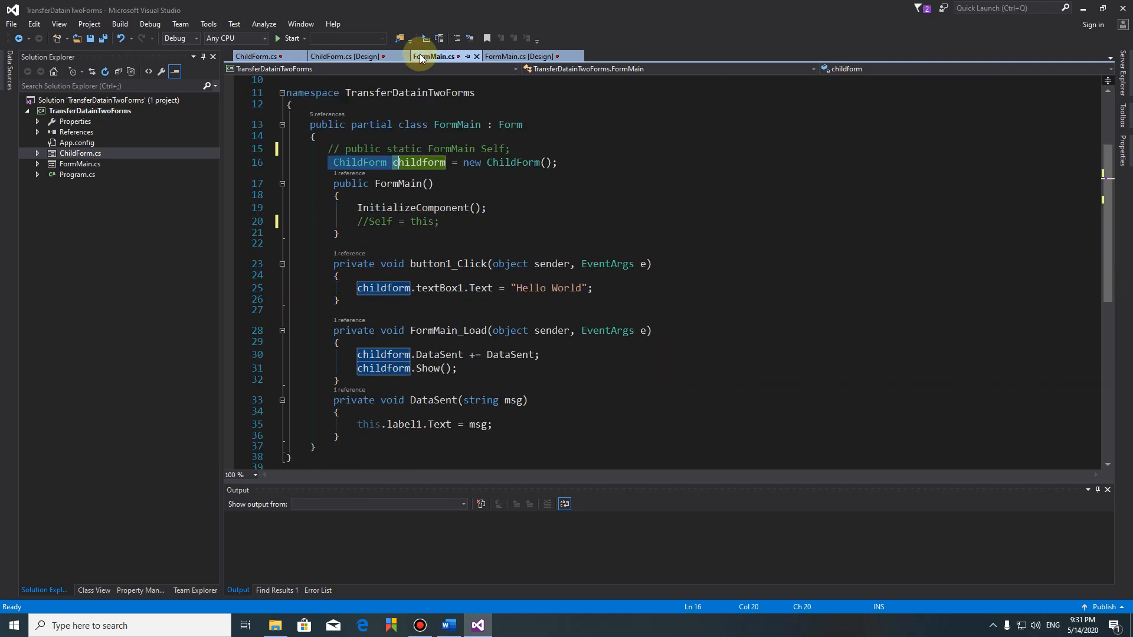
pyautogui.click(433, 57)
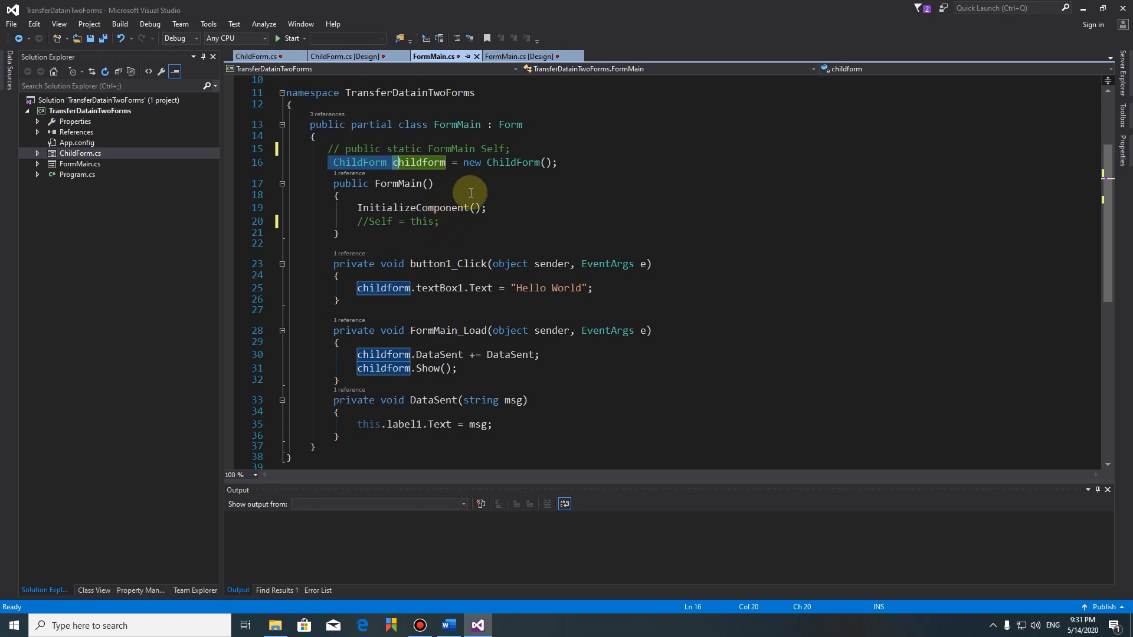
pyautogui.moveTo(446, 229)
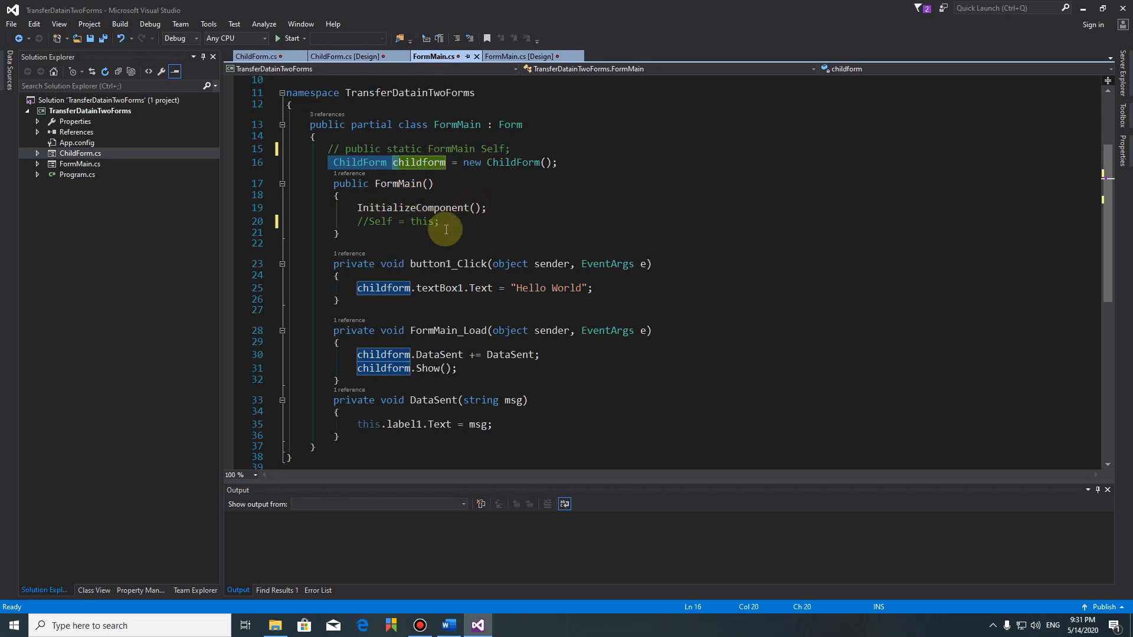
pyautogui.moveTo(418, 208)
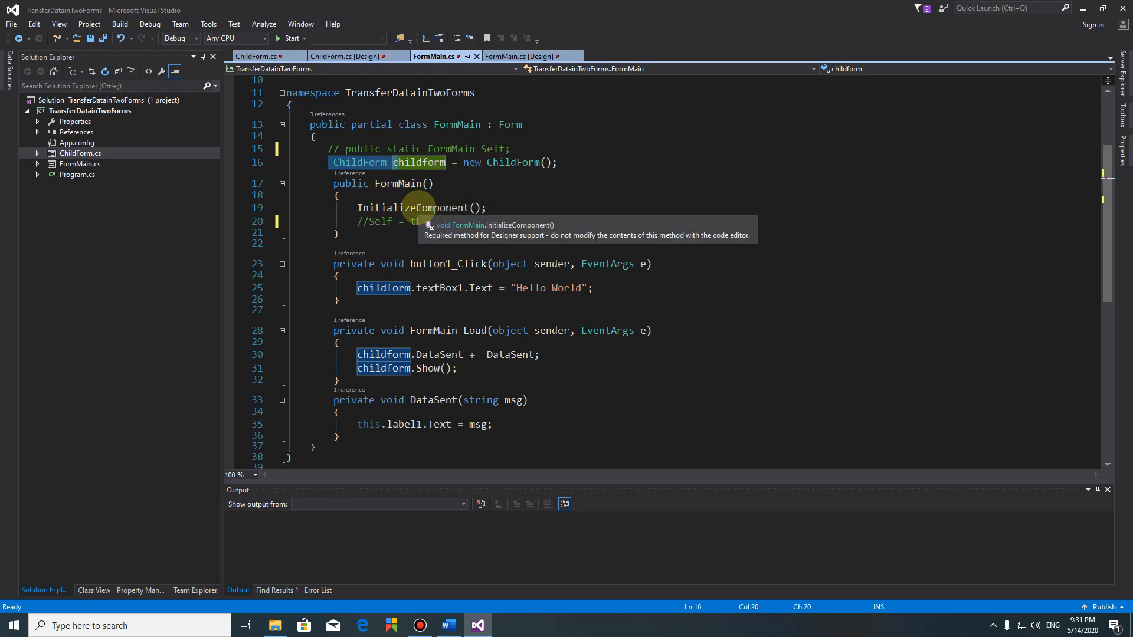
pyautogui.moveTo(405, 297)
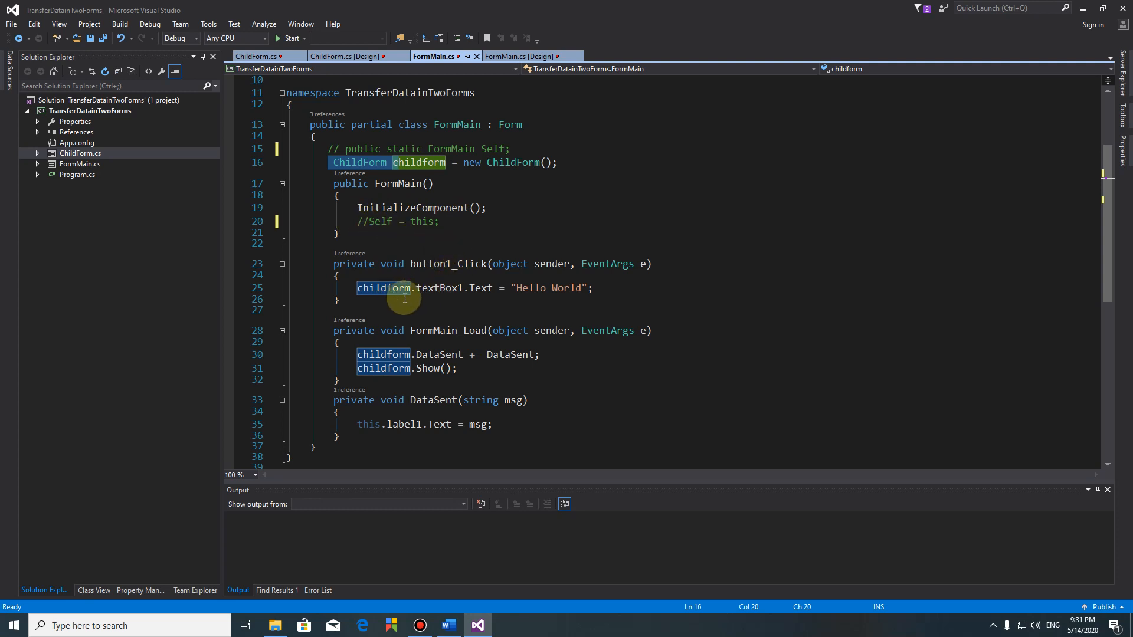
pyautogui.moveTo(548, 293)
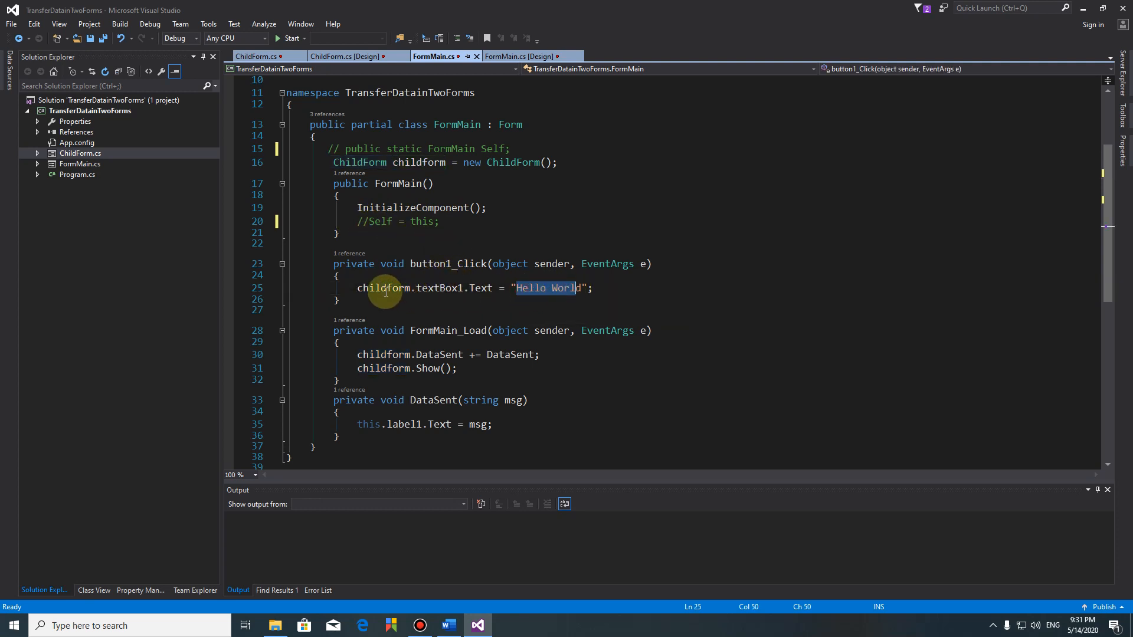
pyautogui.moveTo(541, 288)
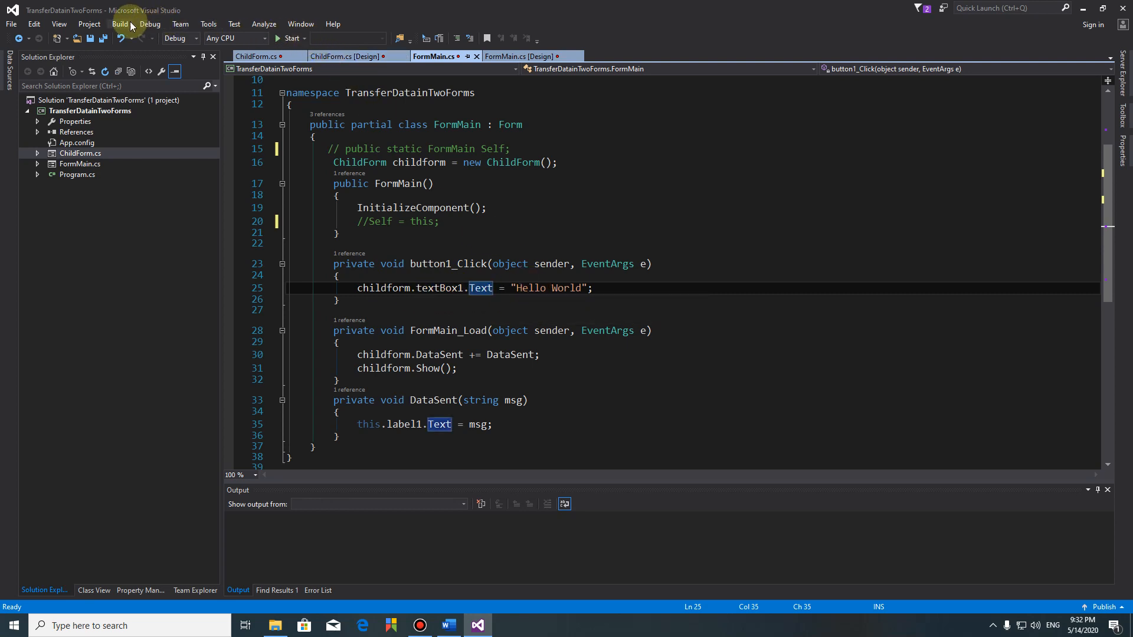
# - Rebuild the solution, start the app and try button1 on the running main form
pyautogui.click(120, 24)
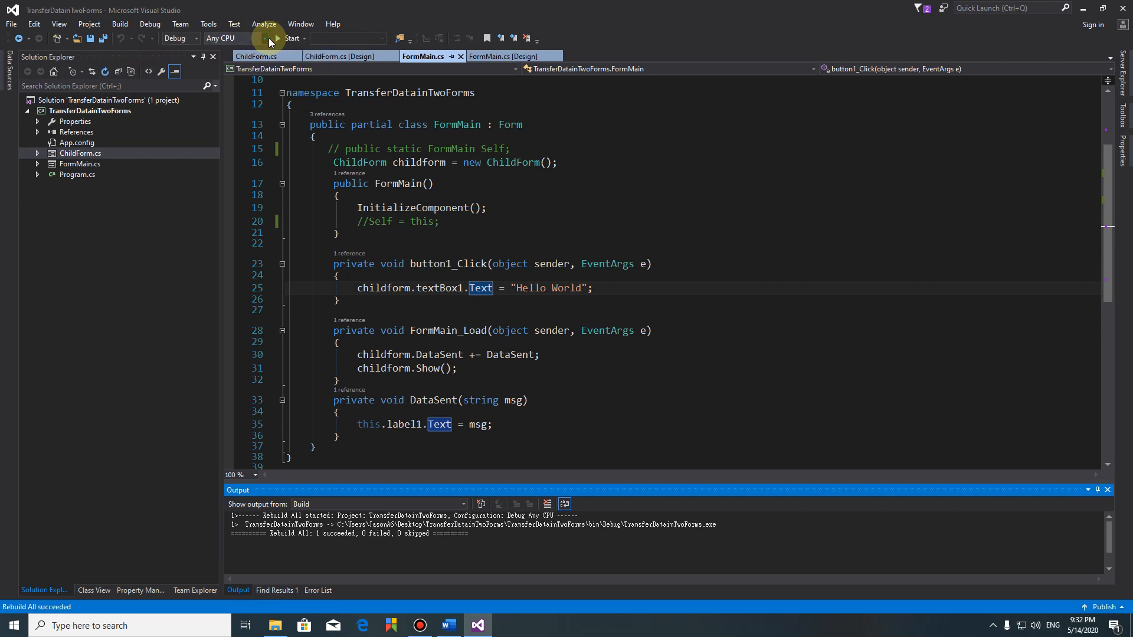
pyautogui.click(292, 37)
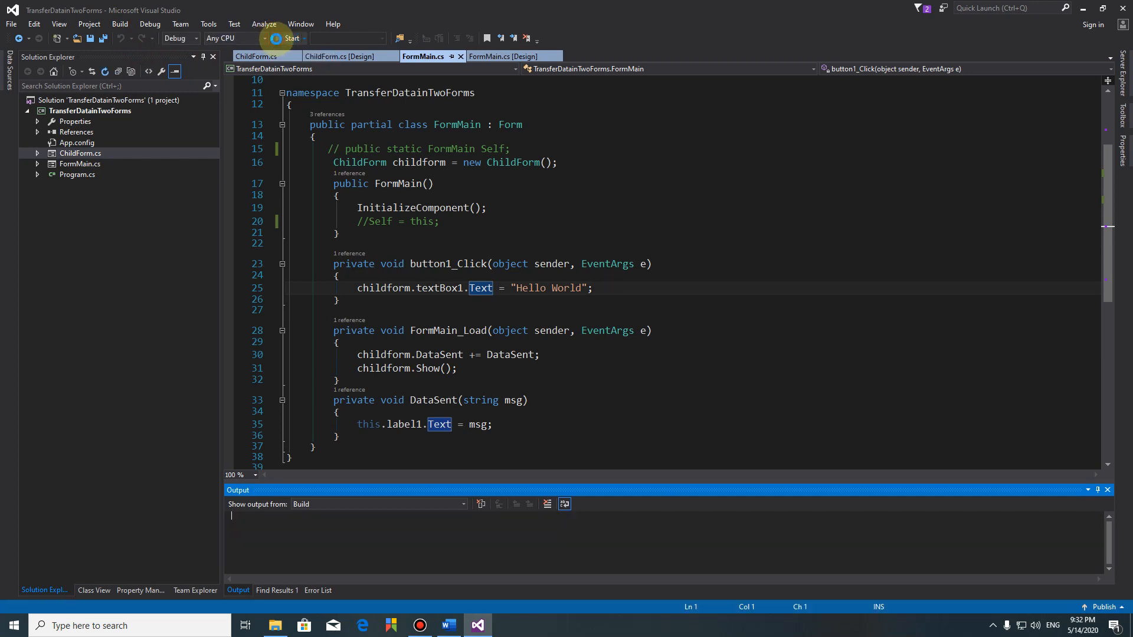
pyautogui.click(276, 37)
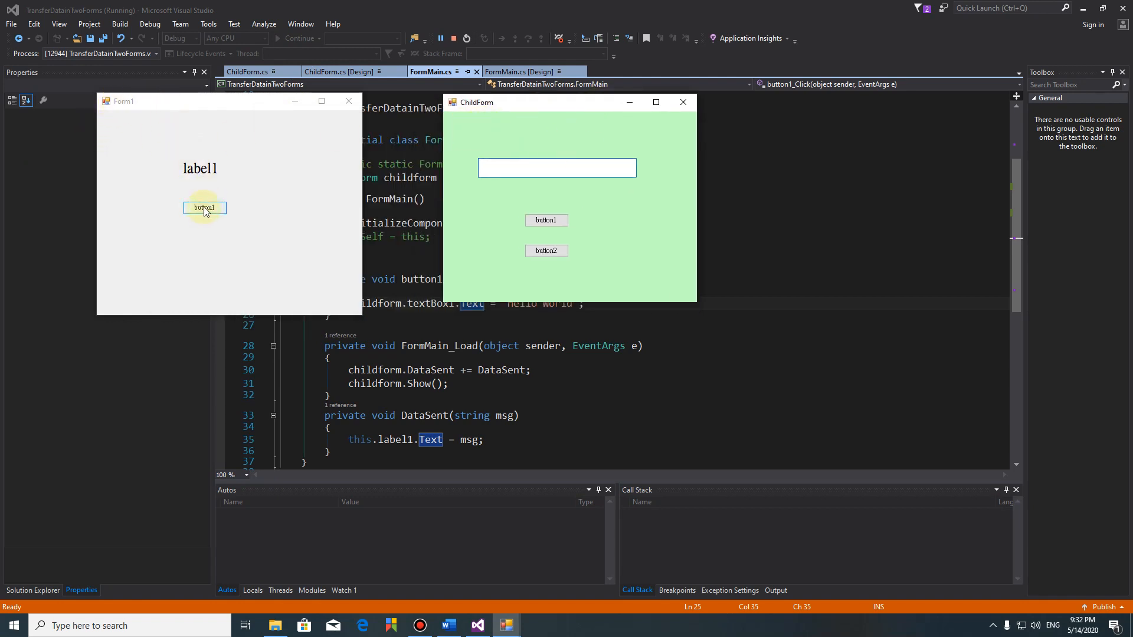
pyautogui.click(204, 208)
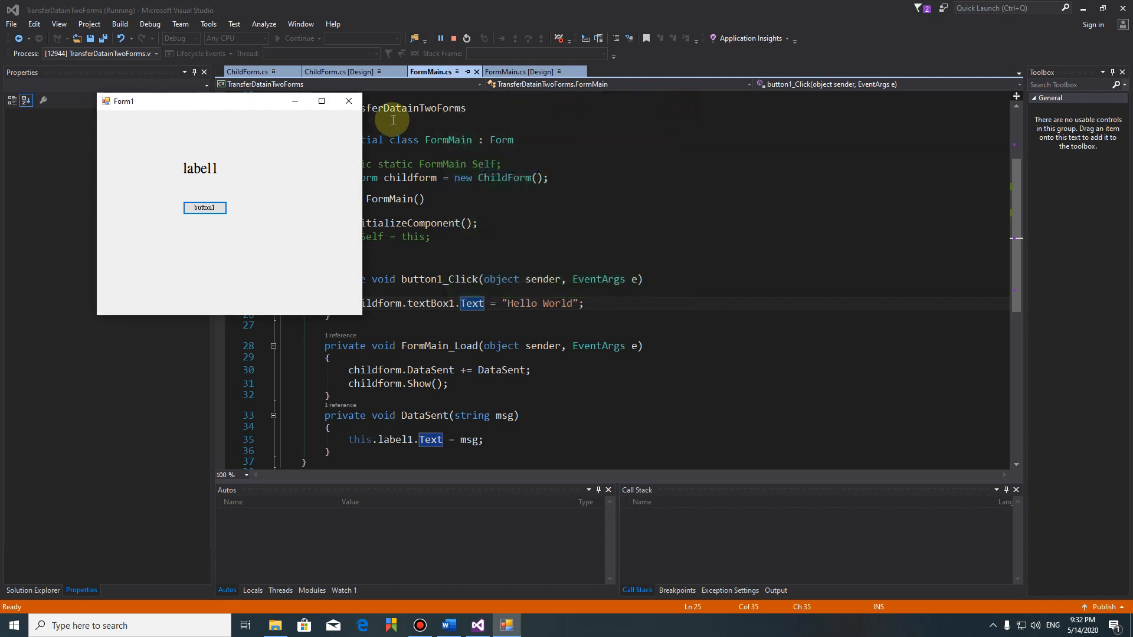
# - Stop the running app and bring up ChildForm's code
pyautogui.click(452, 38)
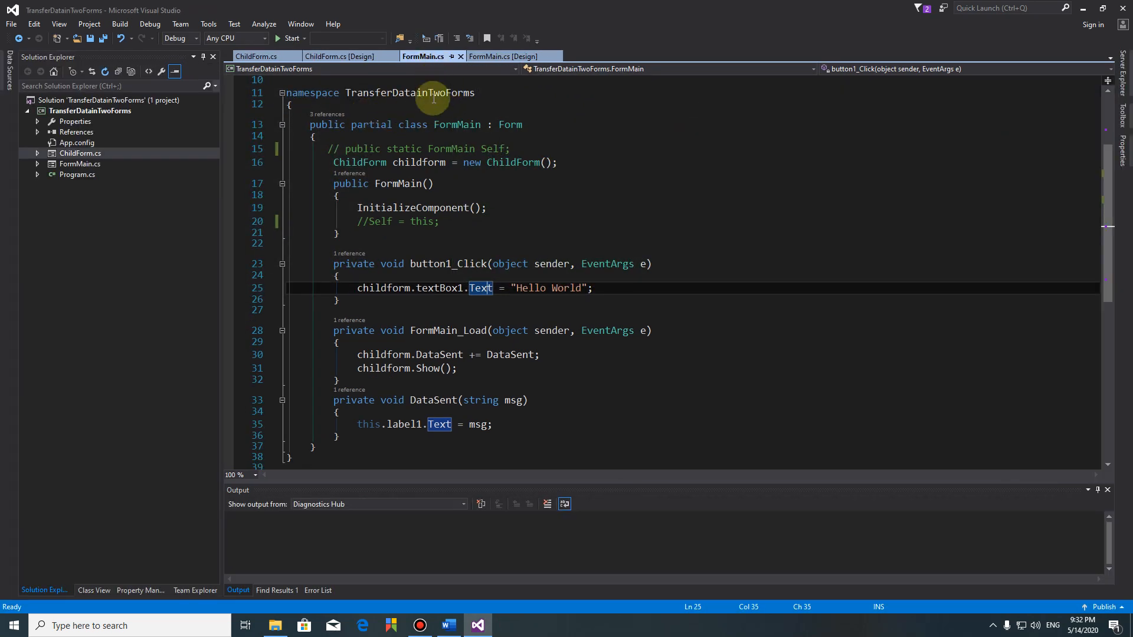
pyautogui.moveTo(504, 56)
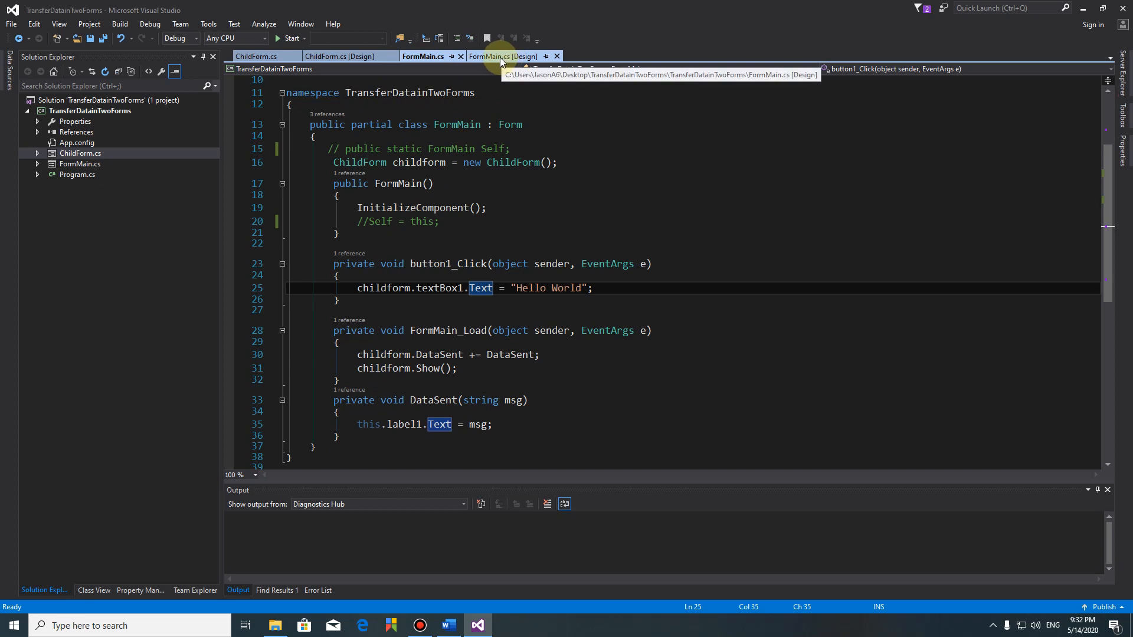
pyautogui.click(339, 57)
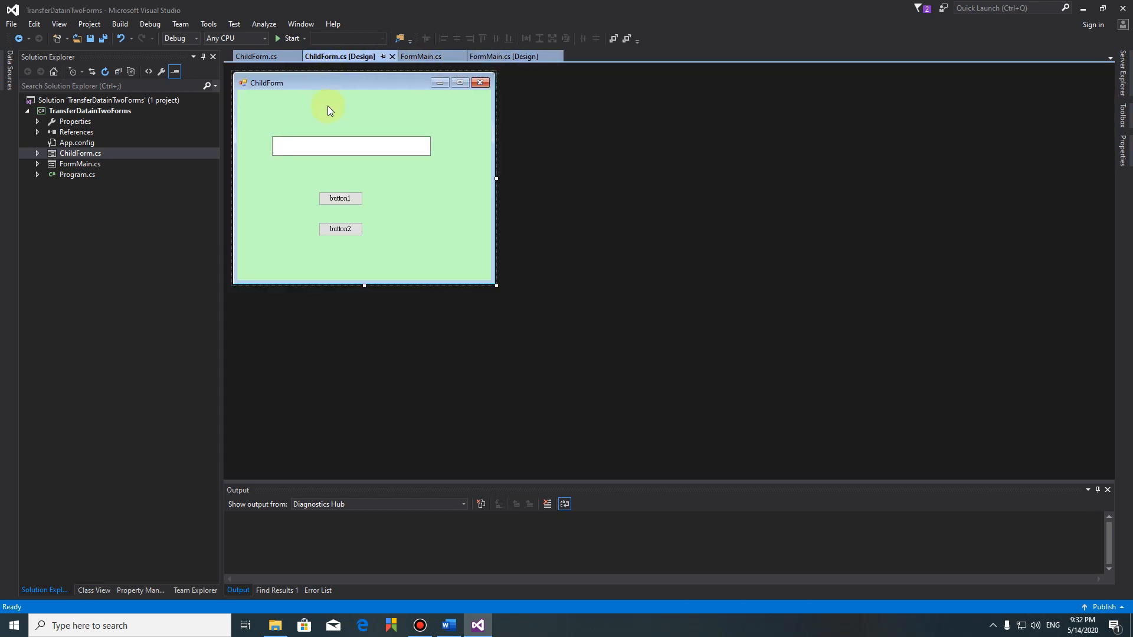
pyautogui.click(256, 56)
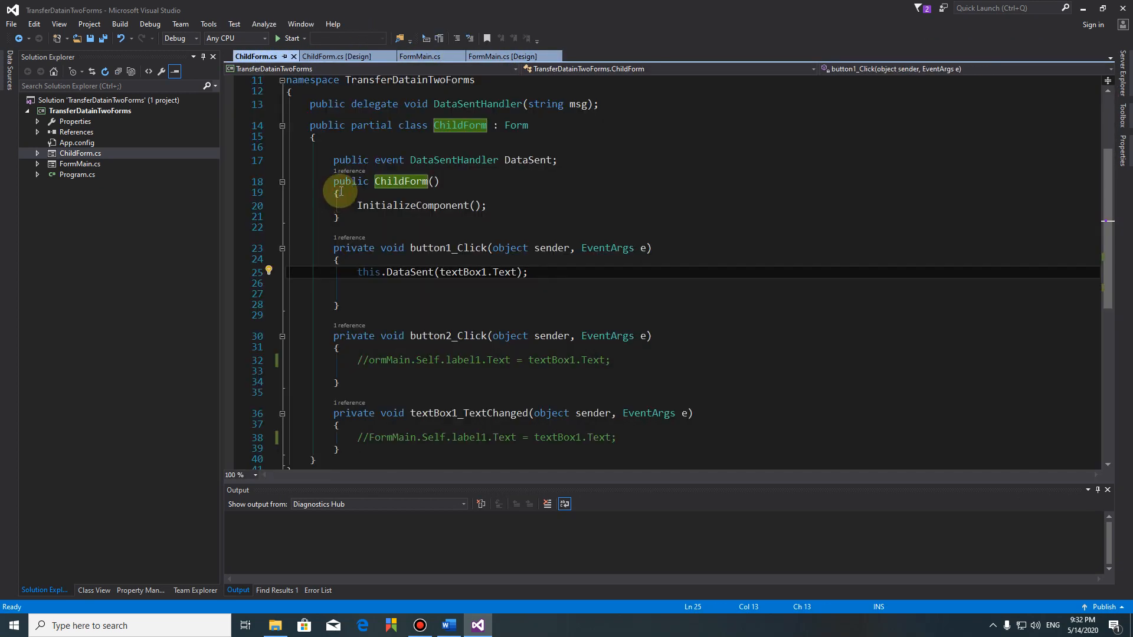
pyautogui.moveTo(507, 286)
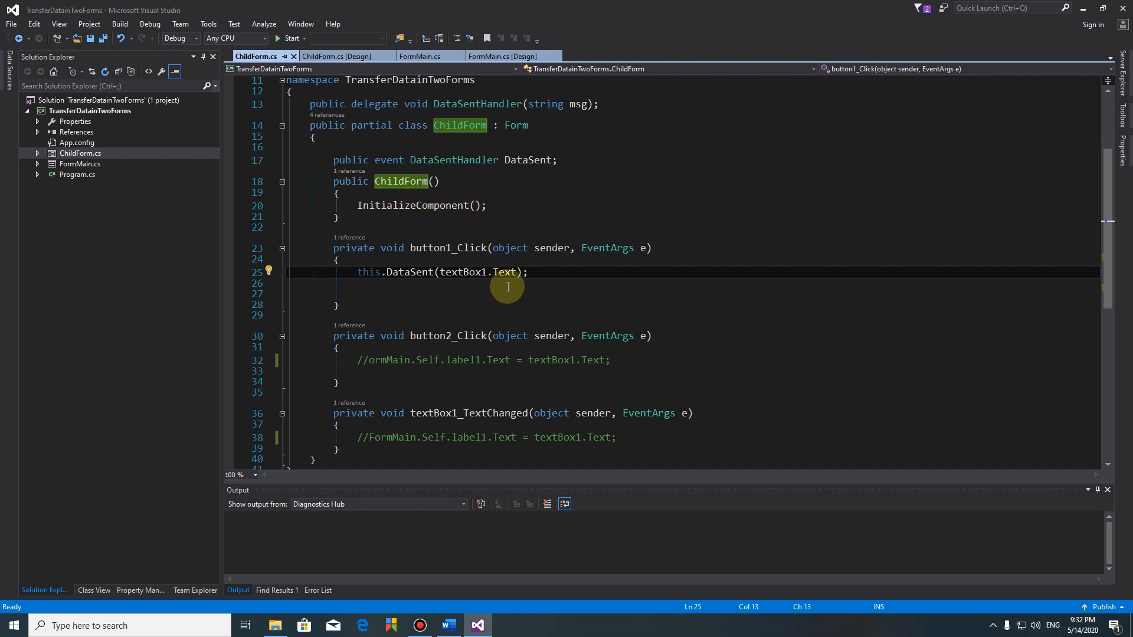
# - Add a line after this.DataSent(textBox1.Text); in button1_Click, trying FormMain.Label there
pyautogui.press('enter')
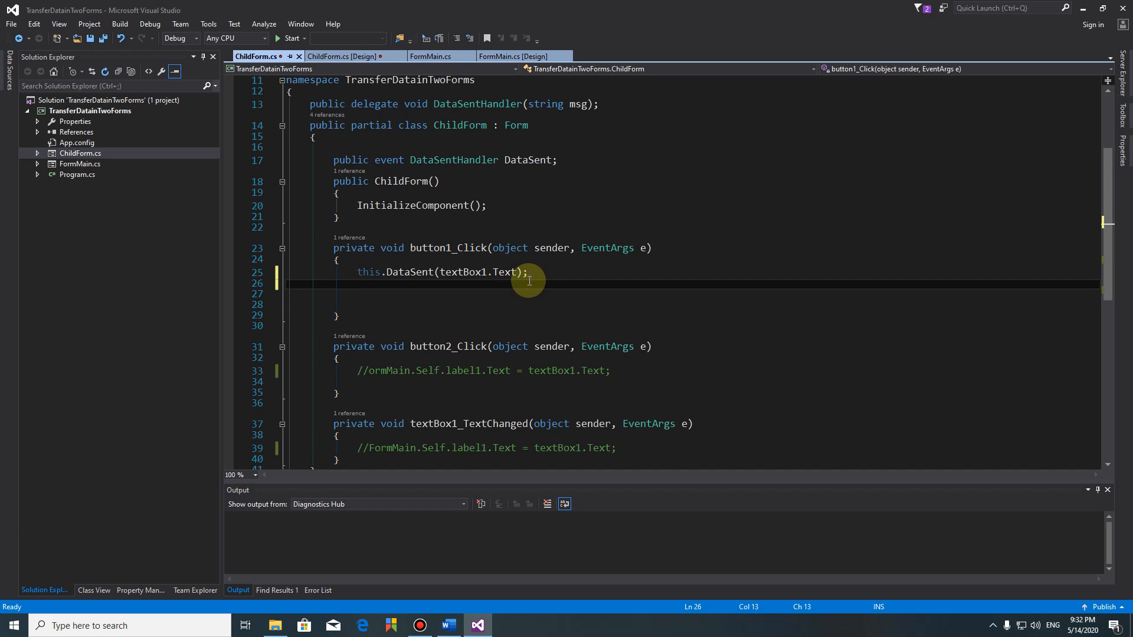
pyautogui.write('F')
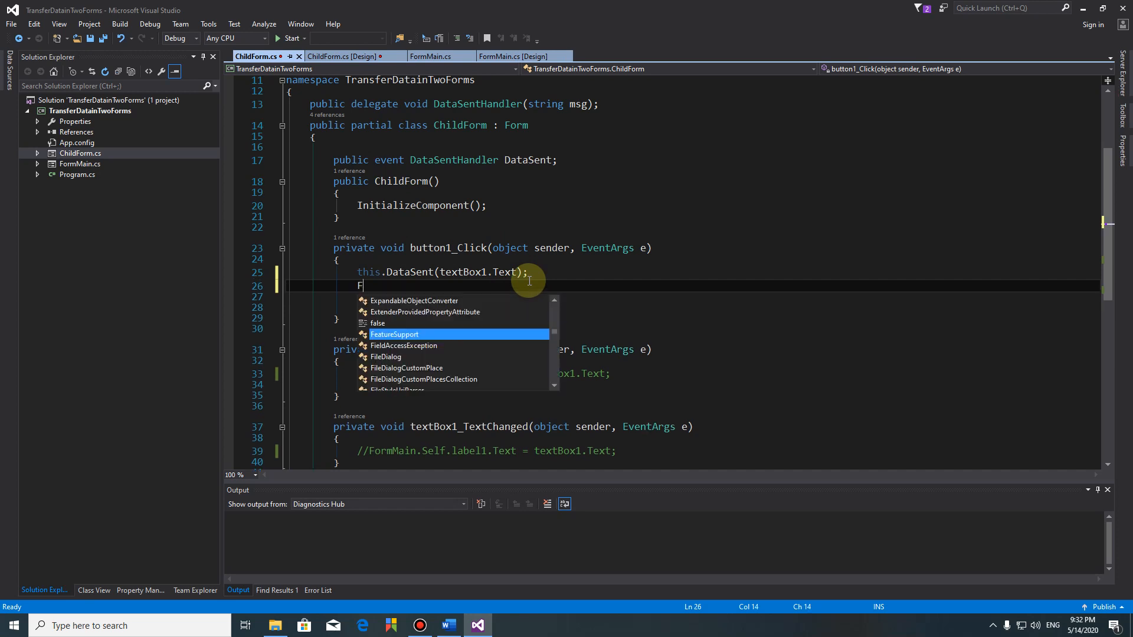
pyautogui.write('ormMain')
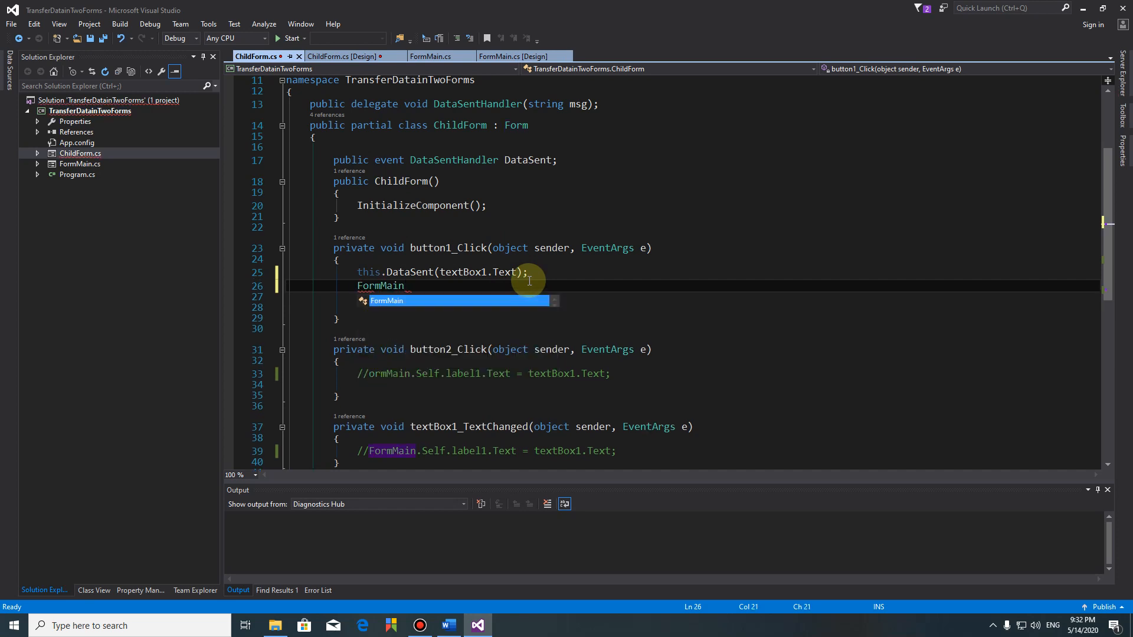
pyautogui.write('.Lab')
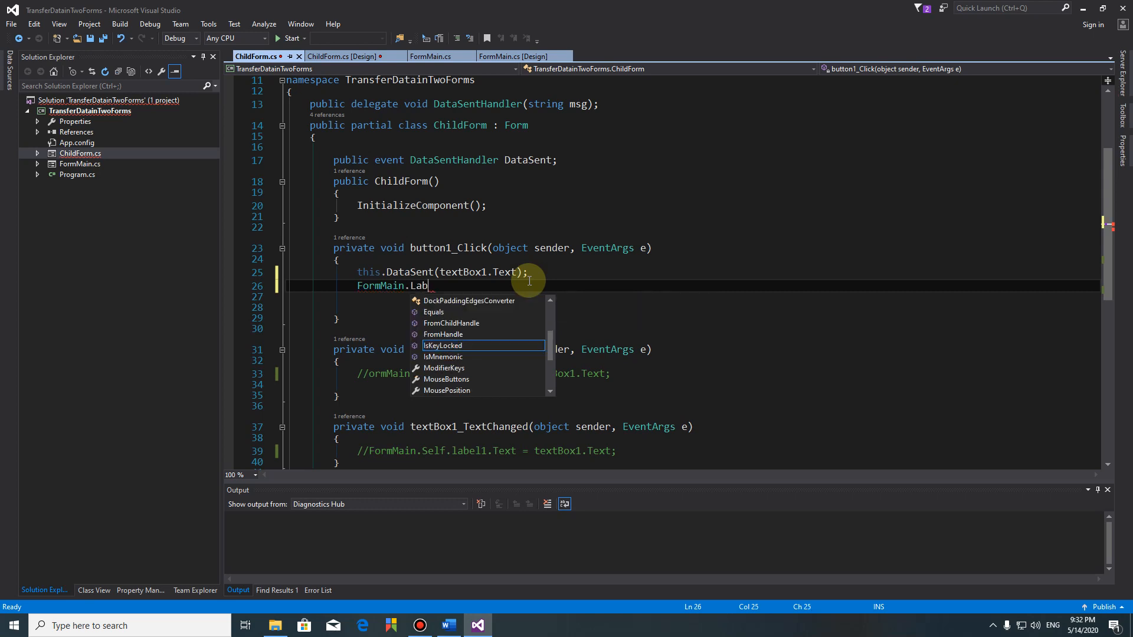
pyautogui.write('e')
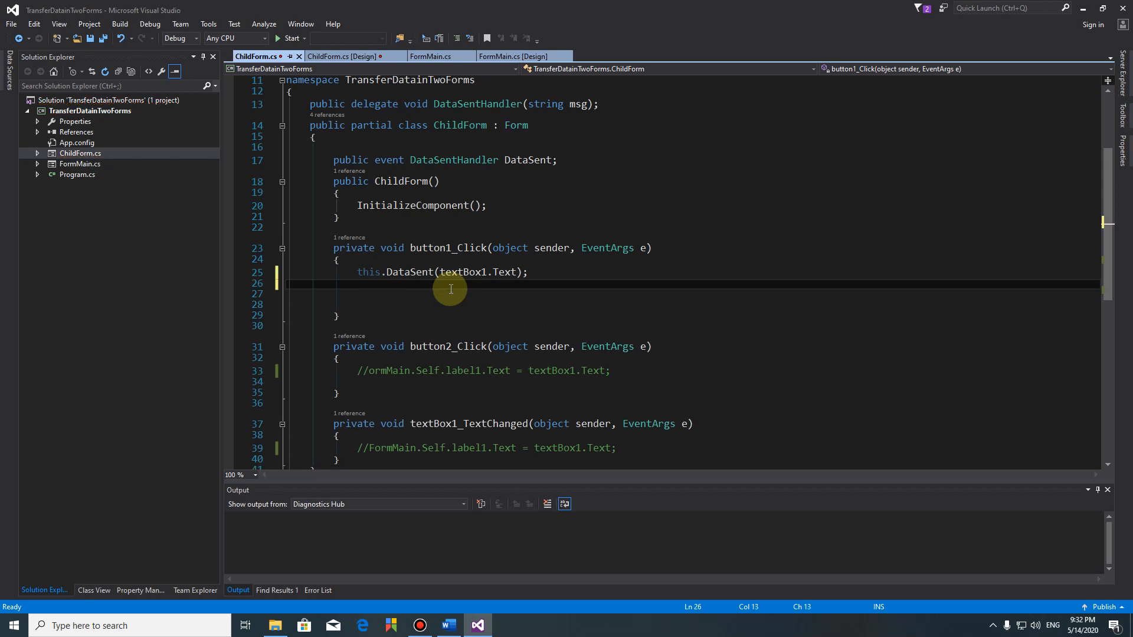
pyautogui.click(347, 57)
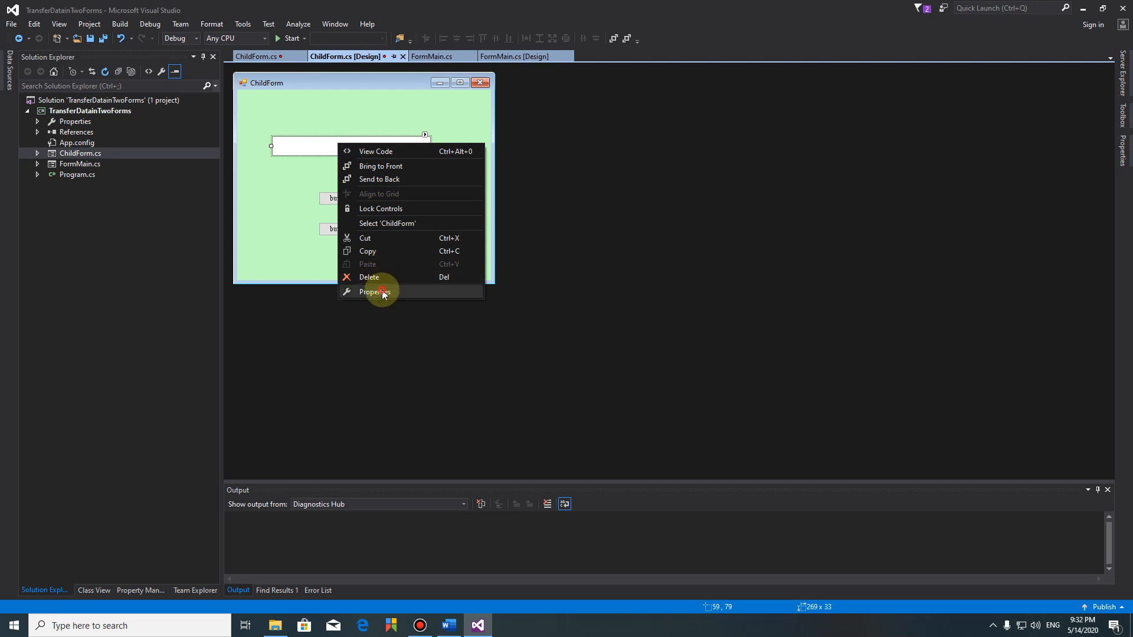
pyautogui.click(375, 291)
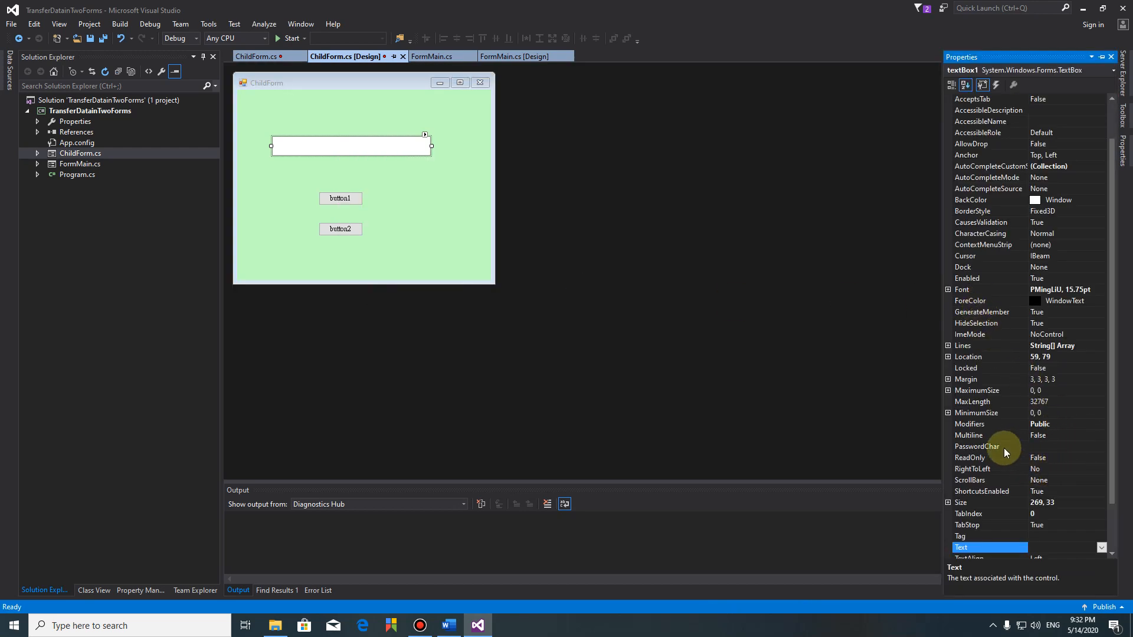
pyautogui.click(984, 436)
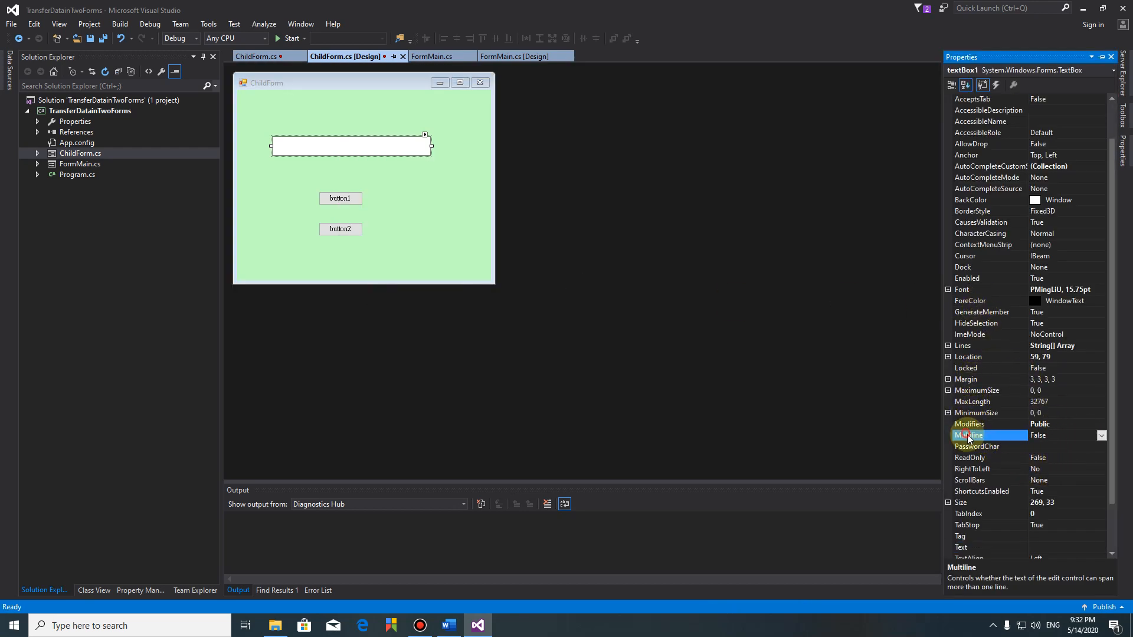
pyautogui.click(991, 424)
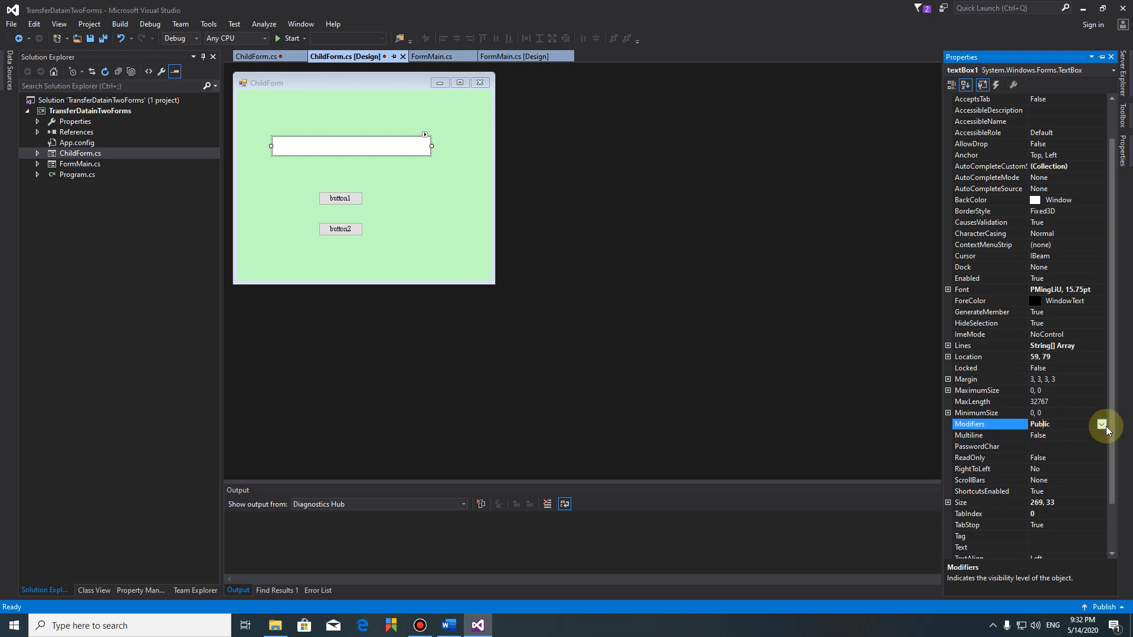
pyautogui.moveTo(433, 57)
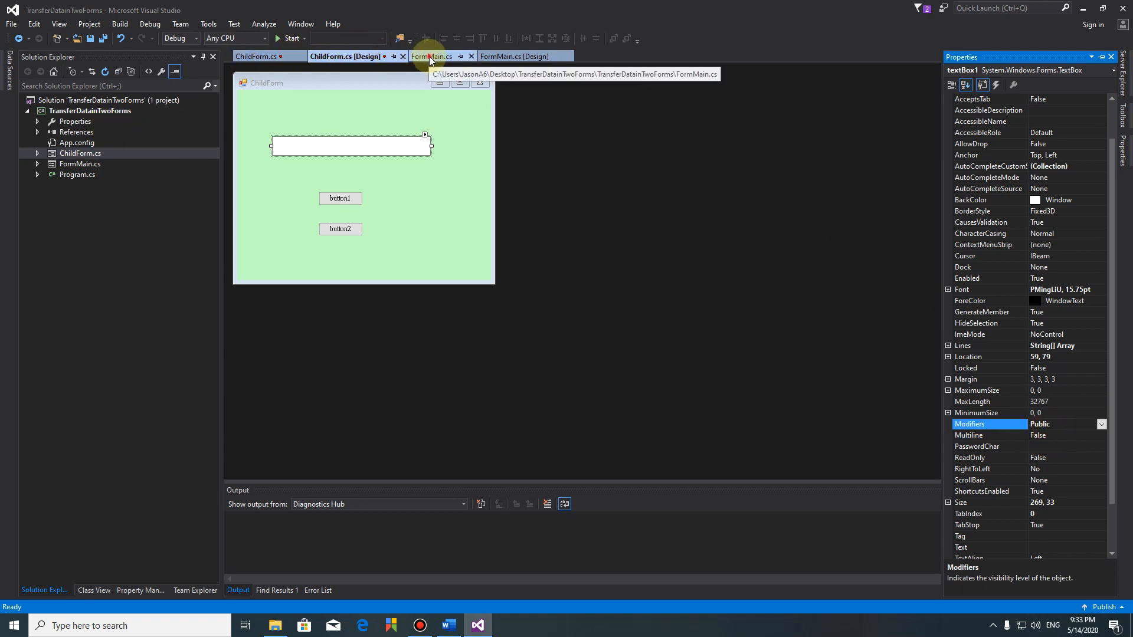
pyautogui.click(516, 56)
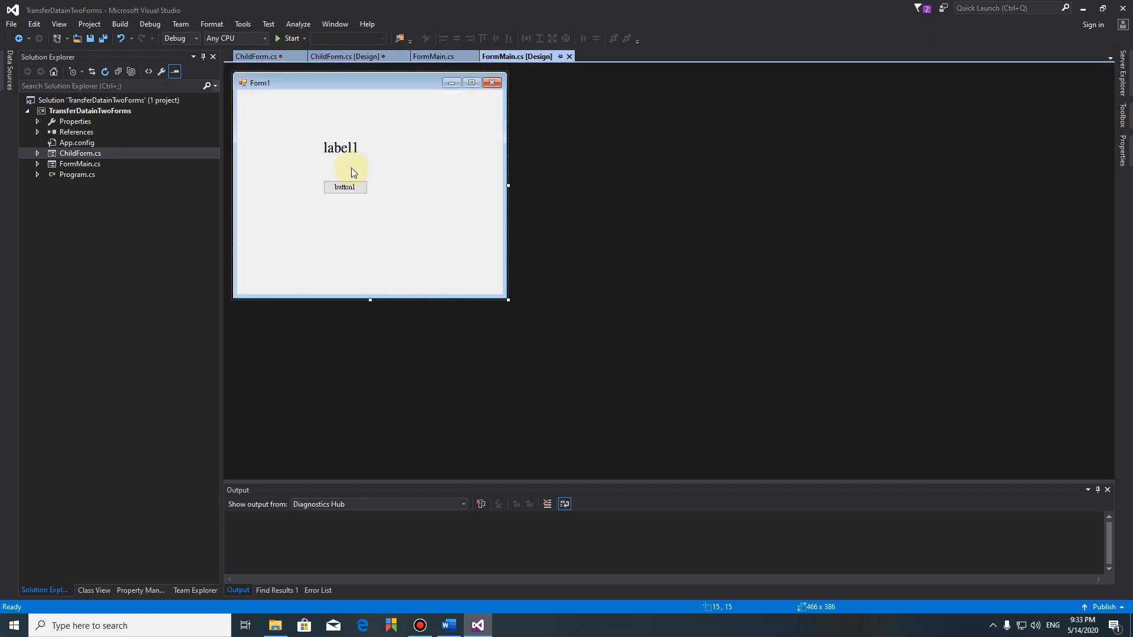
pyautogui.click(340, 148)
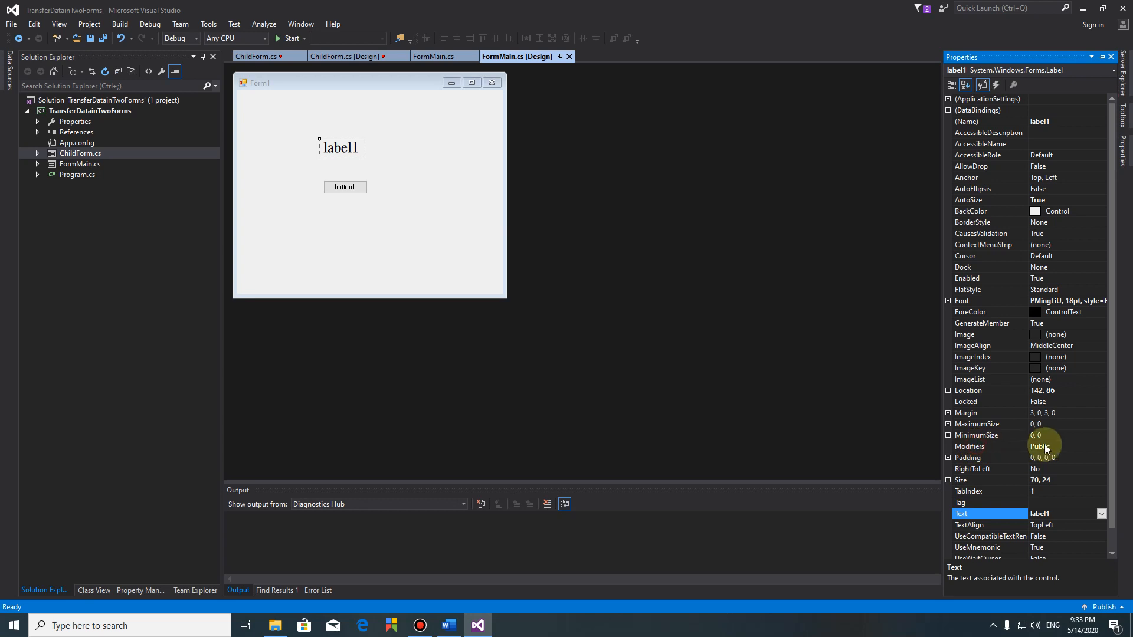
pyautogui.click(256, 57)
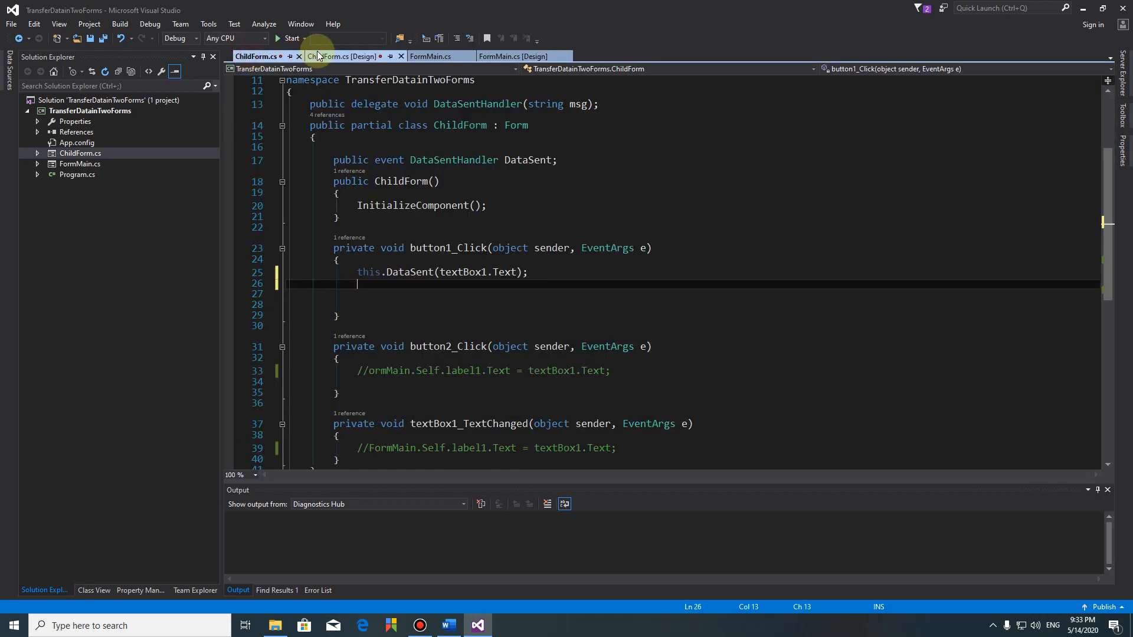
pyautogui.moveTo(411, 342)
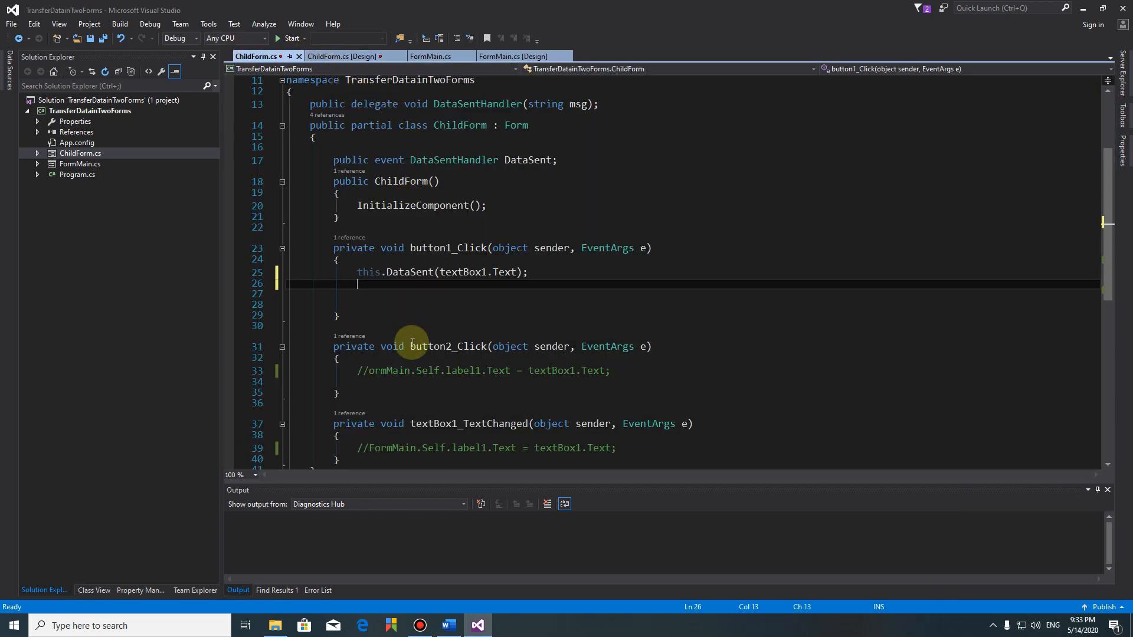
pyautogui.moveTo(462, 303)
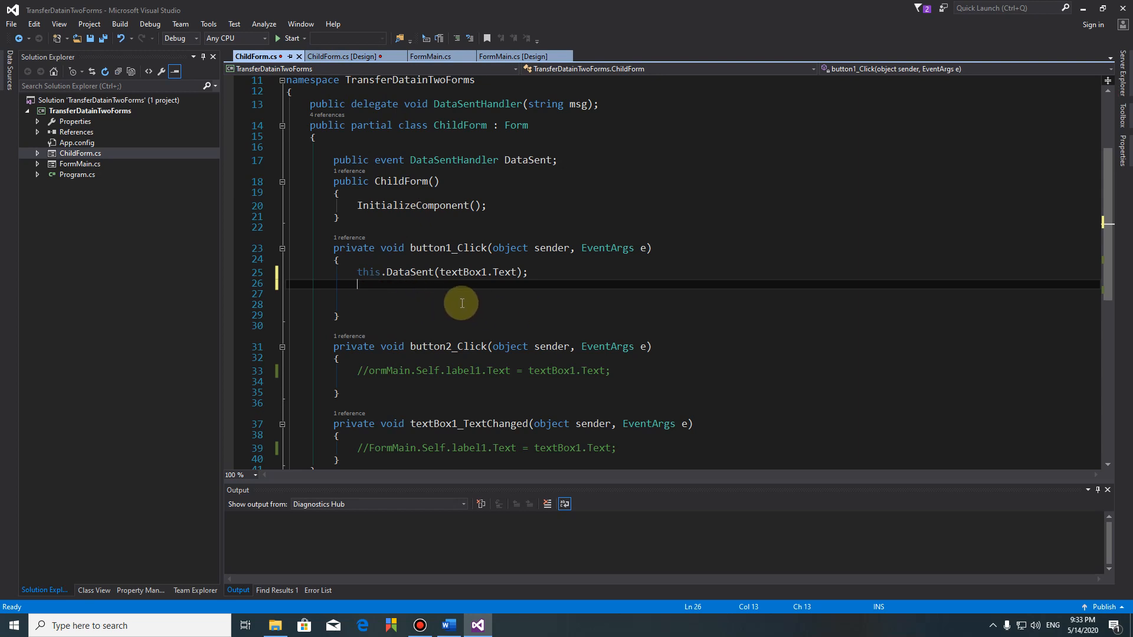
pyautogui.moveTo(431, 57)
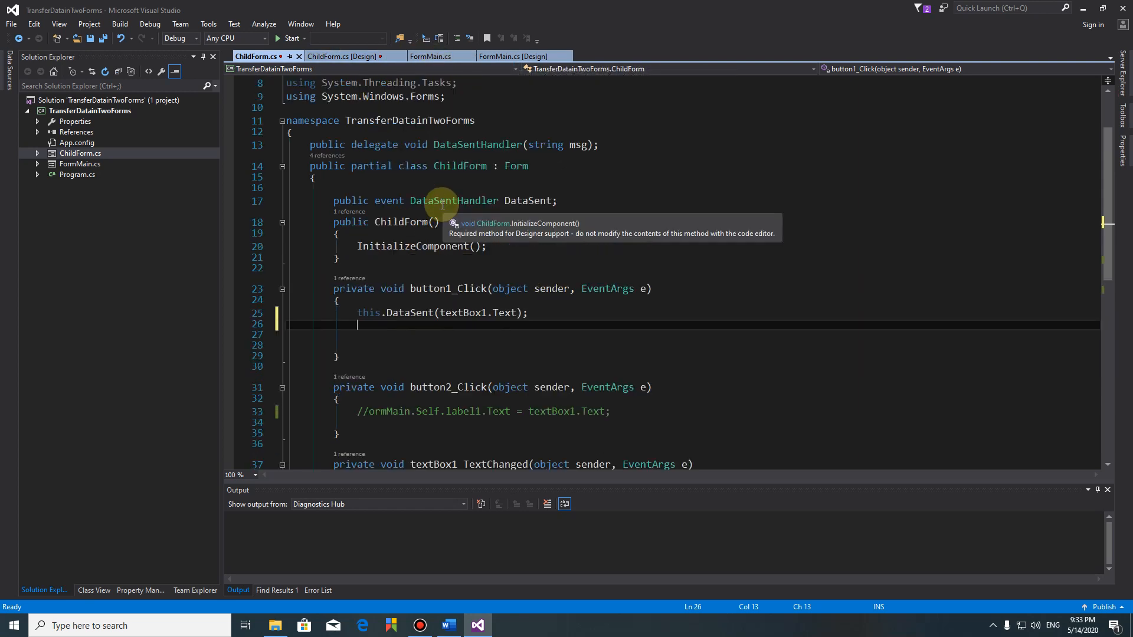
pyautogui.scroll(3)
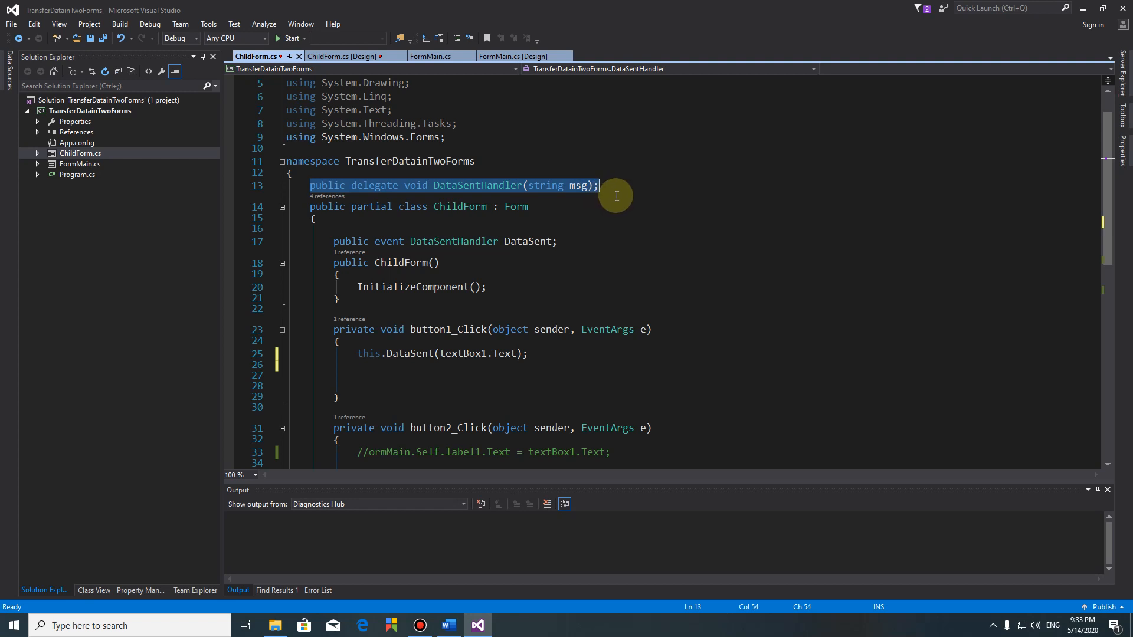
pyautogui.moveTo(497, 222)
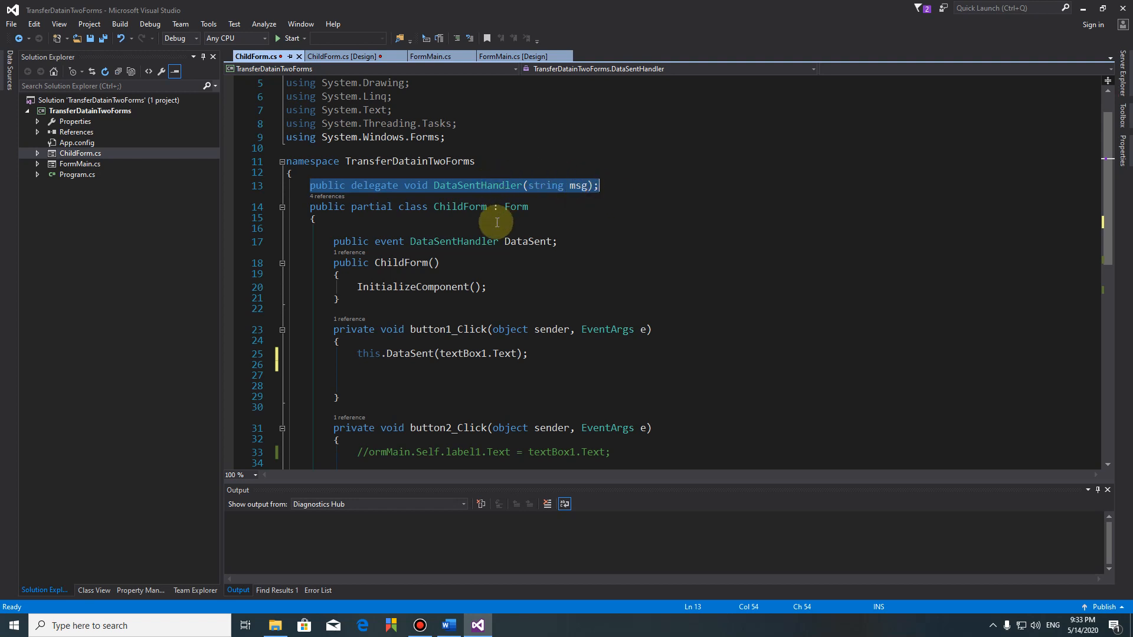
pyautogui.moveTo(332, 241)
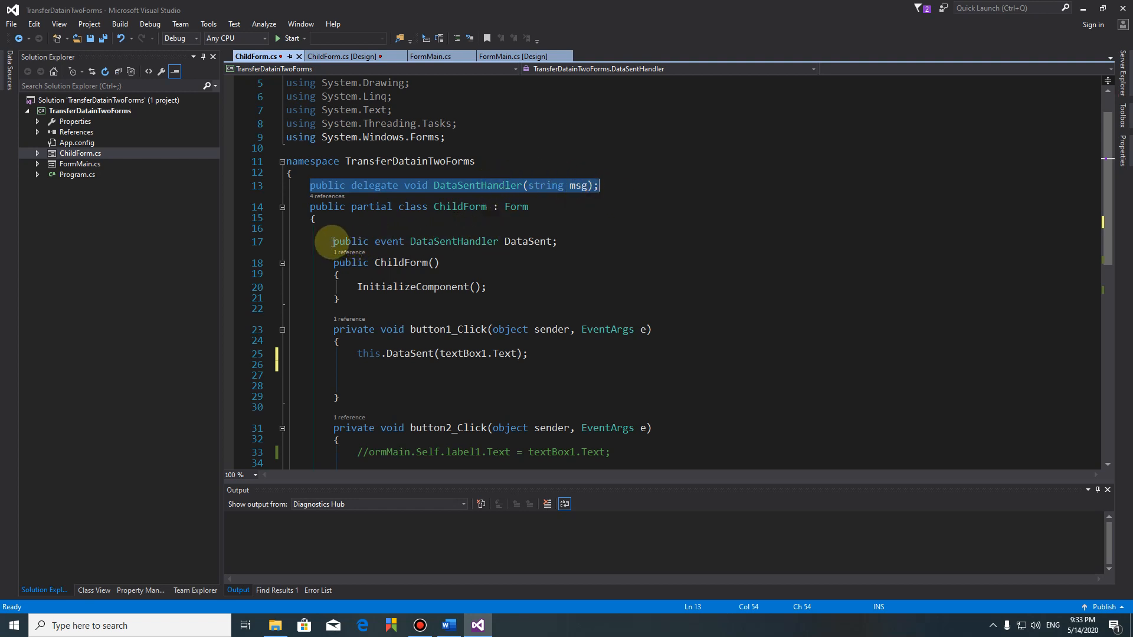
pyautogui.click(508, 241)
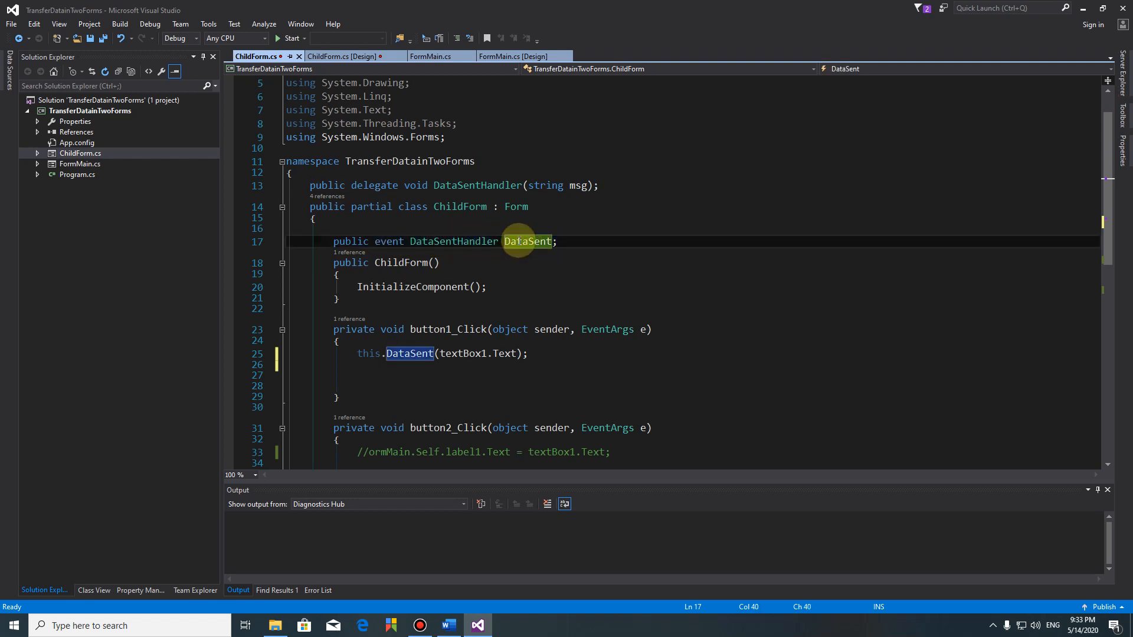
pyautogui.click(366, 353)
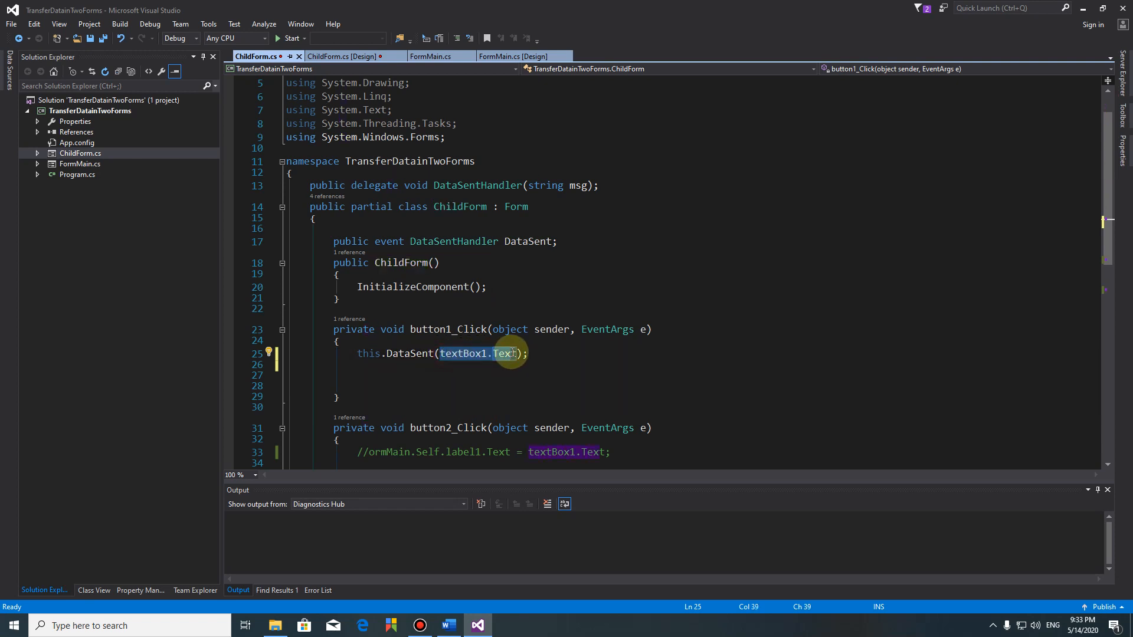
pyautogui.moveTo(510, 295)
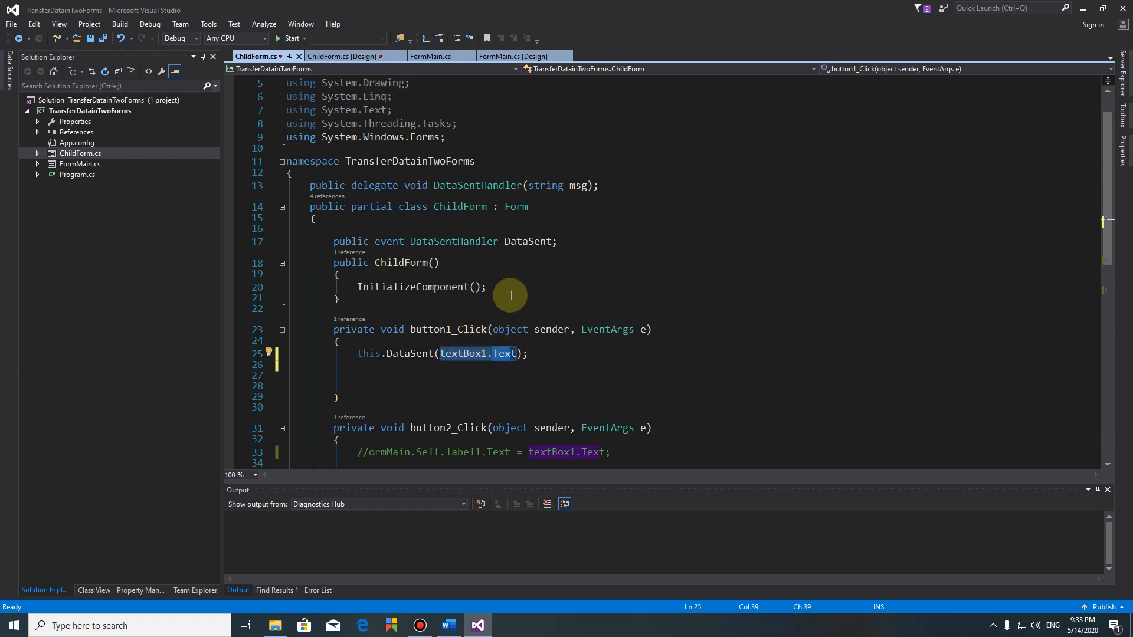
pyautogui.click(433, 57)
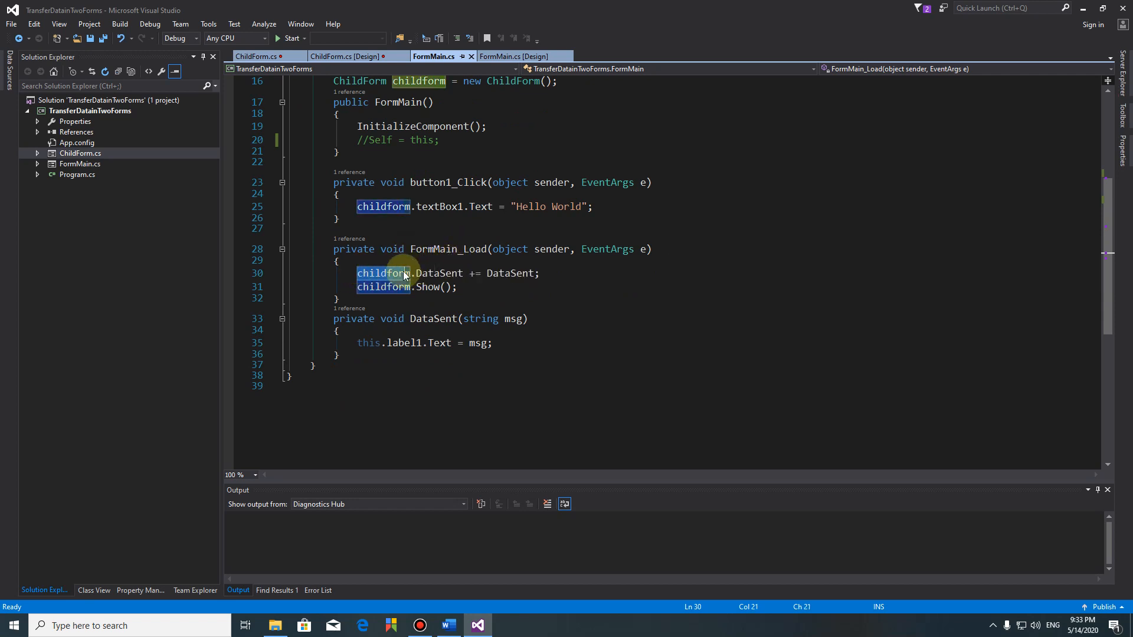
# - Highlight the childform.DataSent subscription and the DataSent(string msg) handler that sets label1
pyautogui.click(388, 273)
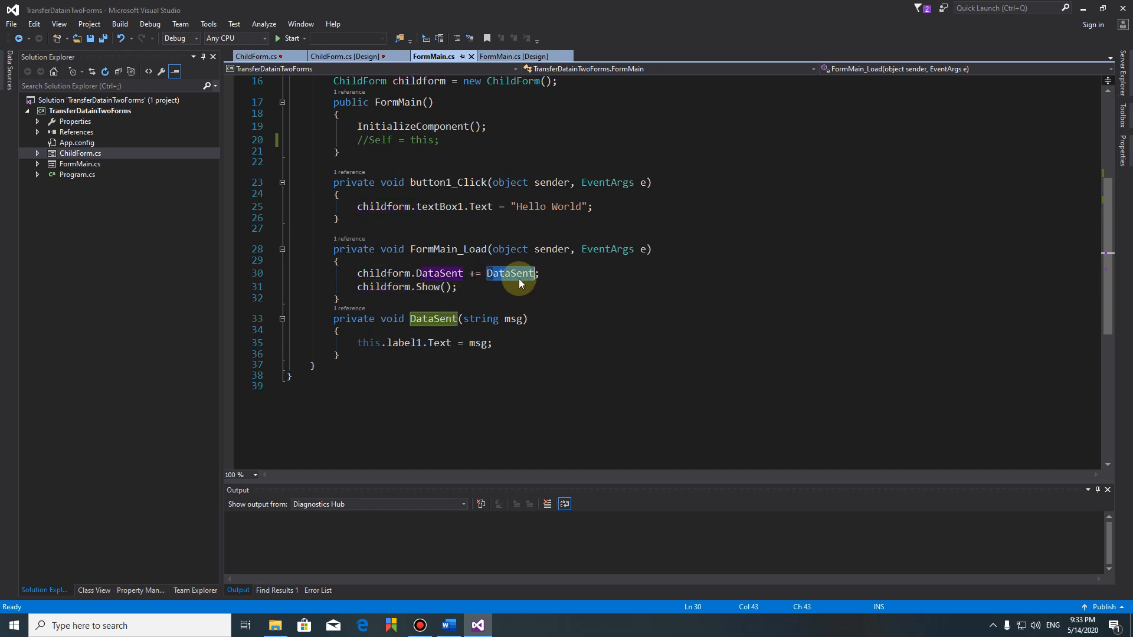
pyautogui.moveTo(521, 273)
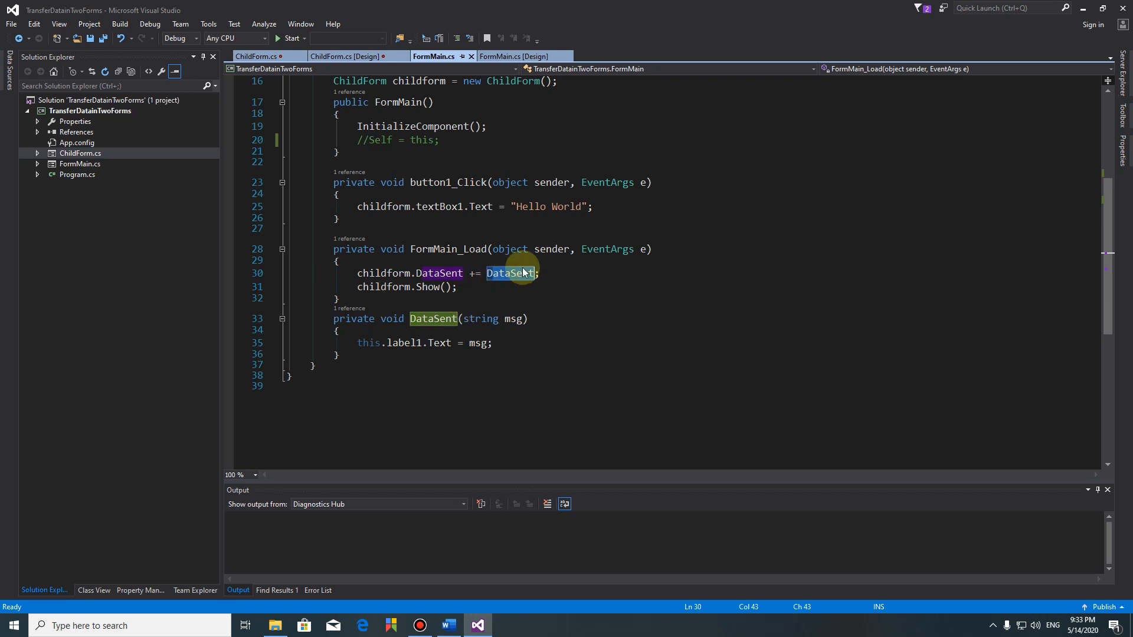
pyautogui.click(463, 319)
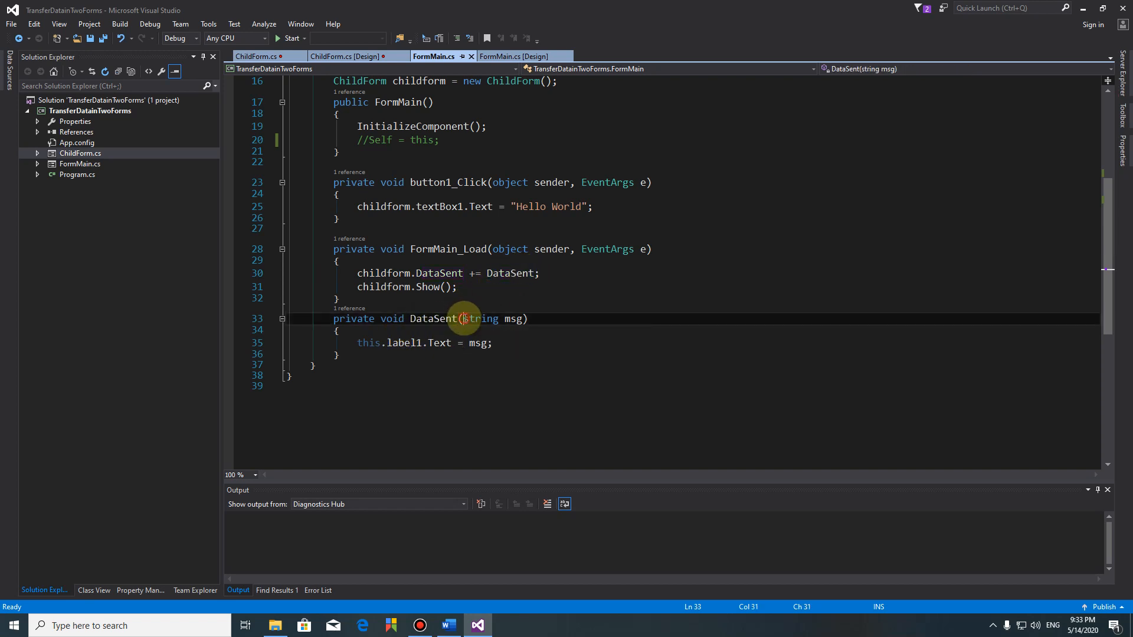
pyautogui.doubleClick(515, 319)
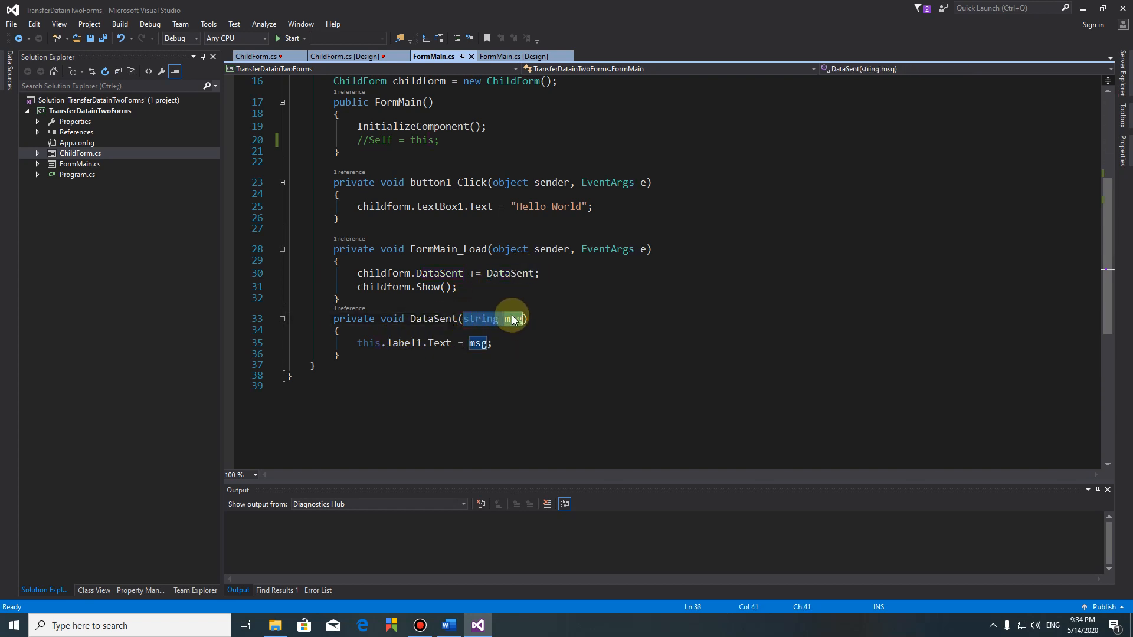
pyautogui.moveTo(438, 354)
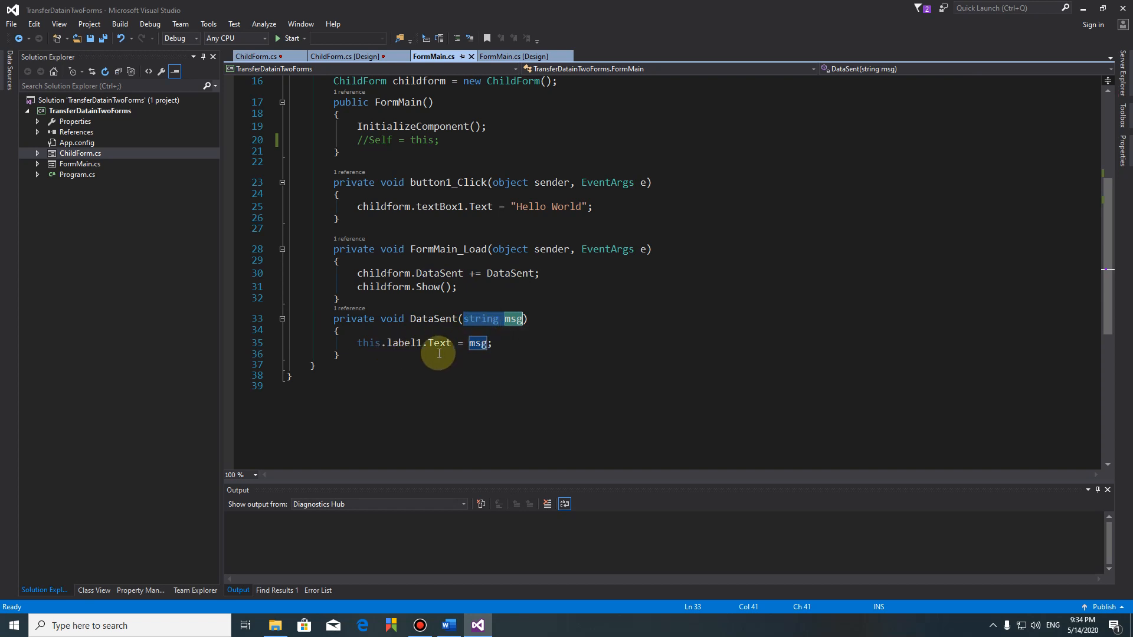
pyautogui.moveTo(277, 37)
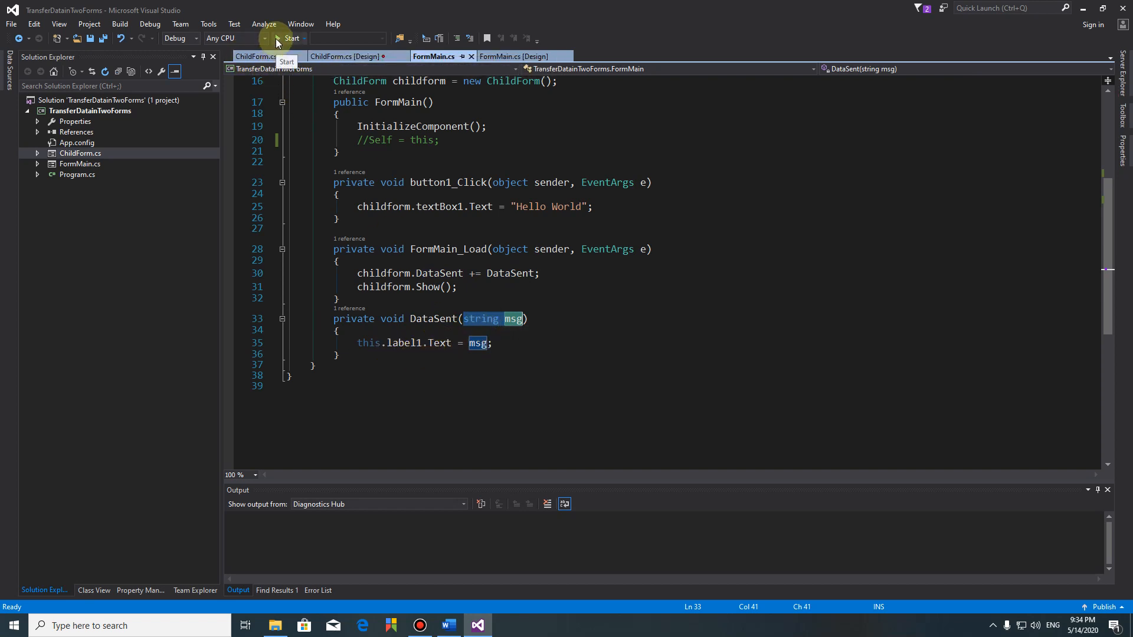
# - Back in ChildForm's code, remove a stray letter on the empty line and start the build
pyautogui.click(352, 57)
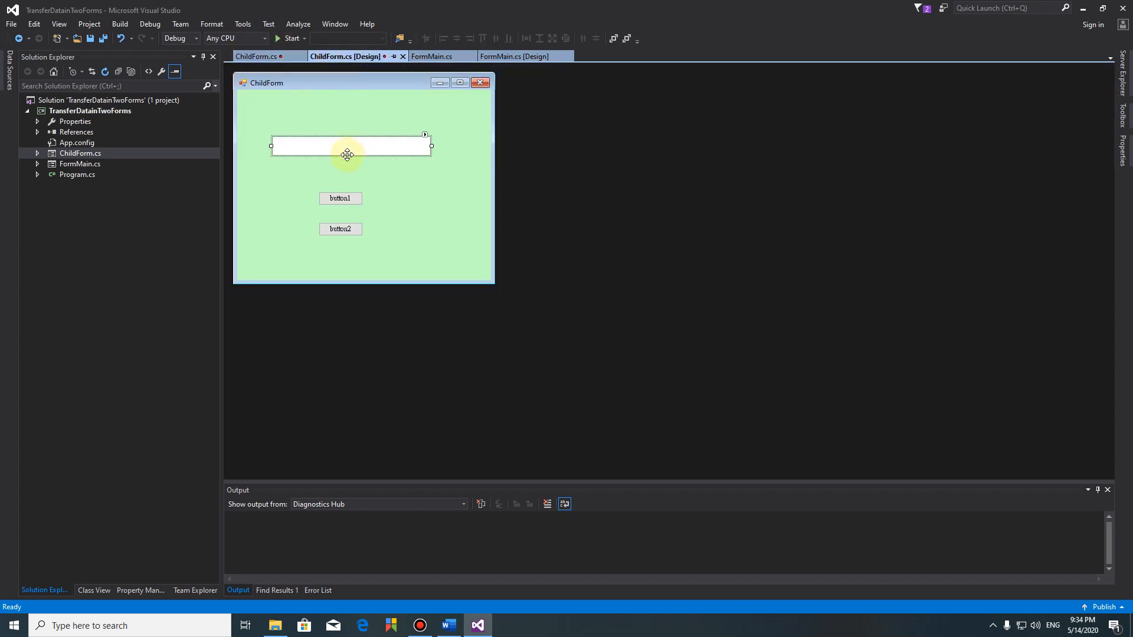
pyautogui.click(259, 57)
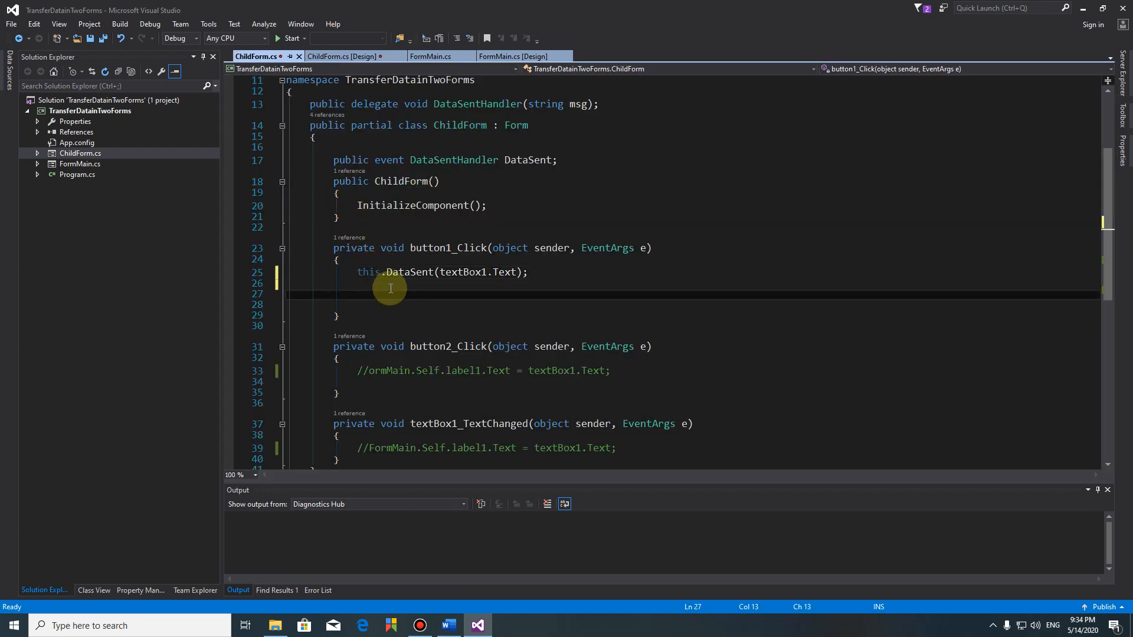
pyautogui.write('f')
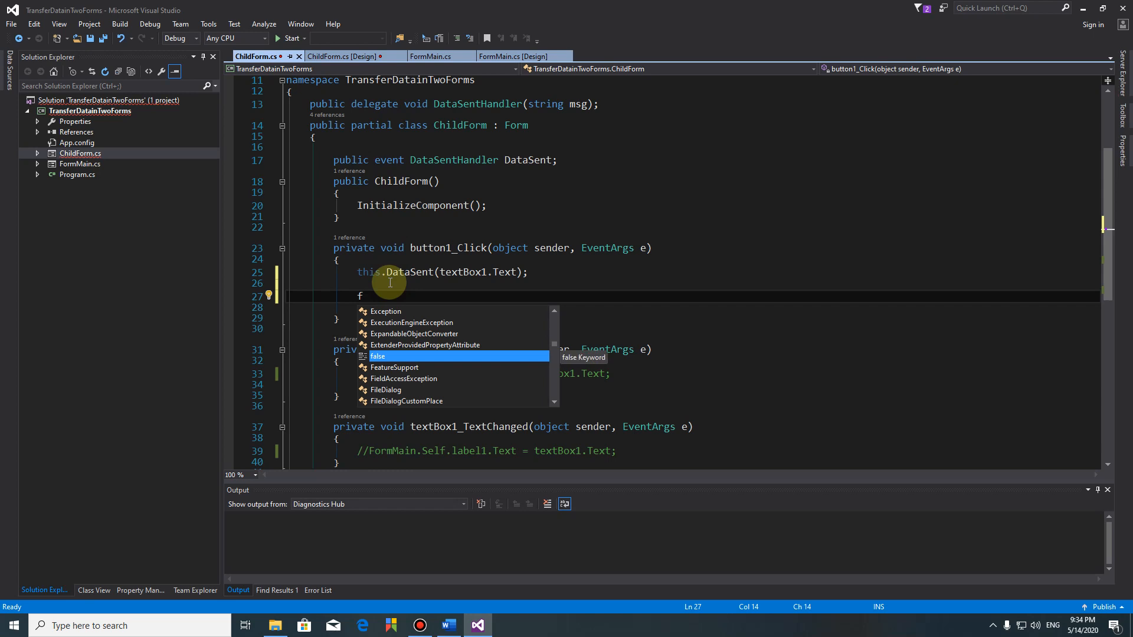
pyautogui.press('Backspace')
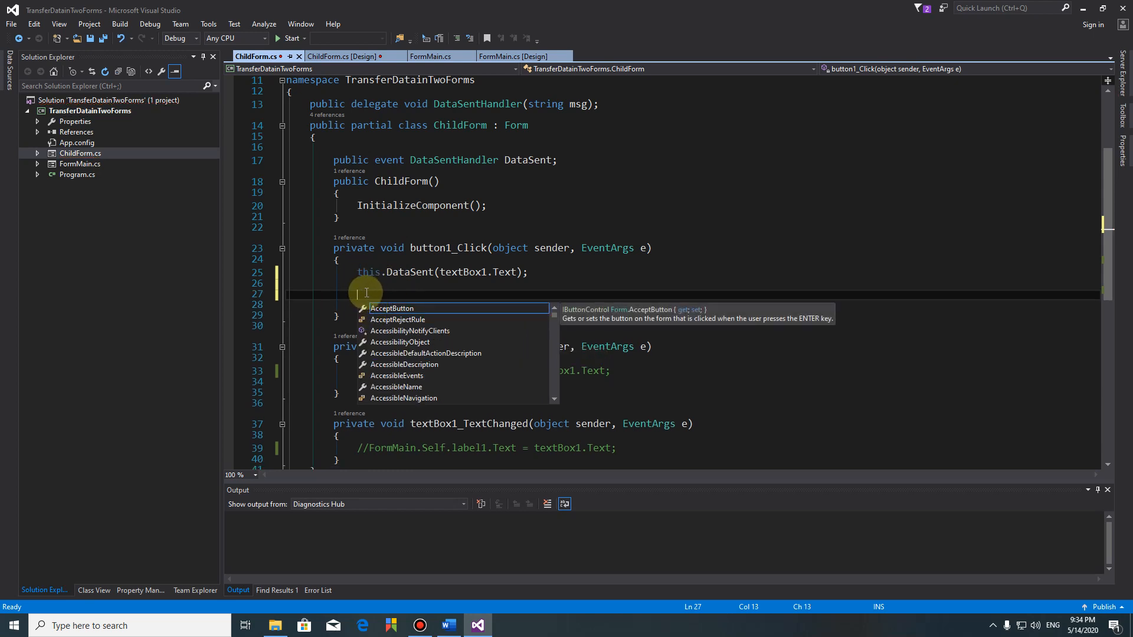
pyautogui.moveTo(394, 144)
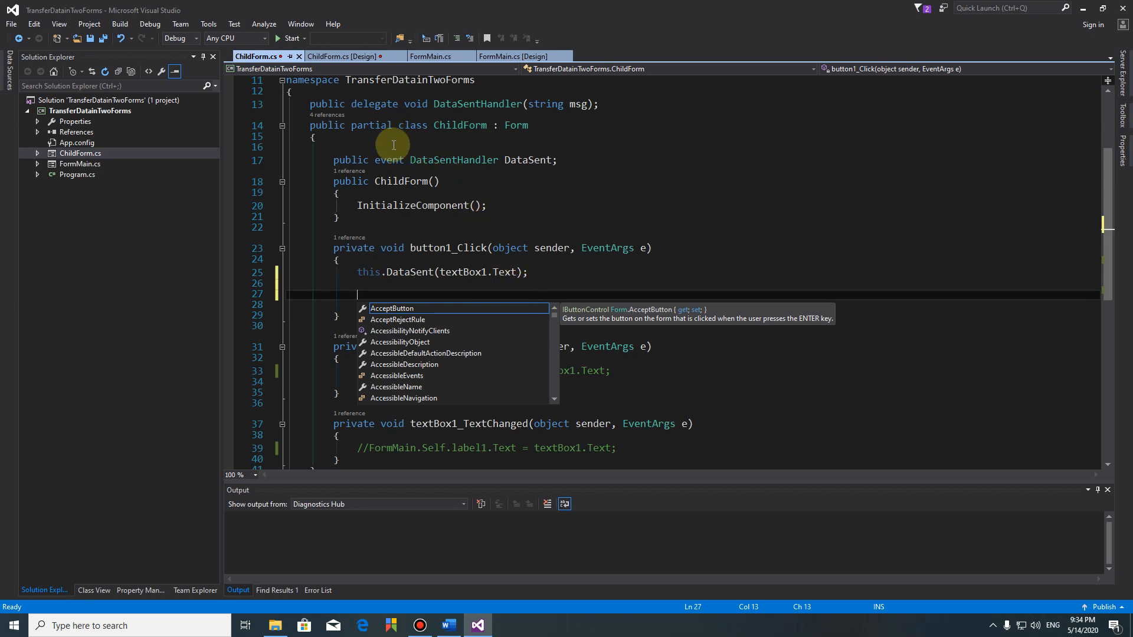
pyautogui.moveTo(471, 169)
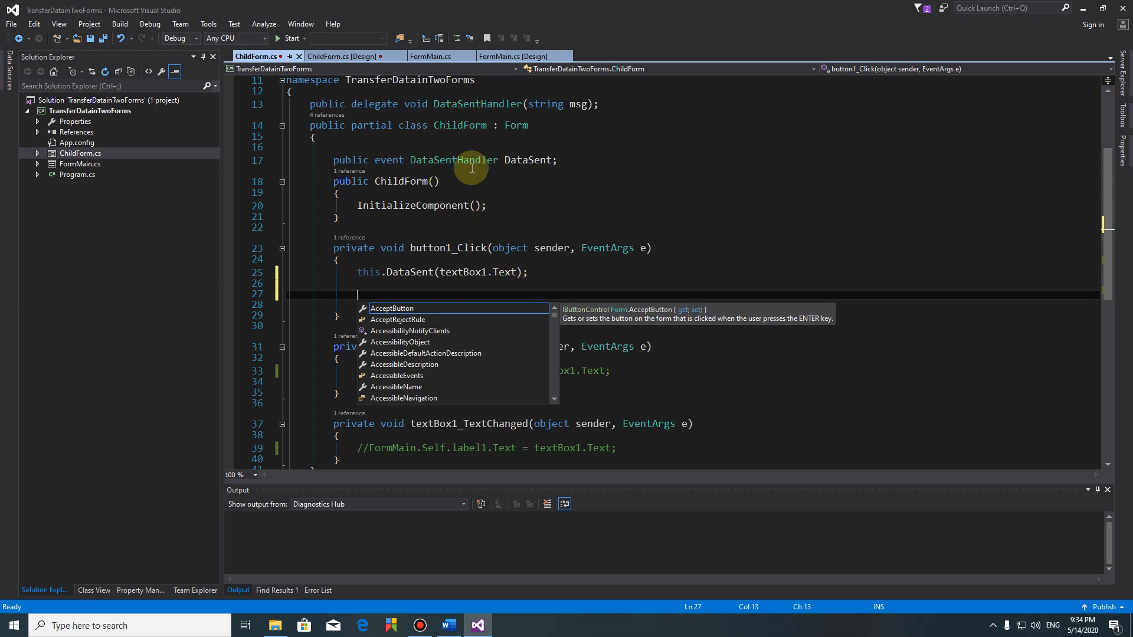
pyautogui.click(289, 38)
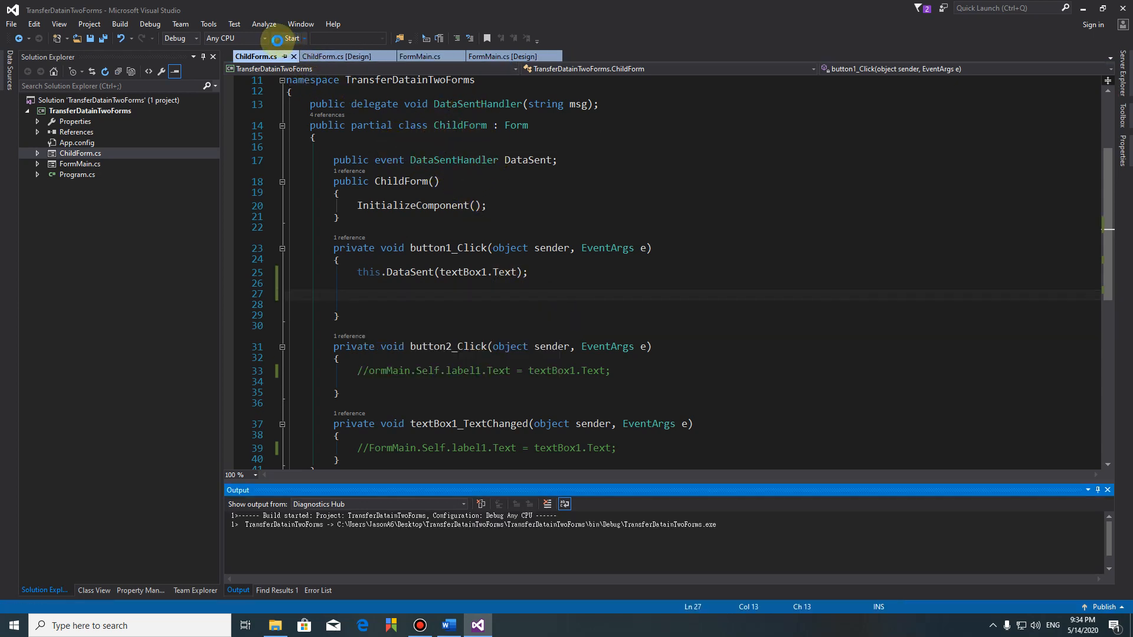
# - In the running app, send 'Hello World' and then 'ssss' from ChildForm's textbox to the main form's label
pyautogui.click(288, 37)
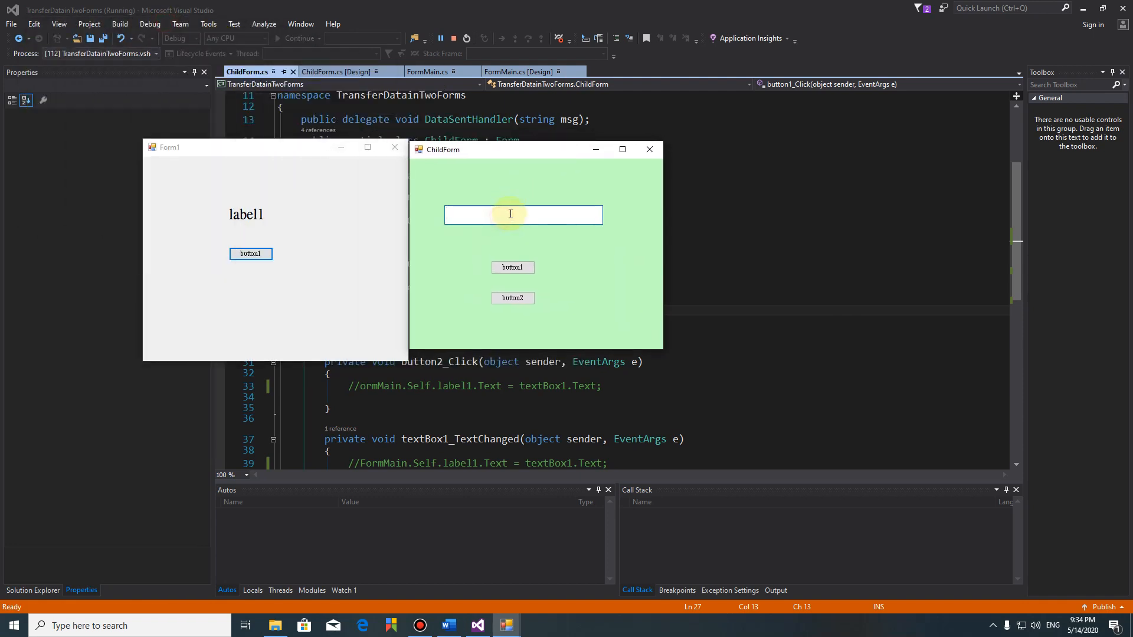
pyautogui.write('Hello')
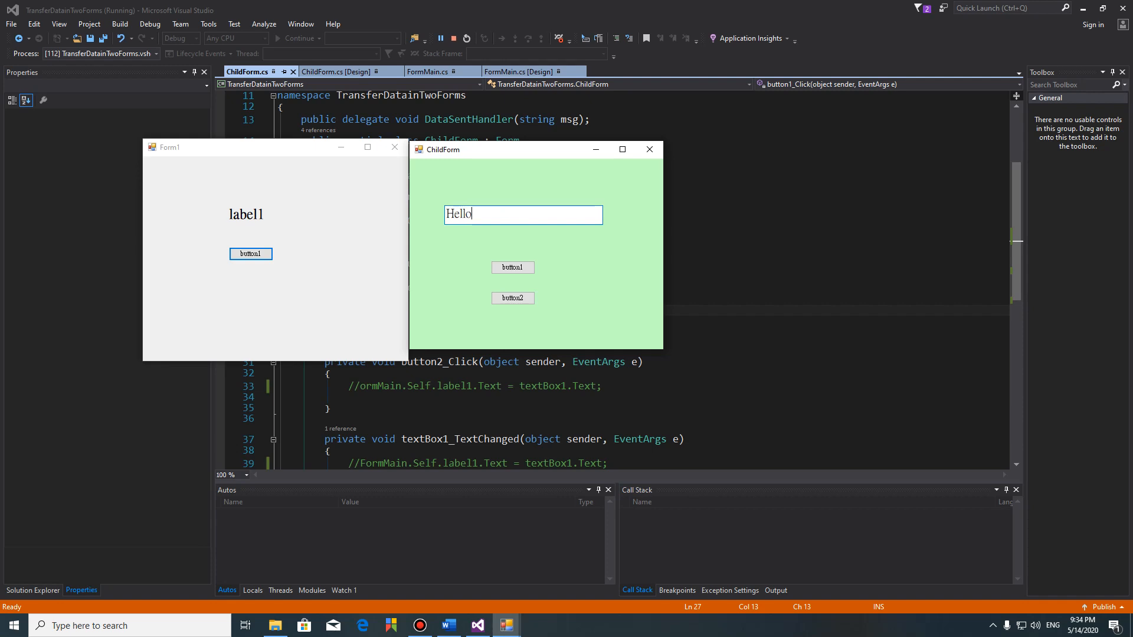
pyautogui.write('World')
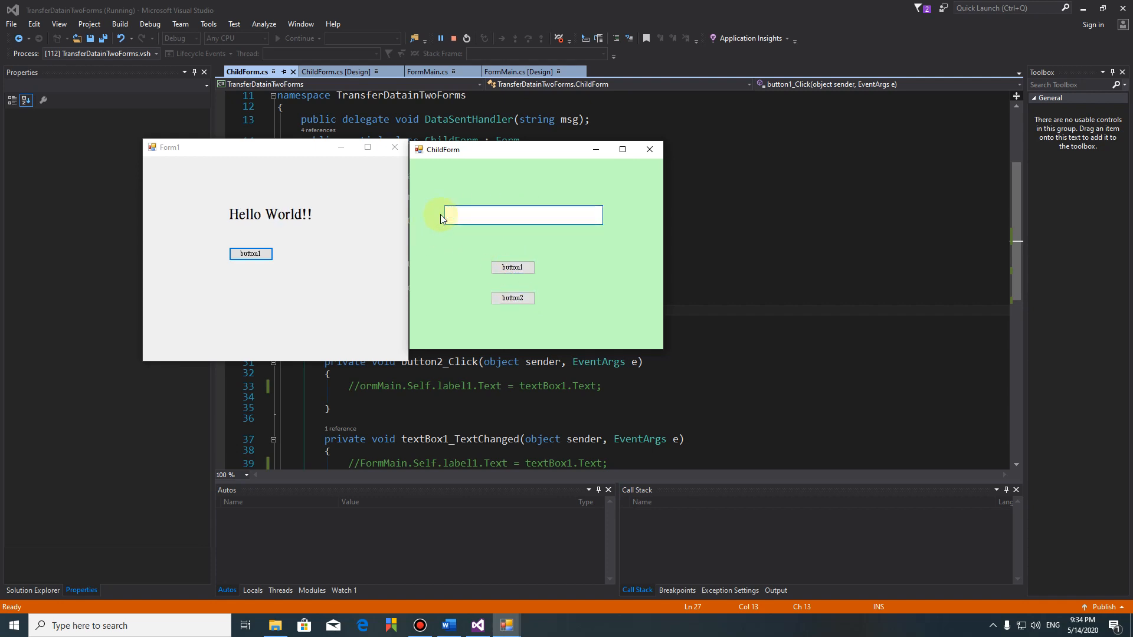
pyautogui.write('ssss')
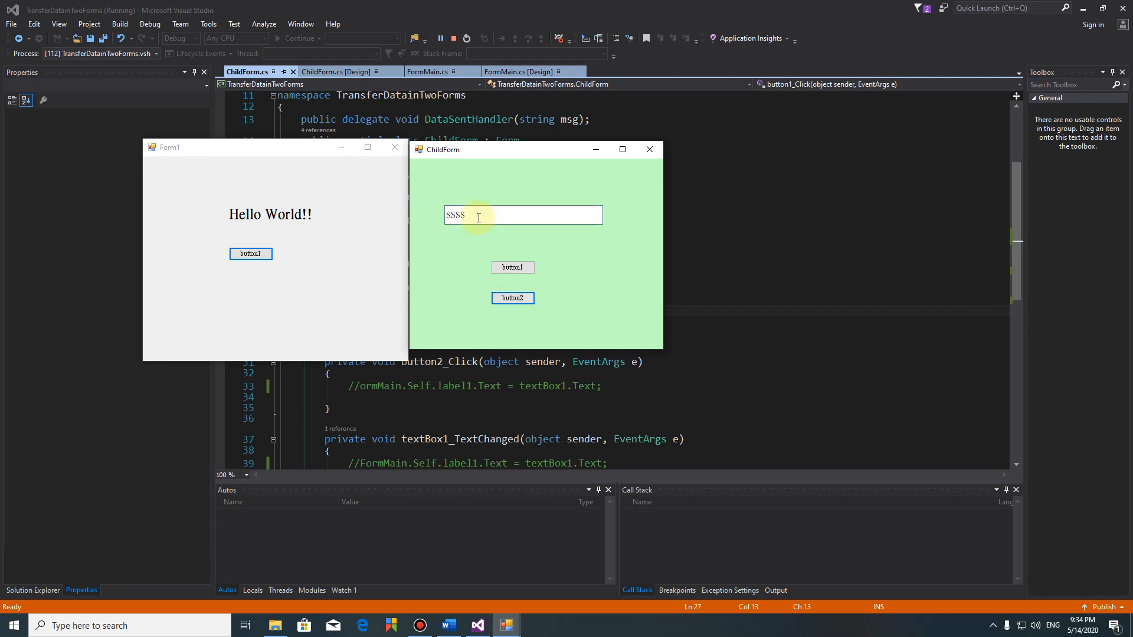
pyautogui.click(513, 267)
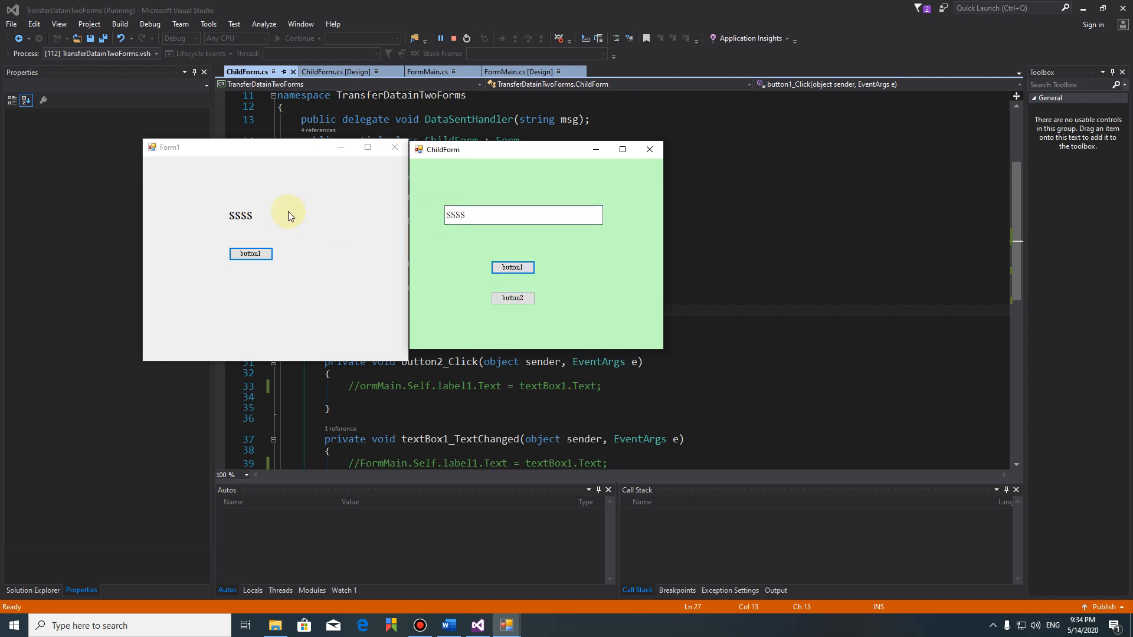
# - Close the ChildForm window and the main form to end the app
pyautogui.click(649, 150)
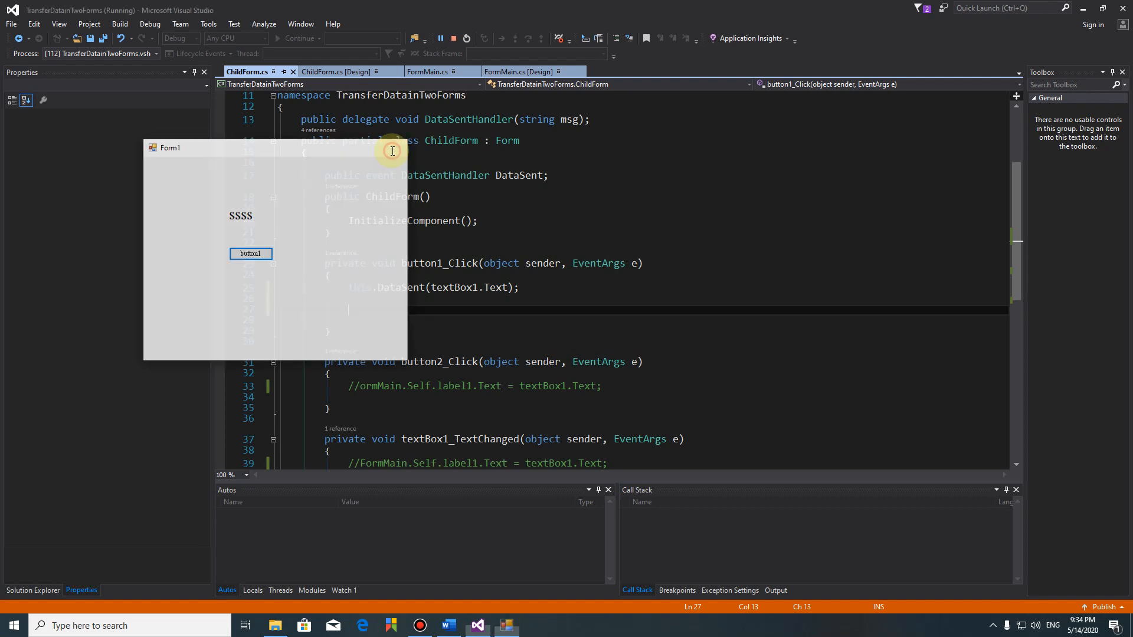
pyautogui.click(452, 38)
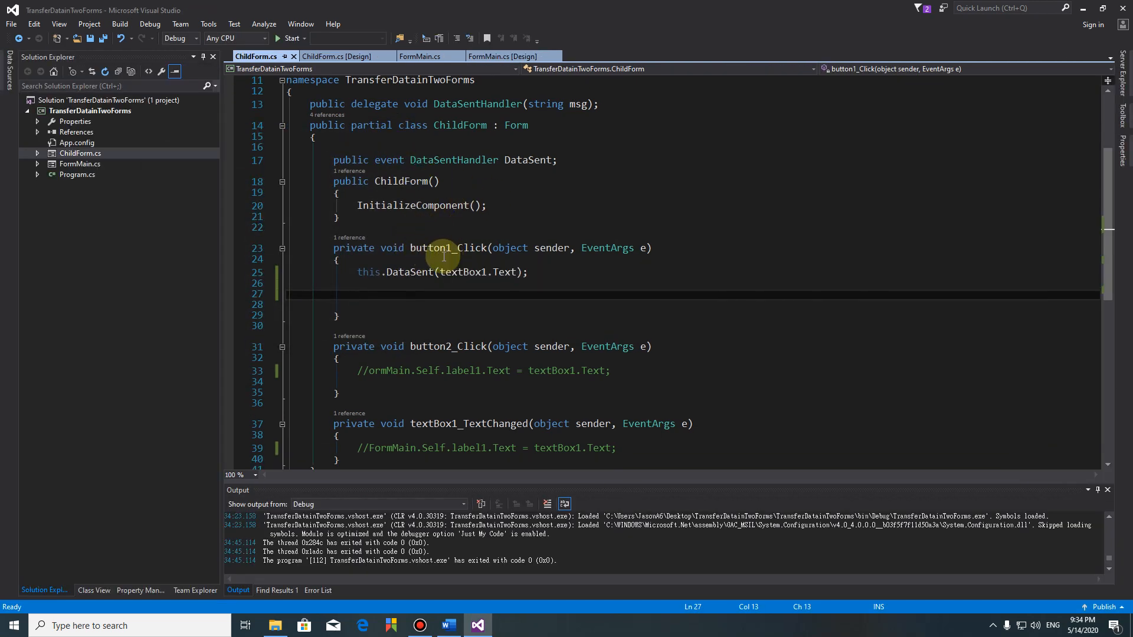
pyautogui.moveTo(491, 135)
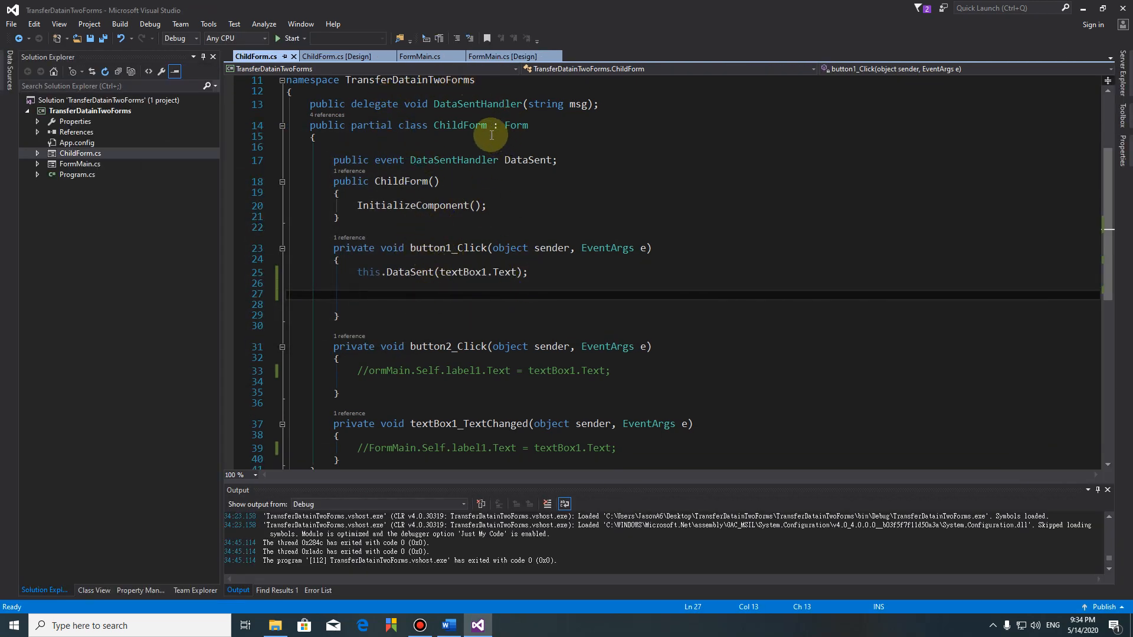
# - Uncomment Self = this; in FormMain's constructor, then show ChildForm's layout
pyautogui.click(423, 57)
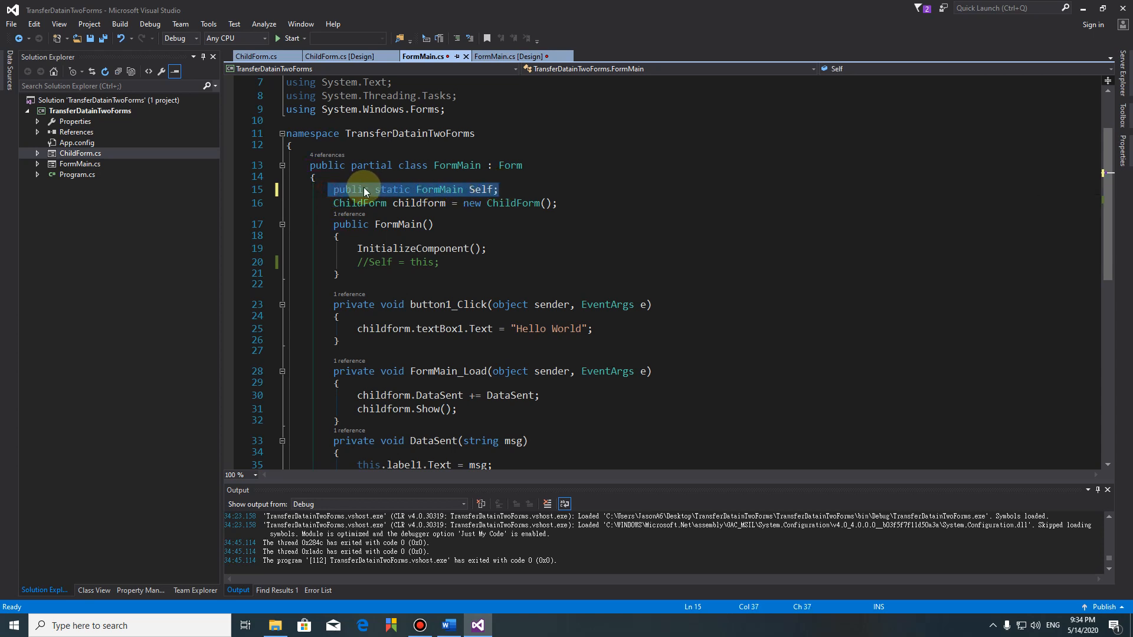
pyautogui.moveTo(365, 266)
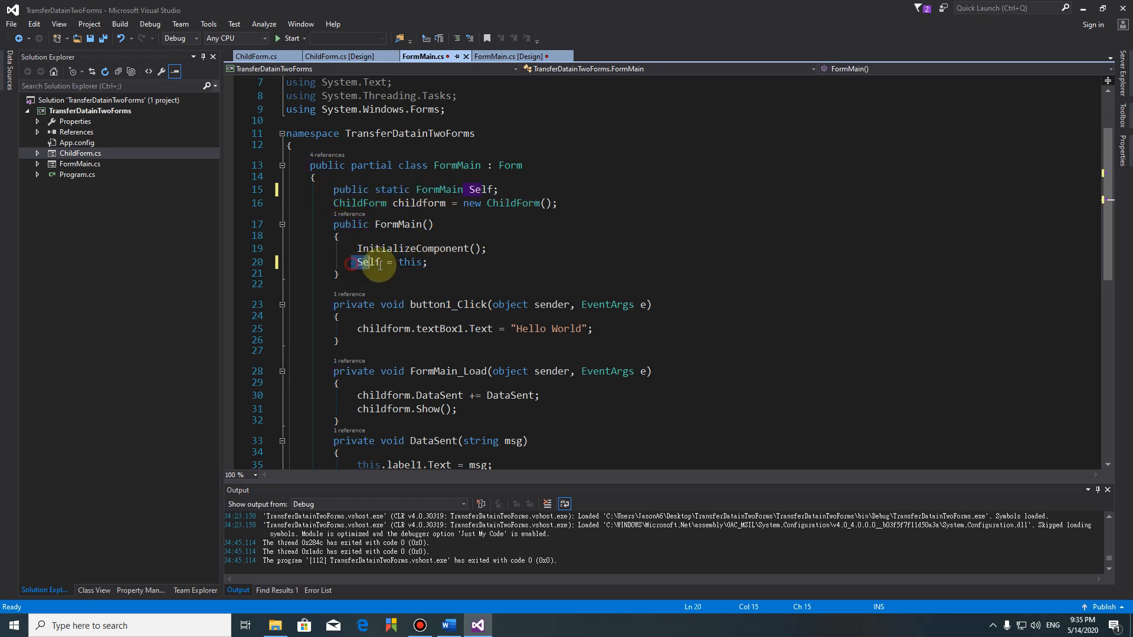
pyautogui.click(339, 57)
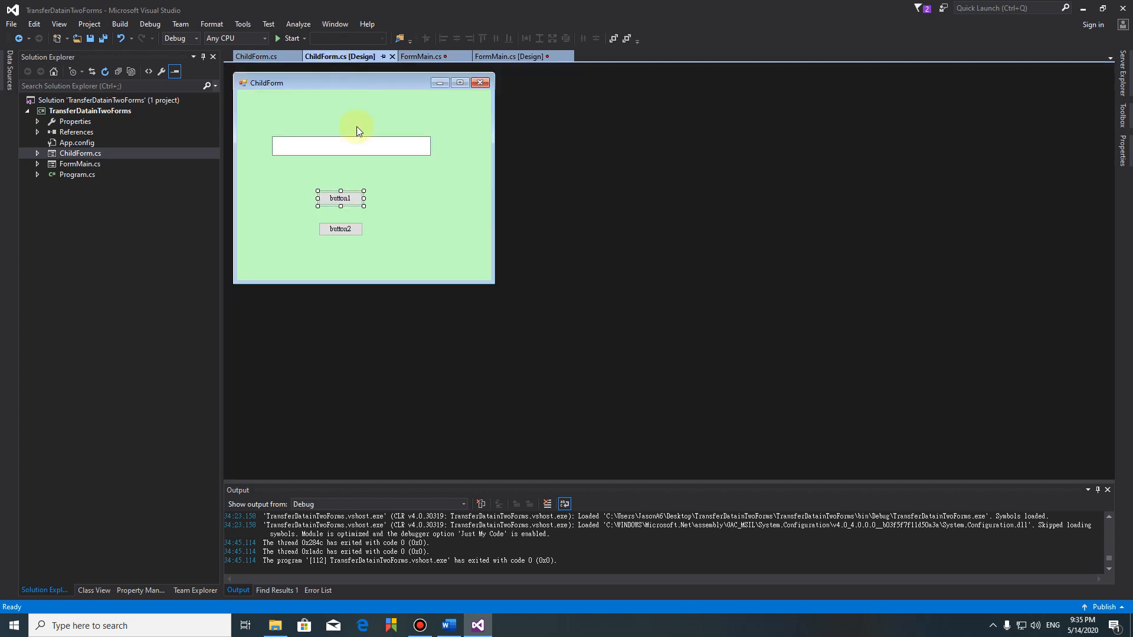
# - Change button2_Click to assign FormMain.Self.label1.Text = textBox1.Text in ChildForm.cs
pyautogui.click(258, 57)
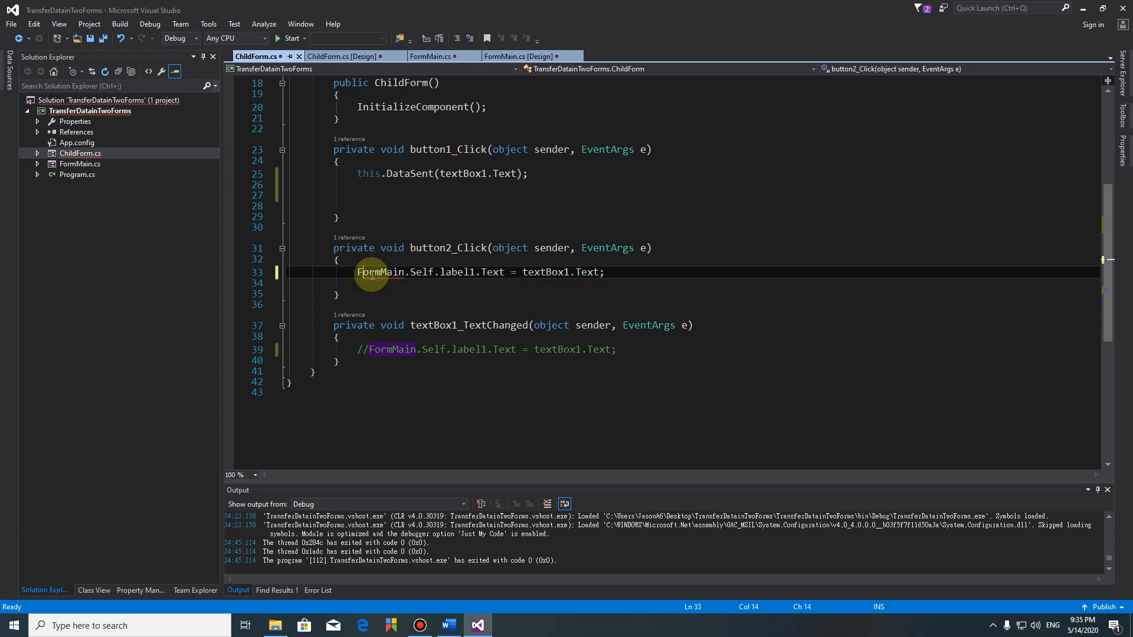
pyautogui.doubleClick(458, 272)
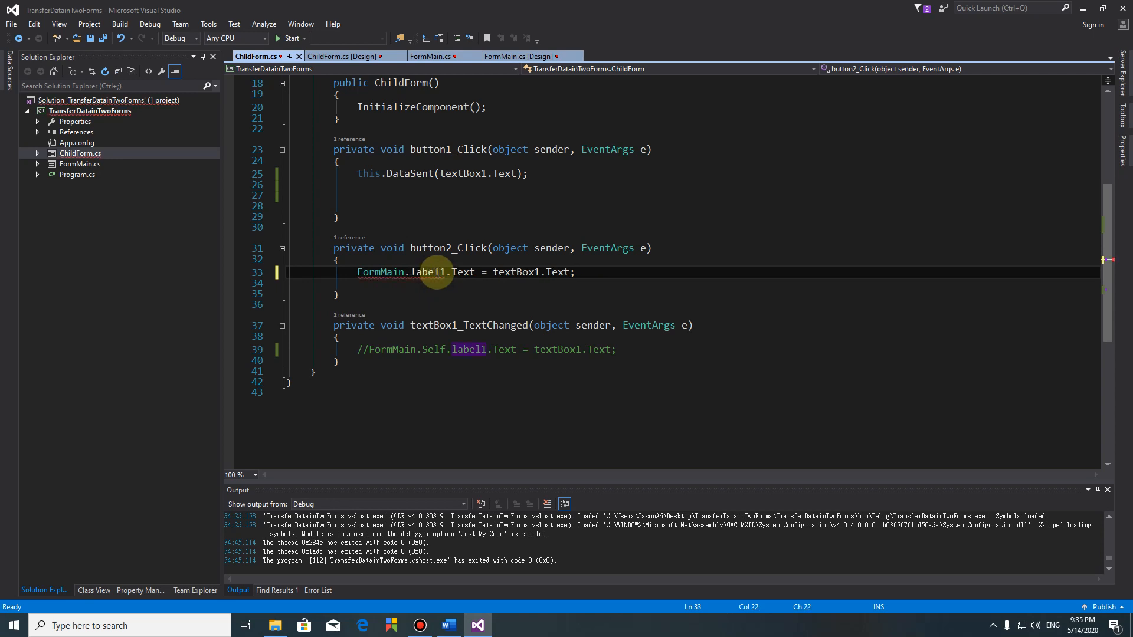
pyautogui.moveTo(429, 272)
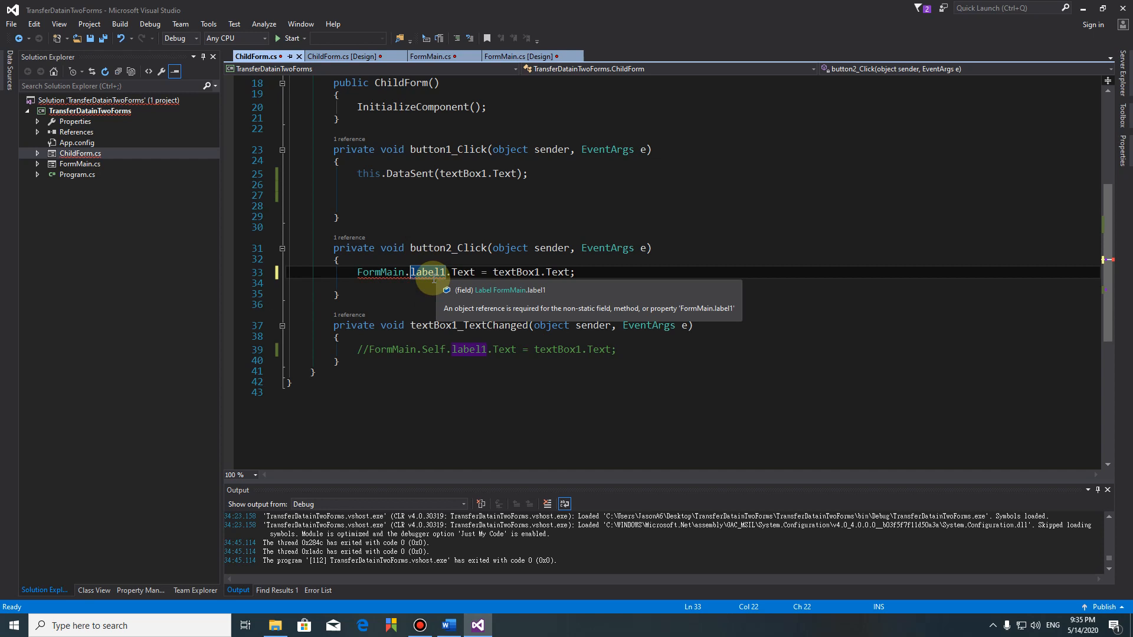
pyautogui.write('Self.')
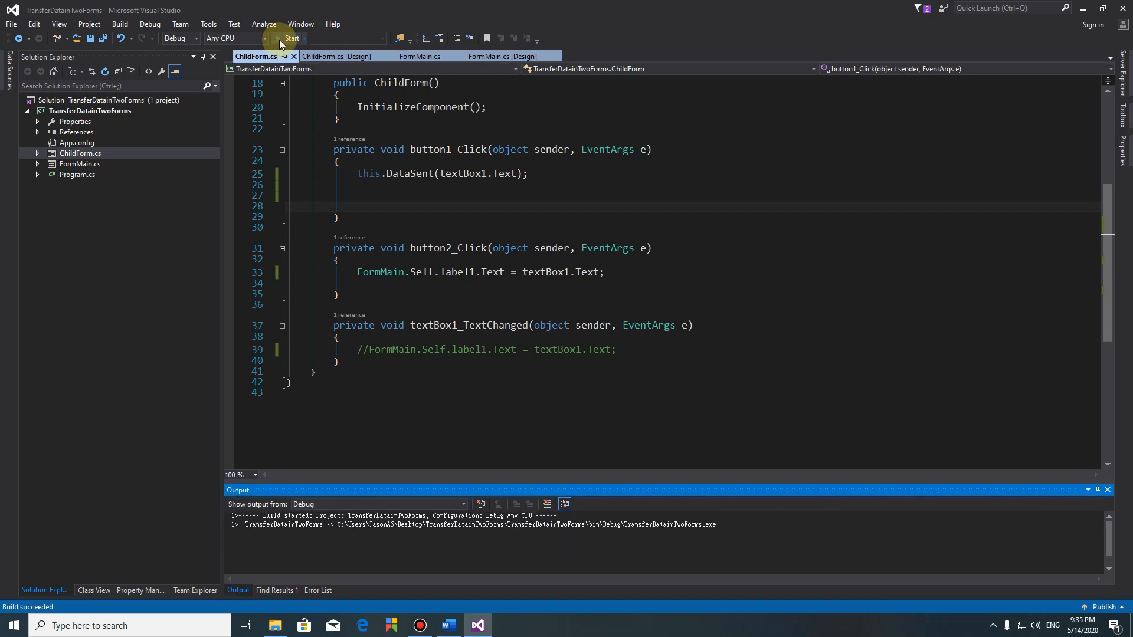
# - Run the app, enter Hello World!! in ChildForm and send it to the main form's label with button2
pyautogui.click(292, 38)
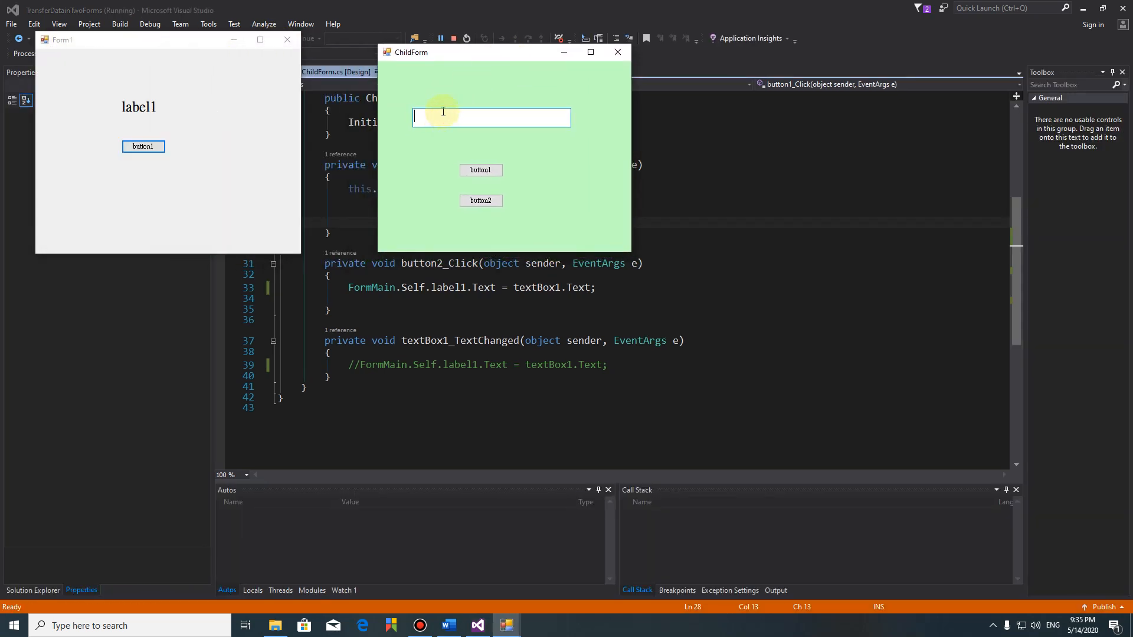
pyautogui.write('HelloW')
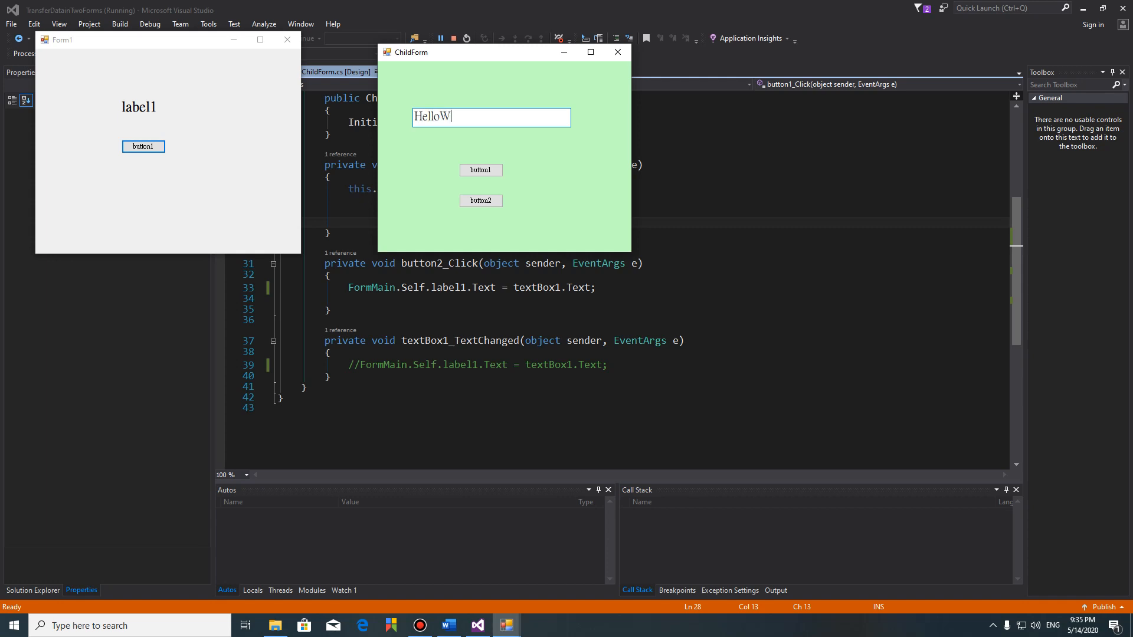
pyautogui.write('" "')
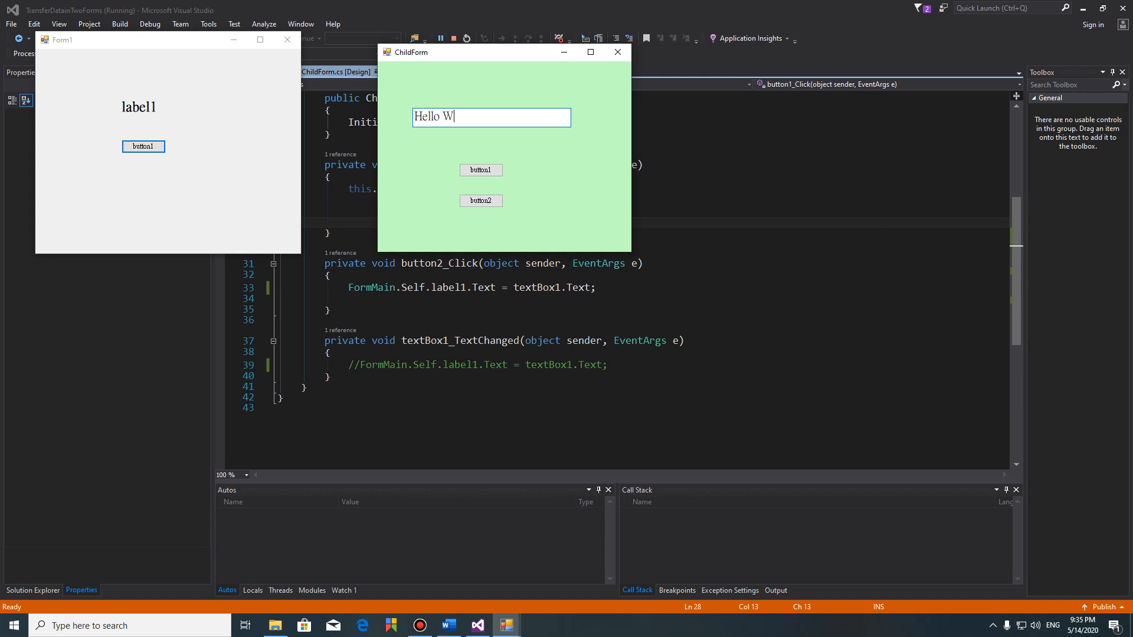
pyautogui.write('orld!!')
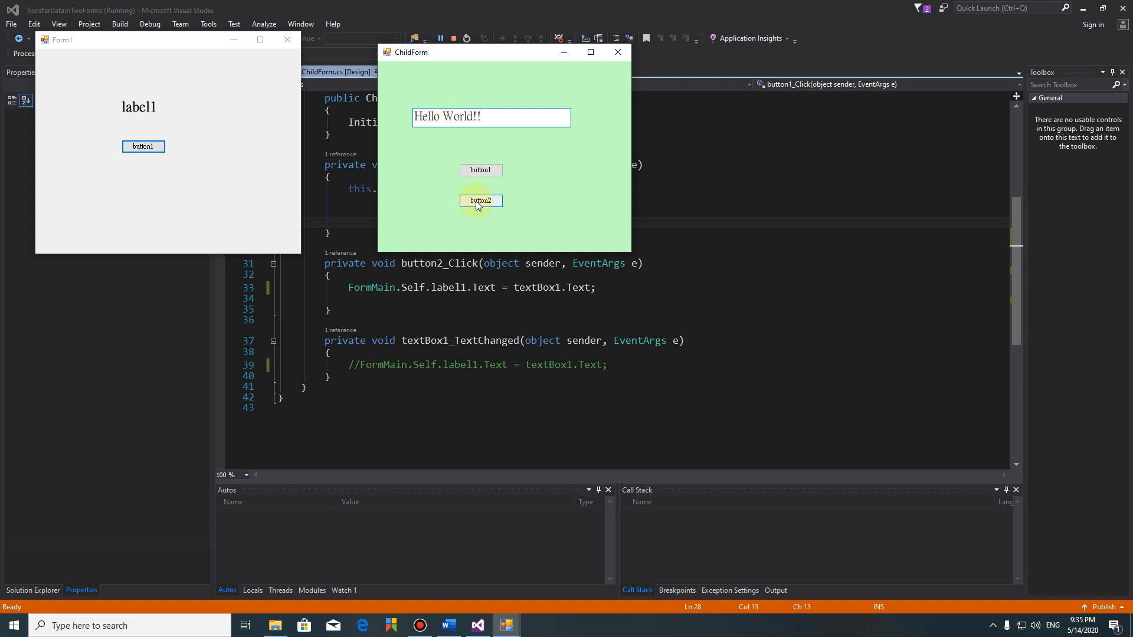
pyautogui.click(480, 200)
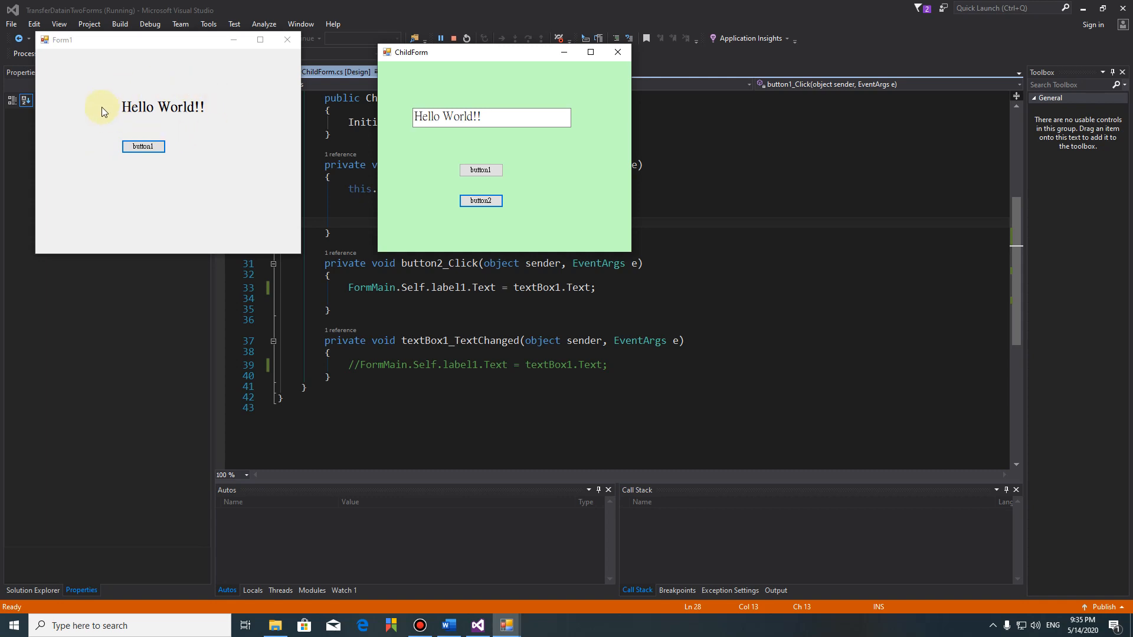
pyautogui.moveTo(106, 72)
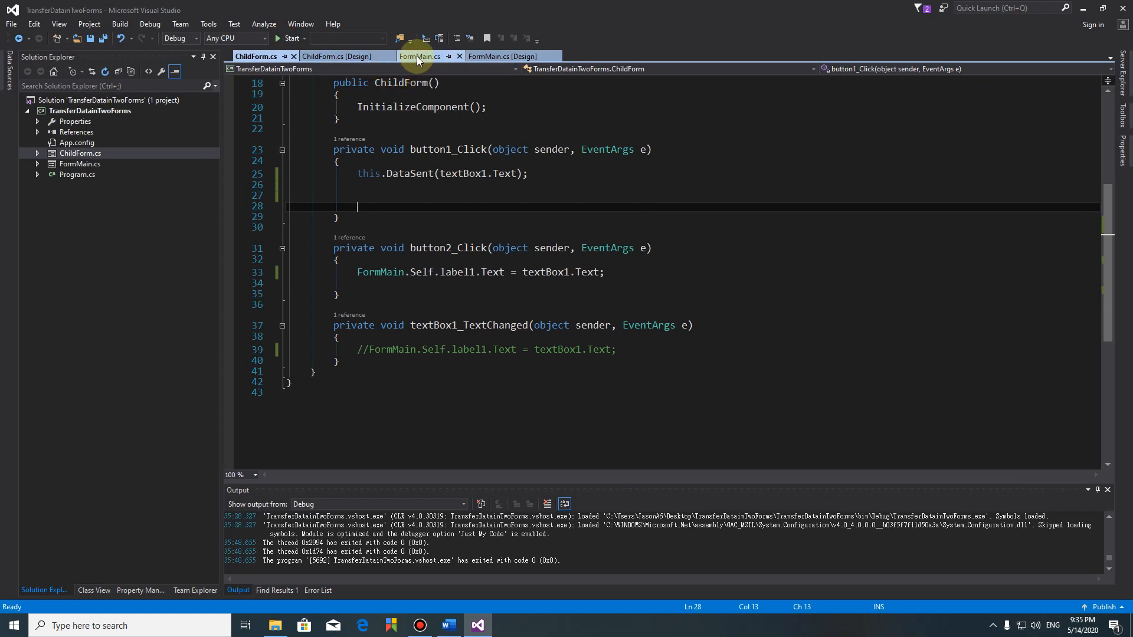
pyautogui.moveTo(338, 56)
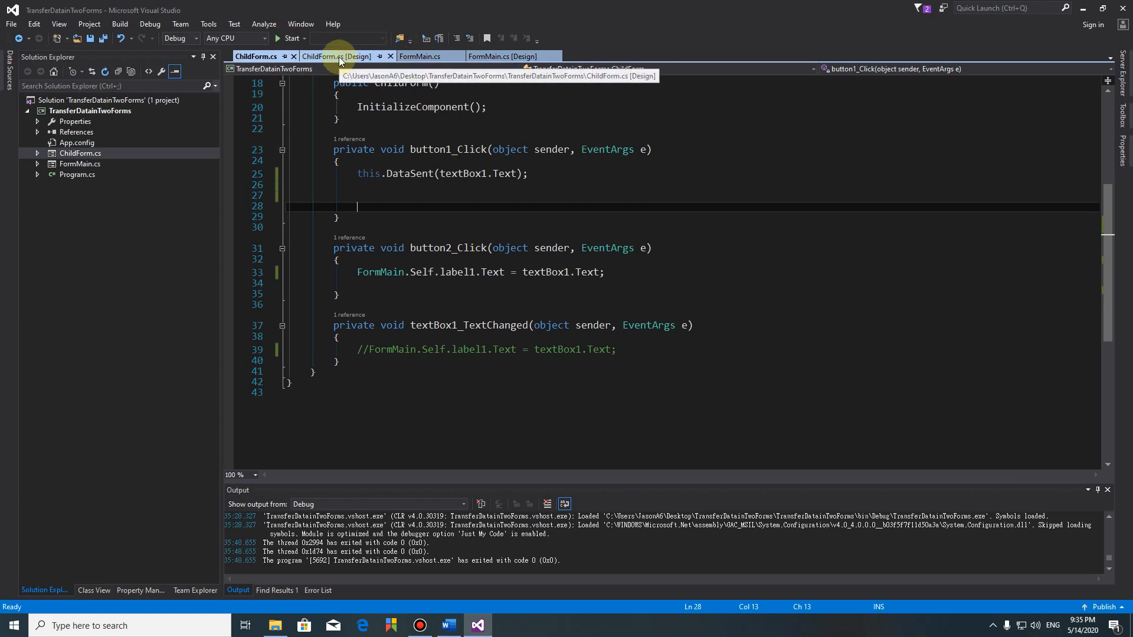
# - Inspect button2's Events in Properties, confirming Click is wired to button2_Click
pyautogui.rightClick(339, 228)
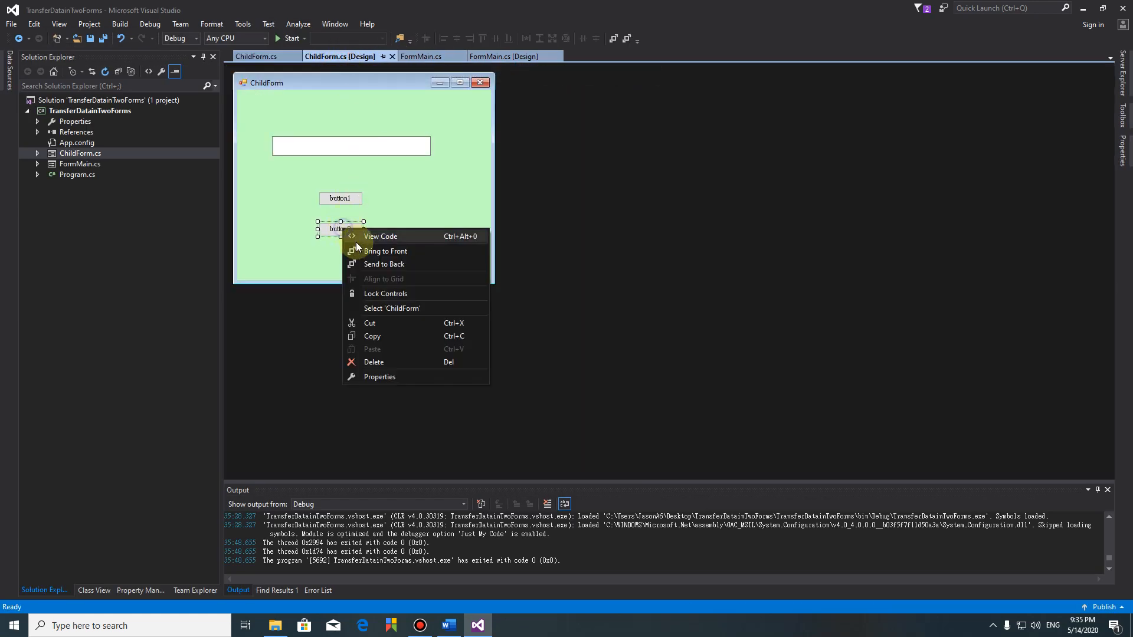
pyautogui.click(379, 376)
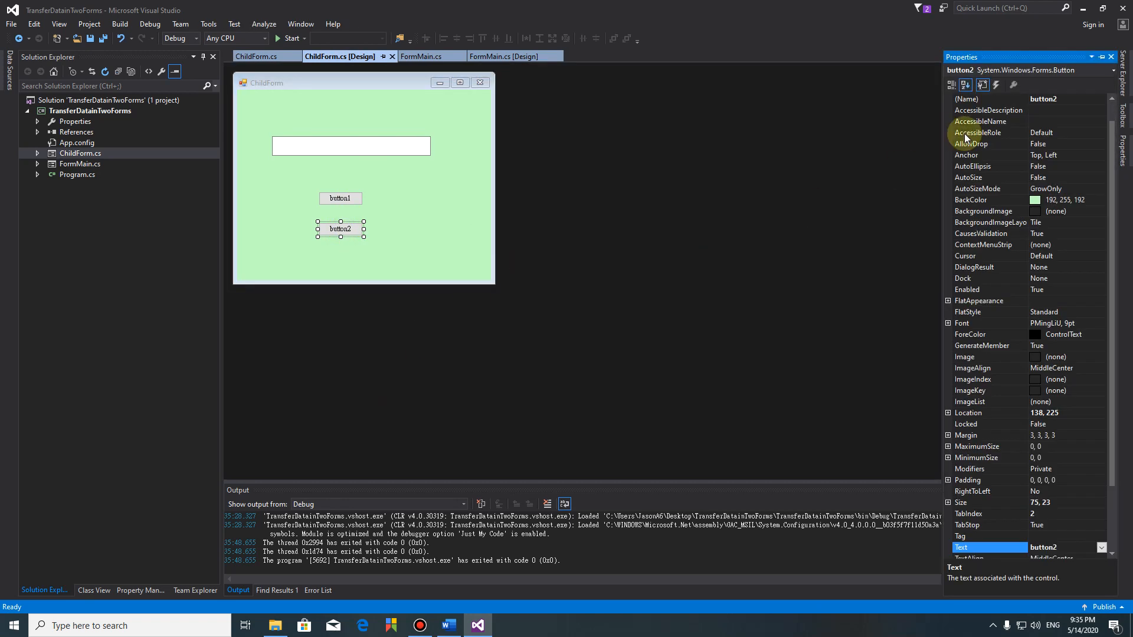
pyautogui.click(997, 85)
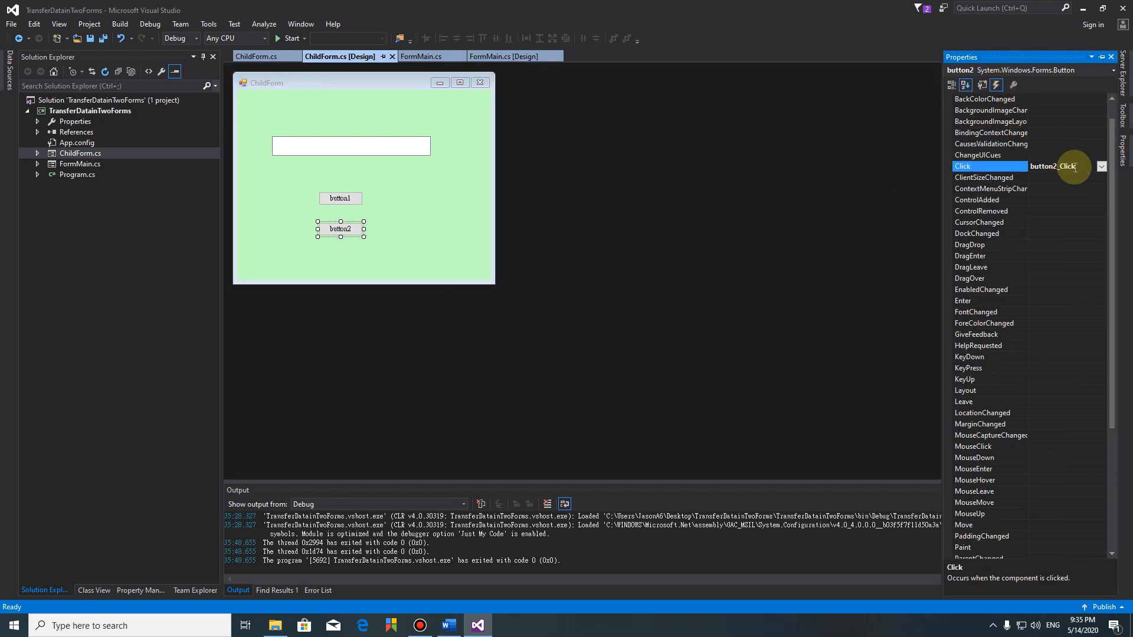
pyautogui.scroll(-3)
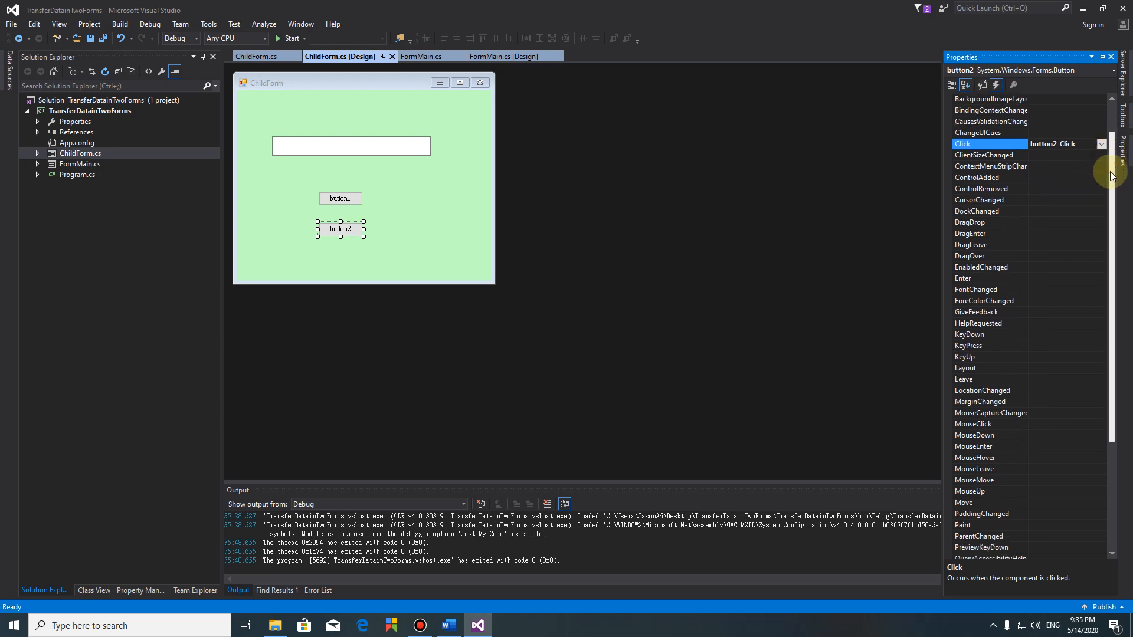
pyautogui.click(350, 146)
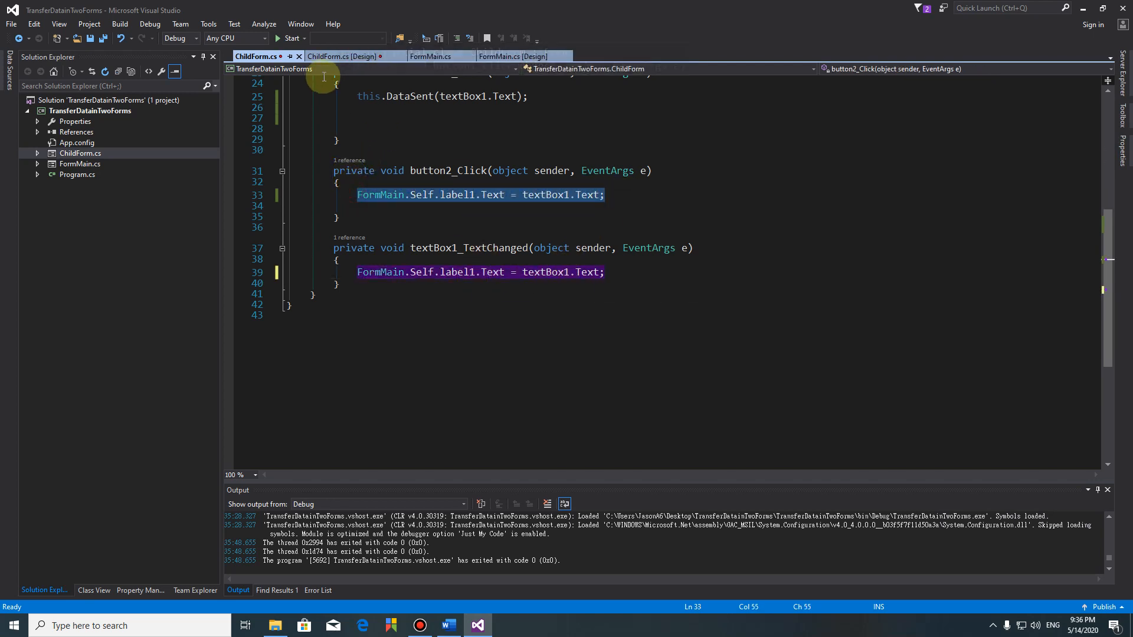
# - Rebuild the solution and start the app
pyautogui.click(120, 24)
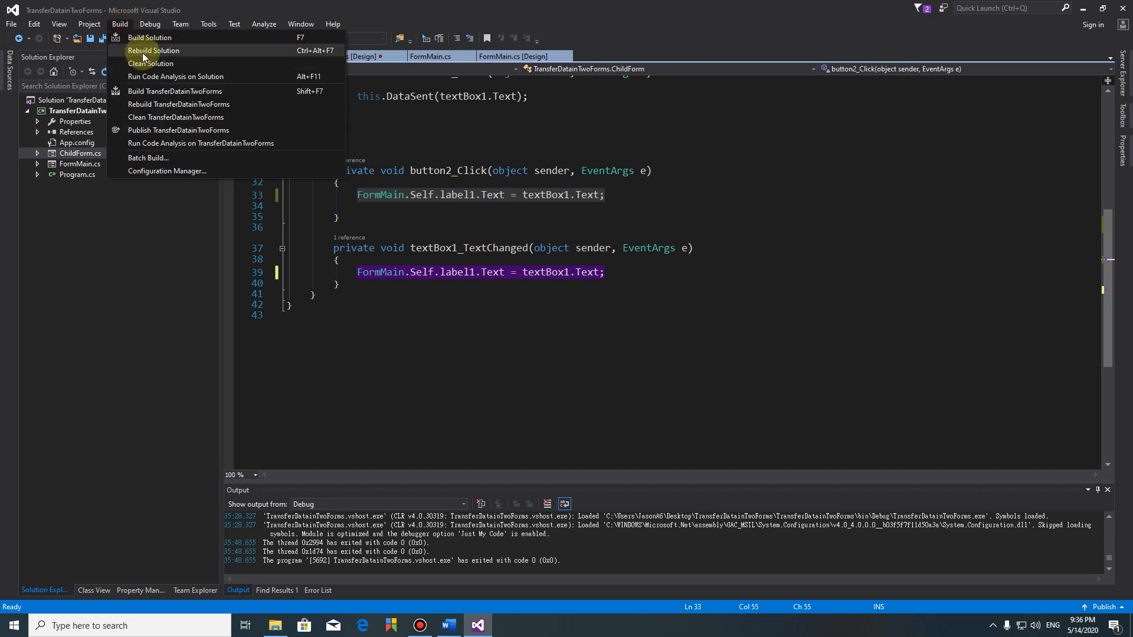
pyautogui.click(154, 51)
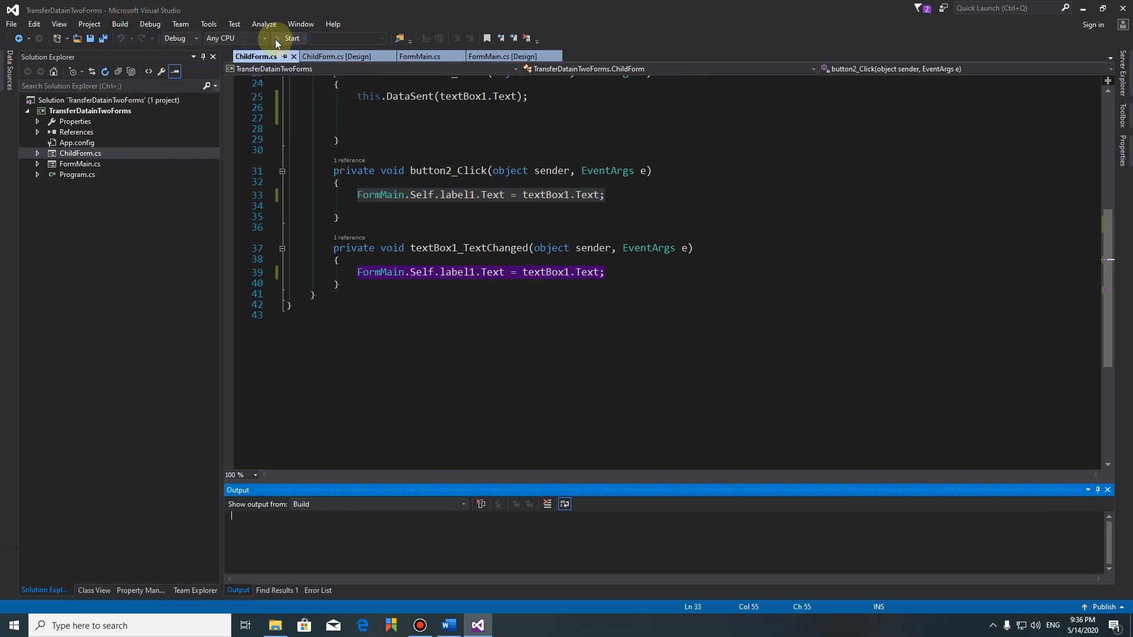
pyautogui.click(291, 38)
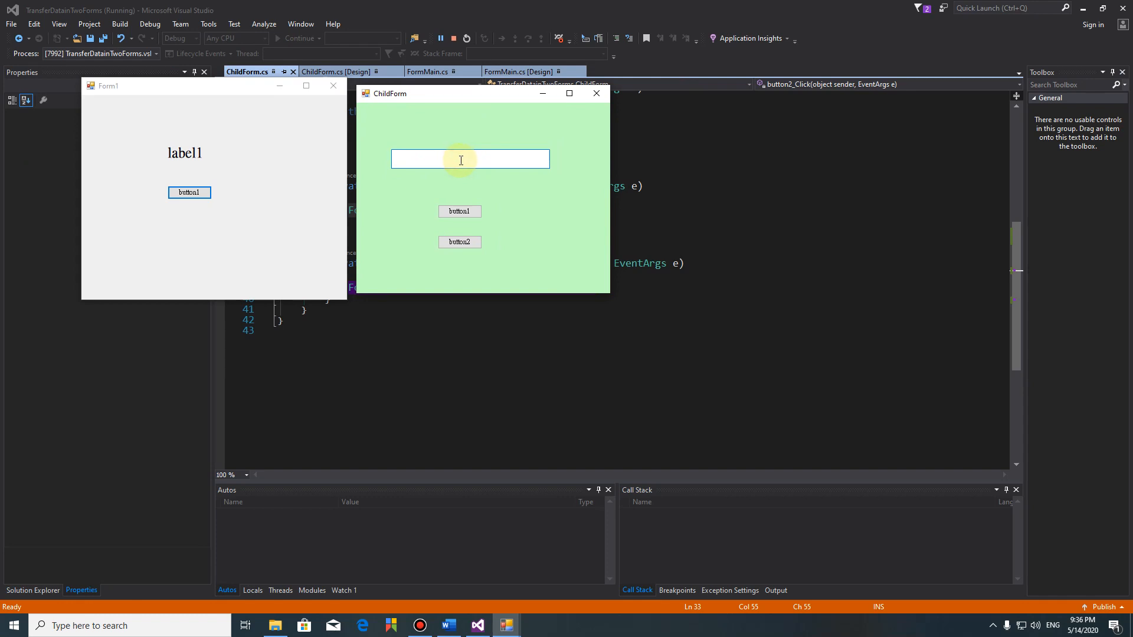
# - Enter hello world !!!! in ChildForm to watch the main form's label update live, then close the app
pyautogui.write('hello wor')
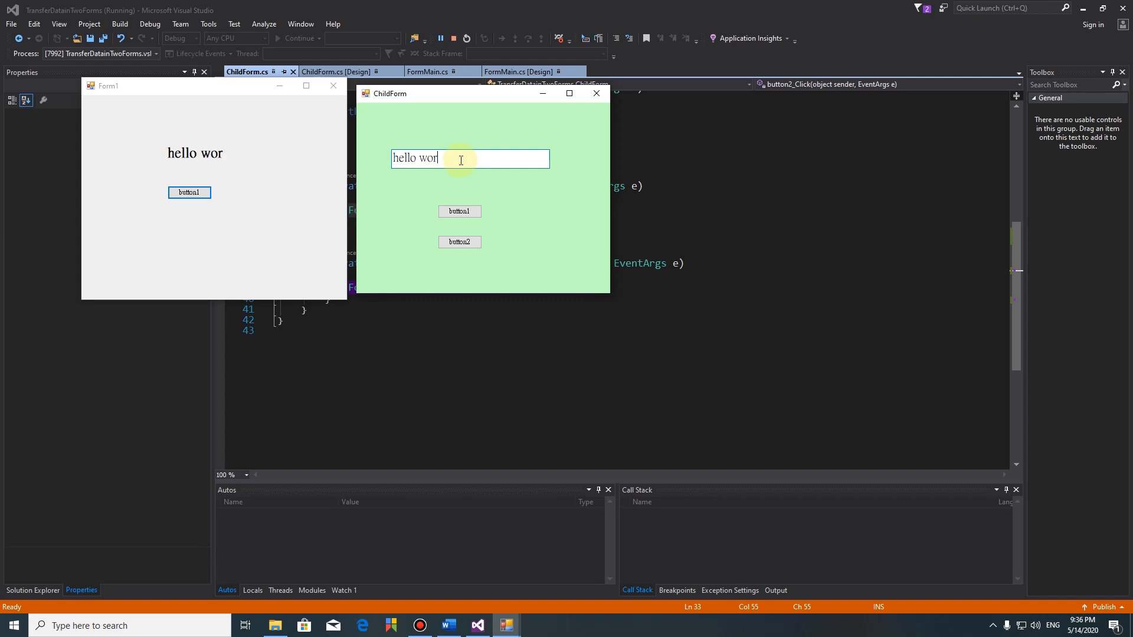
pyautogui.write('ld !!!!')
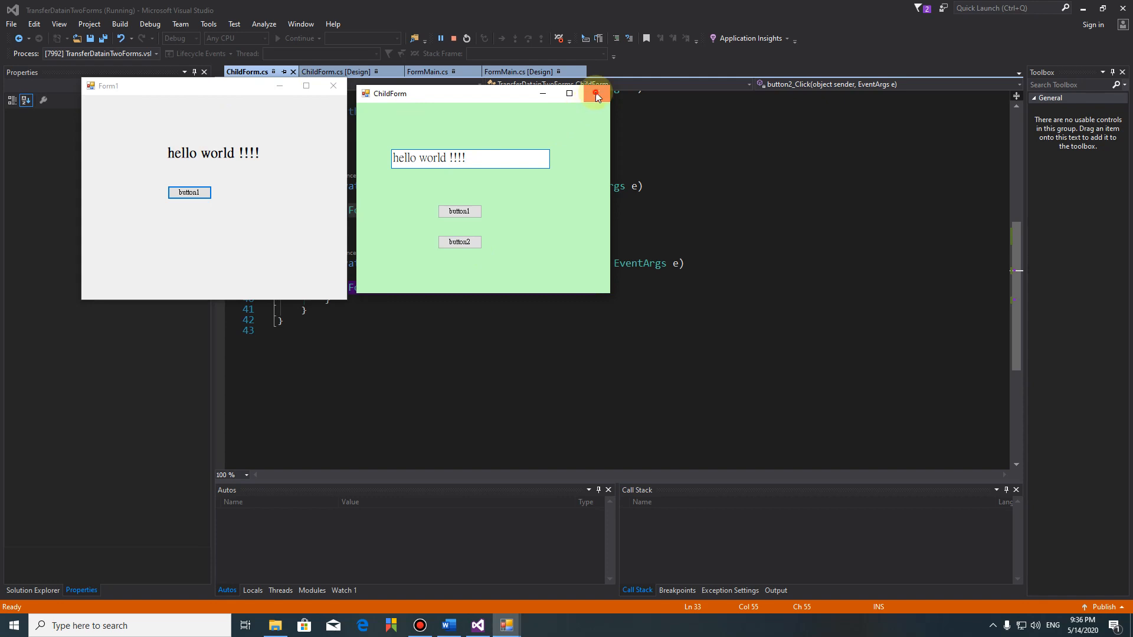
pyautogui.click(595, 93)
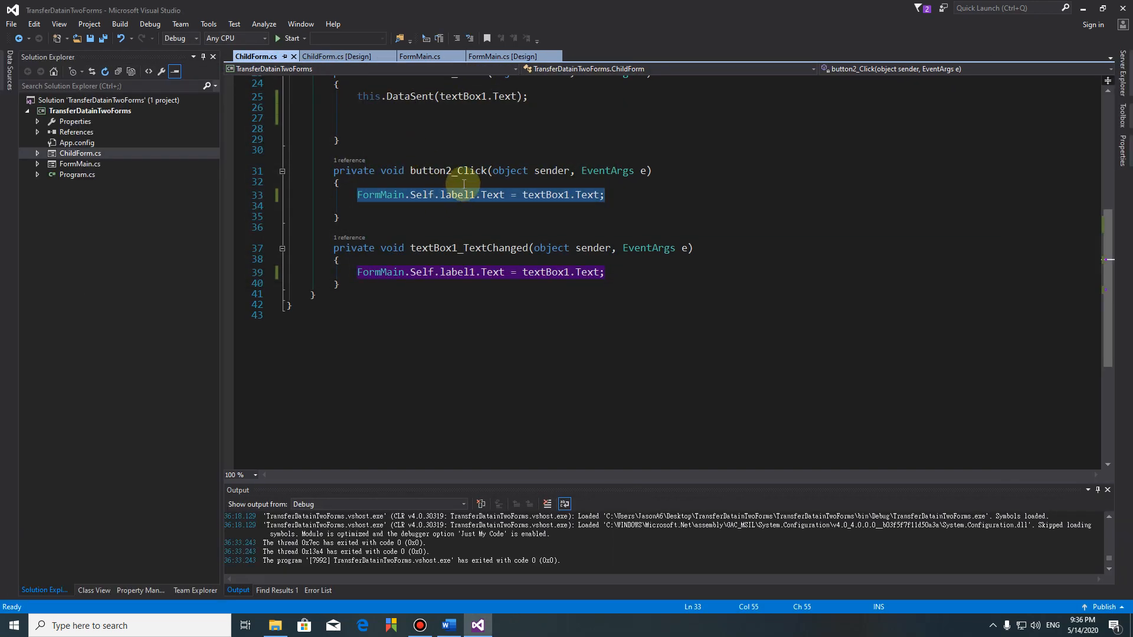
# - Copy this.DataSent(textBox1.Text) from button1_Click into textBox1_TextChanged and start the app
pyautogui.scroll(3)
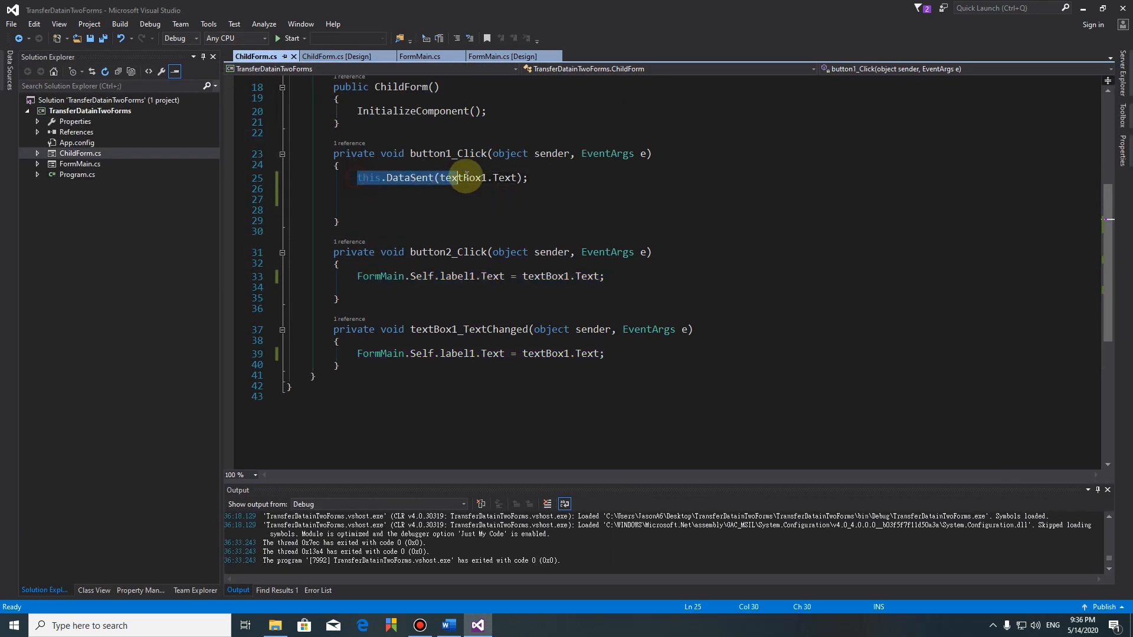
pyautogui.rightClick(466, 177)
pyautogui.write('//')
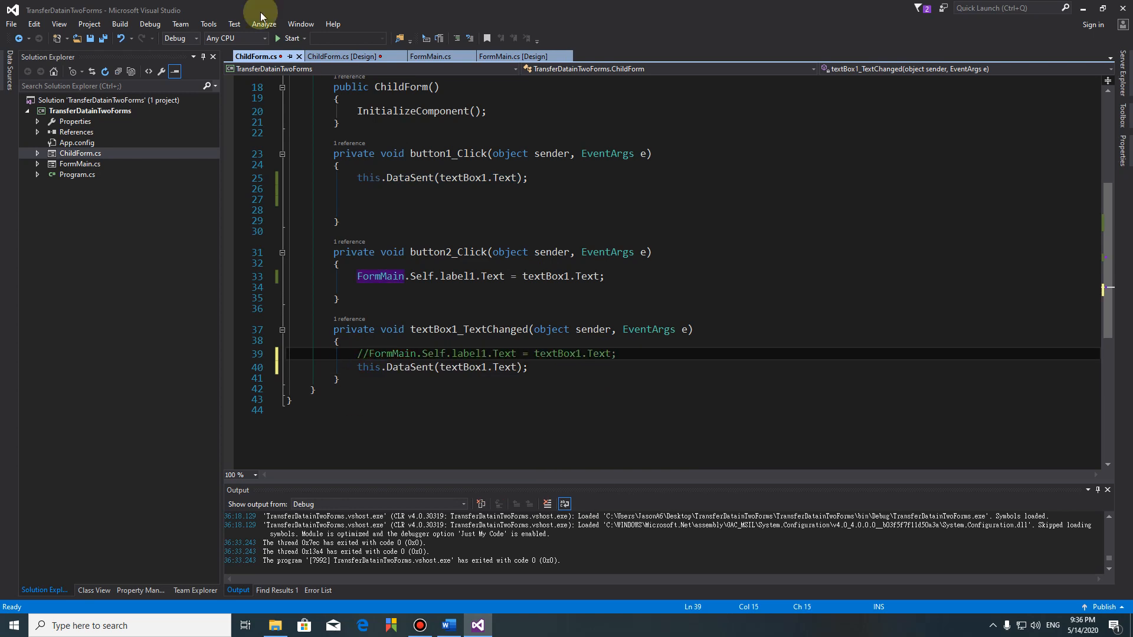
pyautogui.click(288, 38)
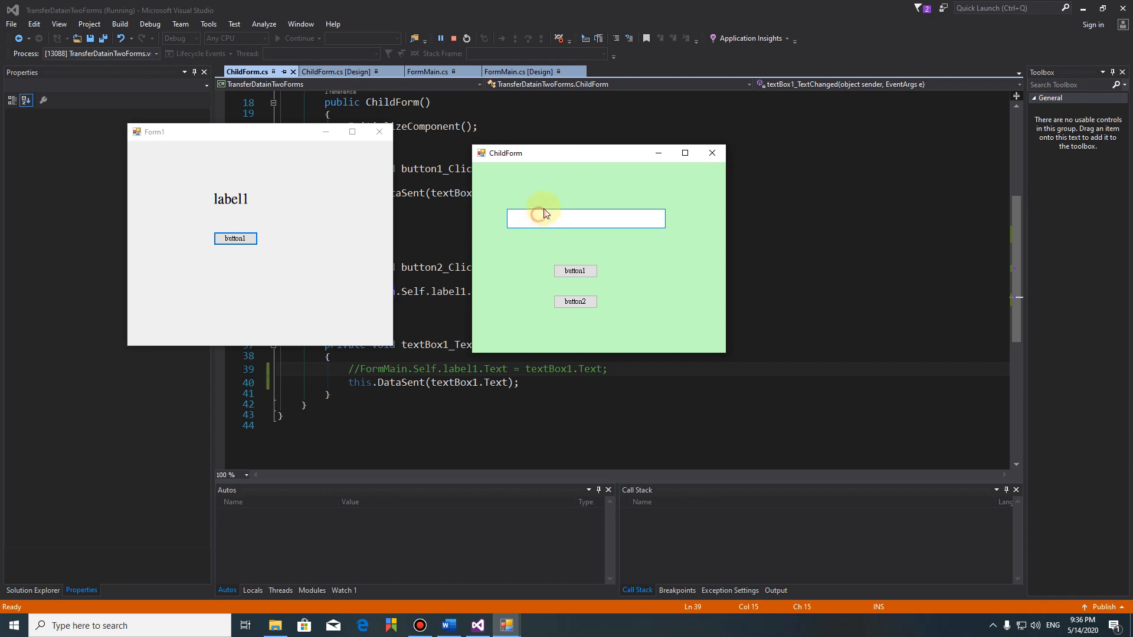
# - Enter "hi I am jason" in ChildForm to confirm the label mirrors it via DataSent, then close the app
pyautogui.write('hi')
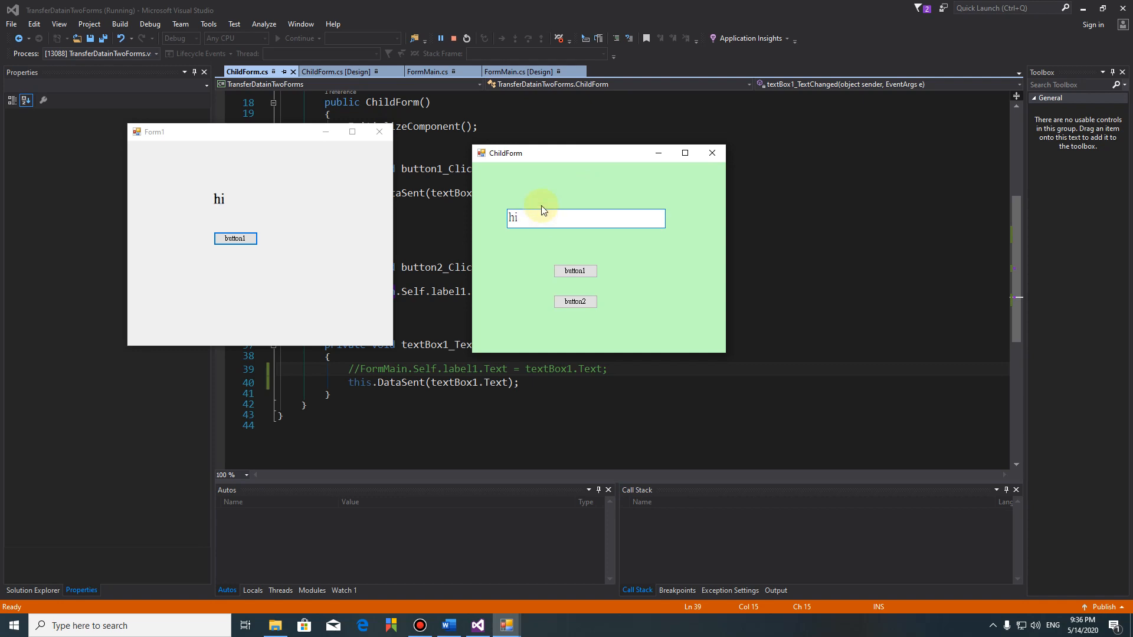
pyautogui.write('I amd')
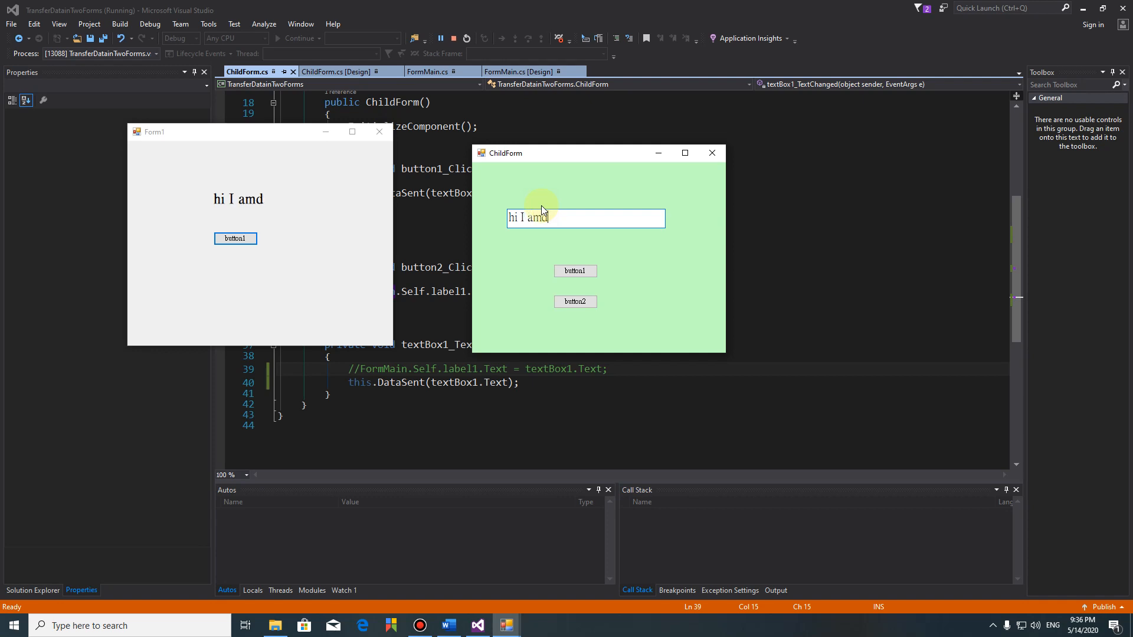
pyautogui.write('ja')
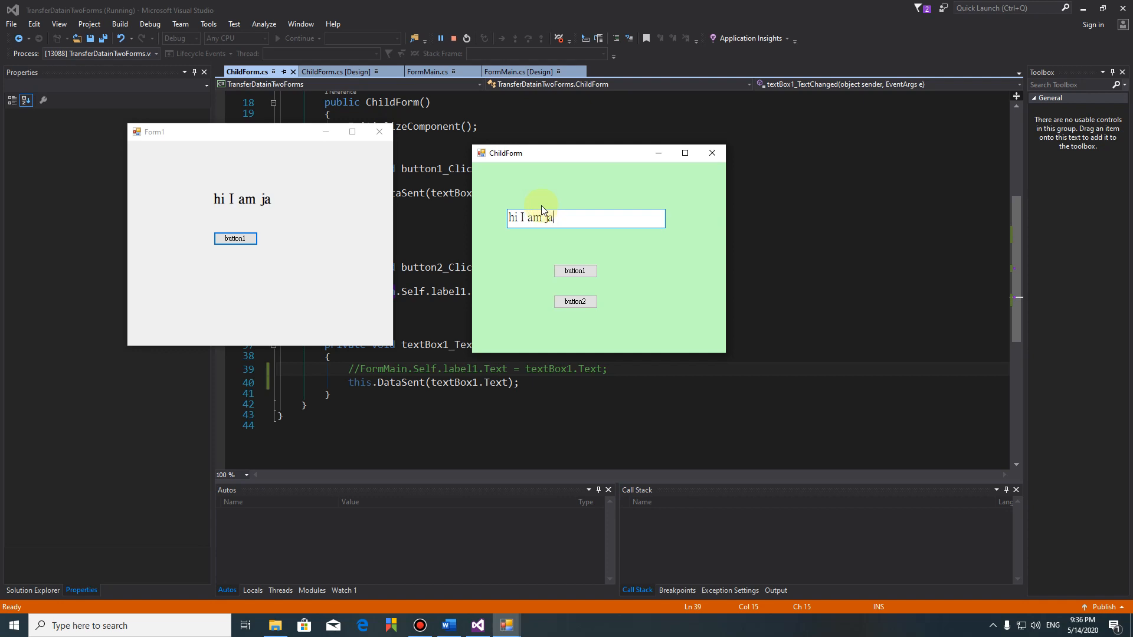
pyautogui.write('son')
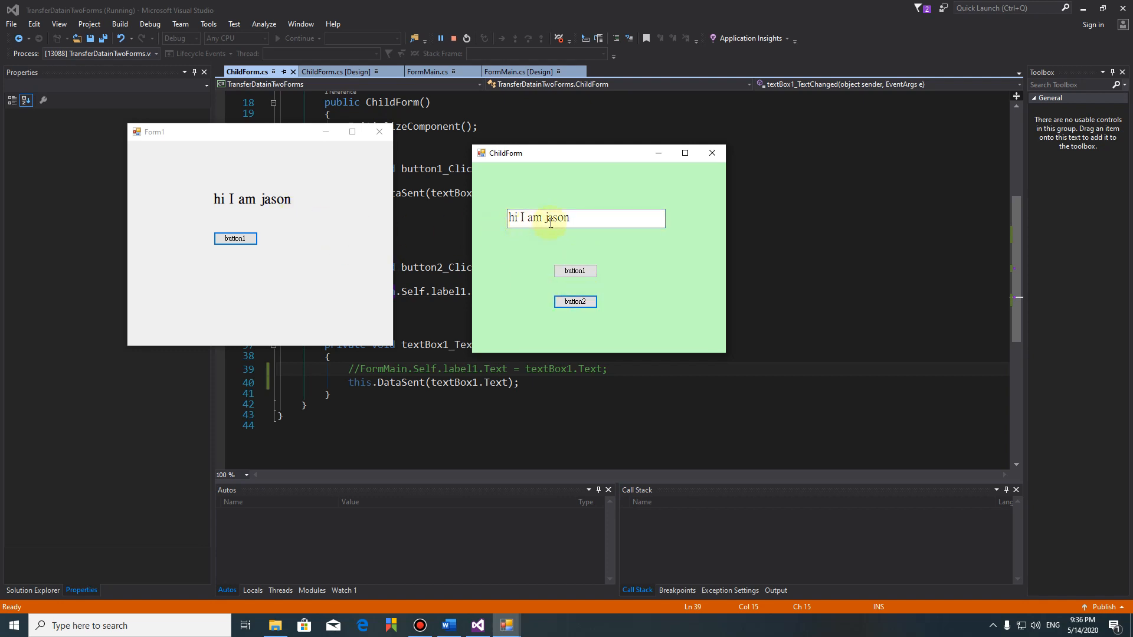
pyautogui.click(712, 152)
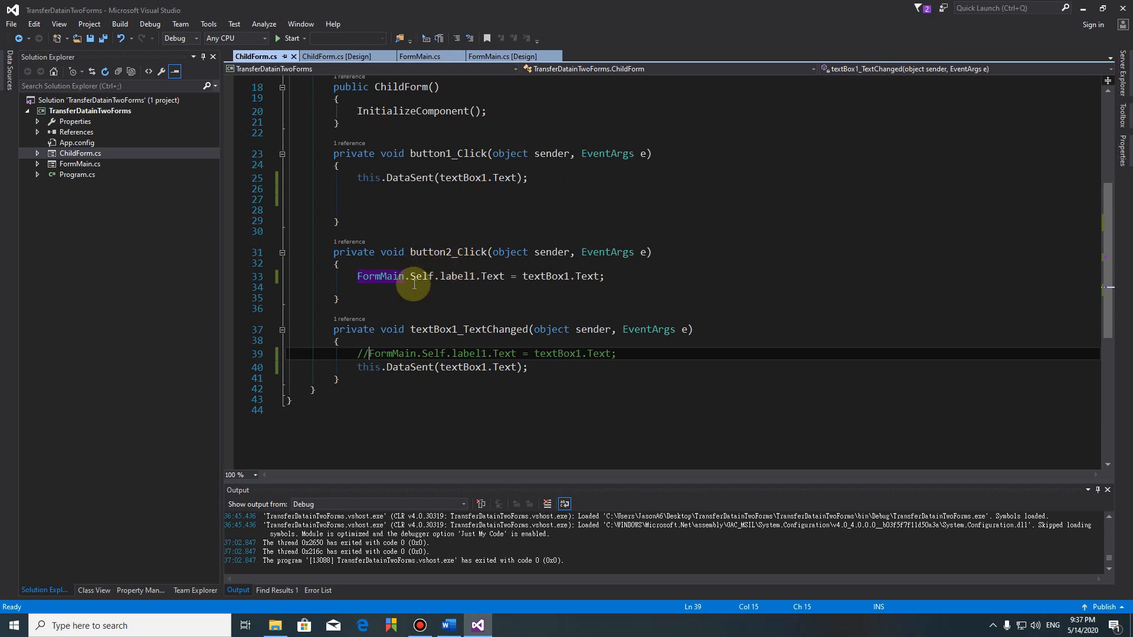
pyautogui.moveTo(507, 120)
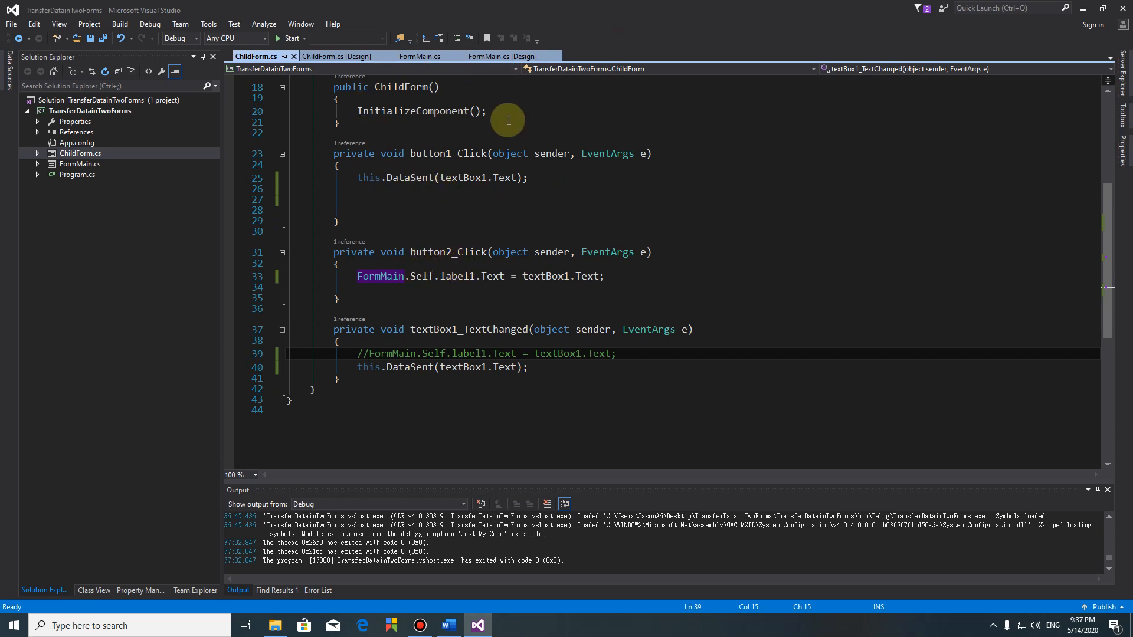
pyautogui.moveTo(412, 111)
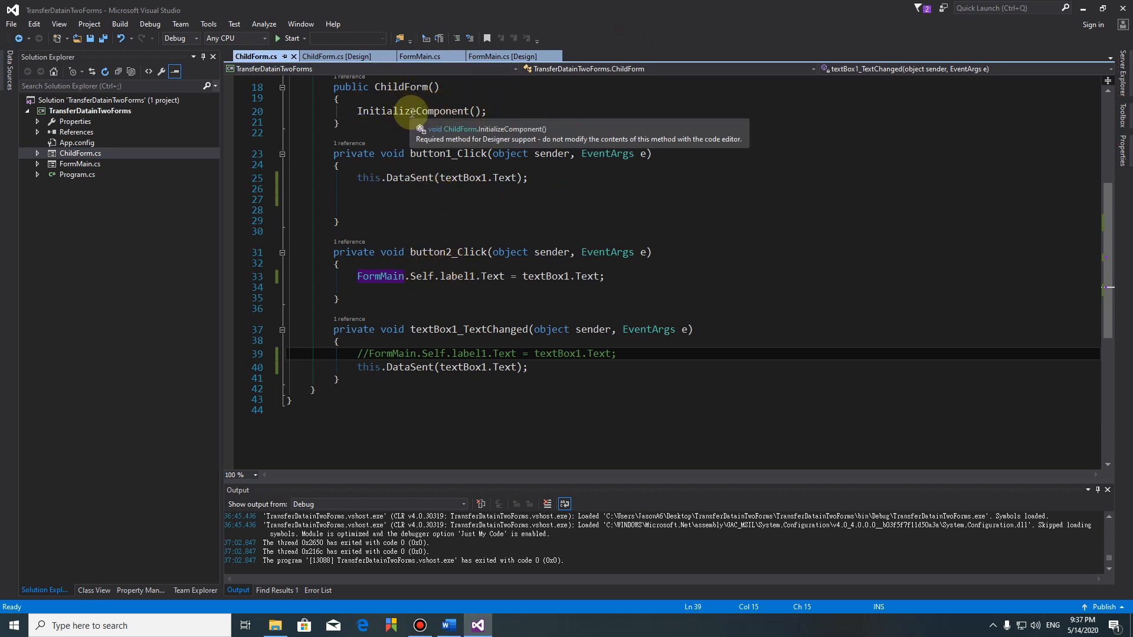